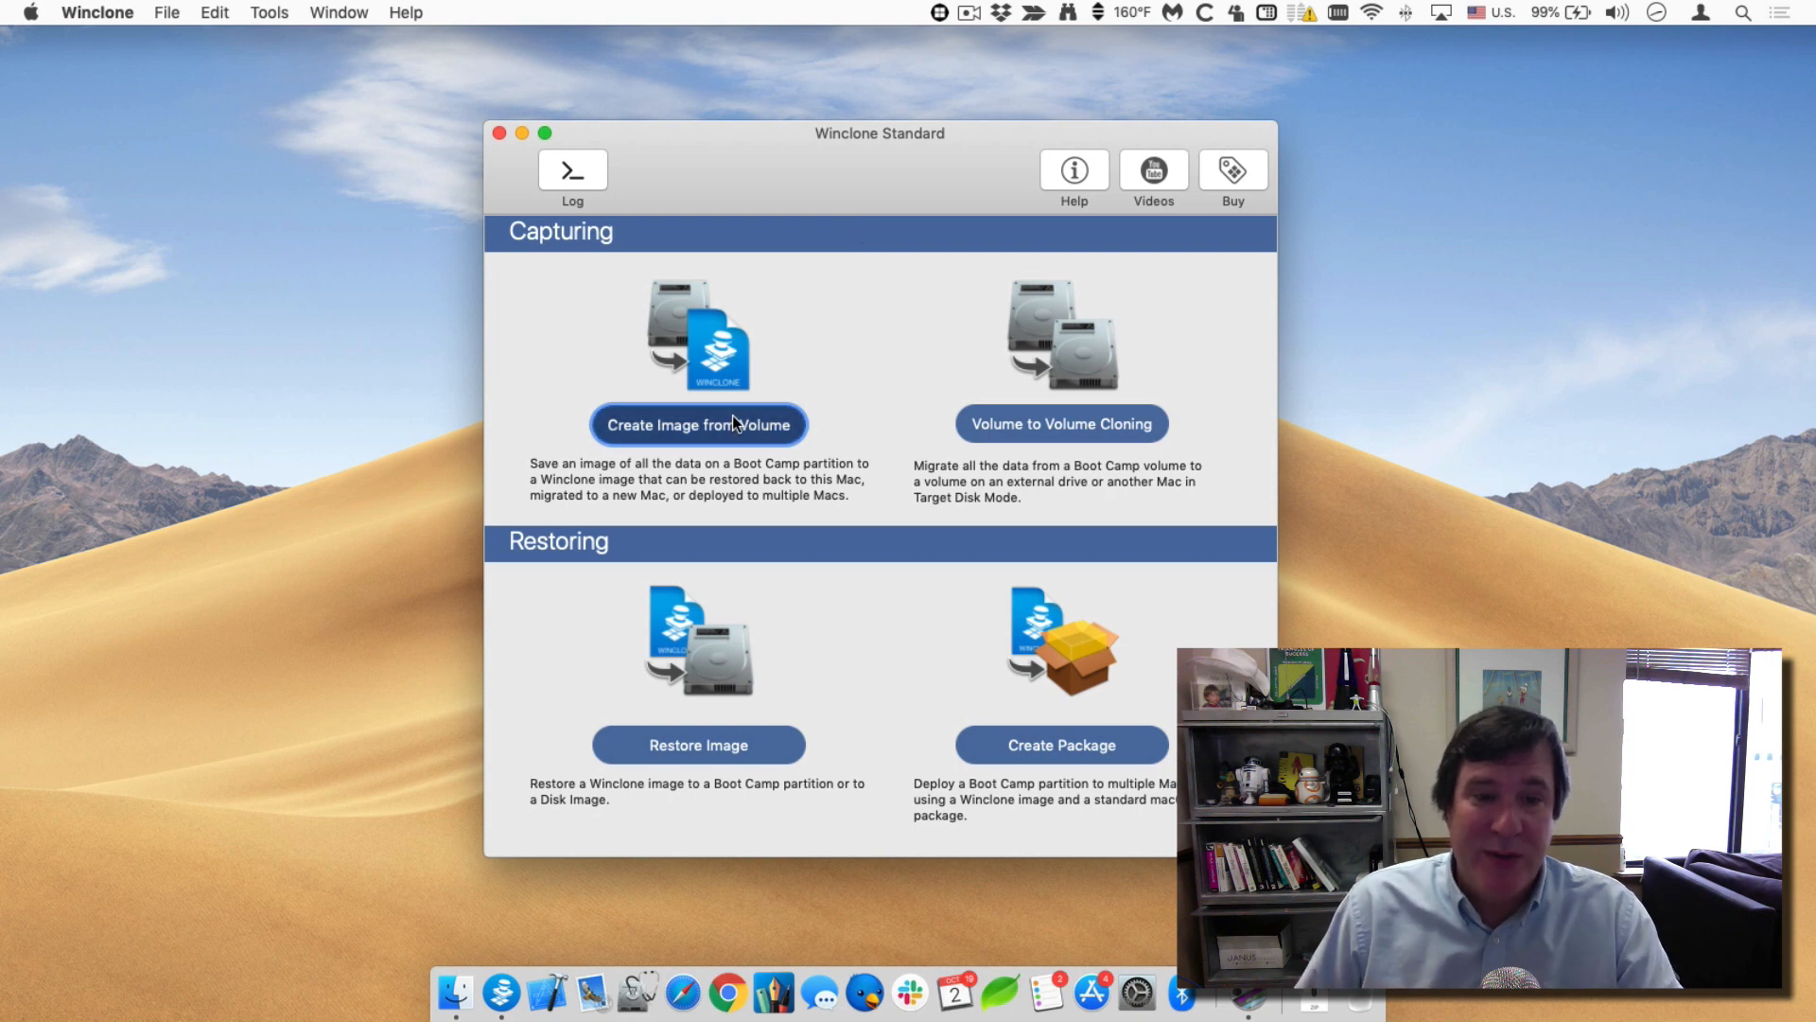
Begin Create Image from Volume and choose the Windows Boot Camp volume as source.
{"action": "left_click", "coordinate": [698, 424]}
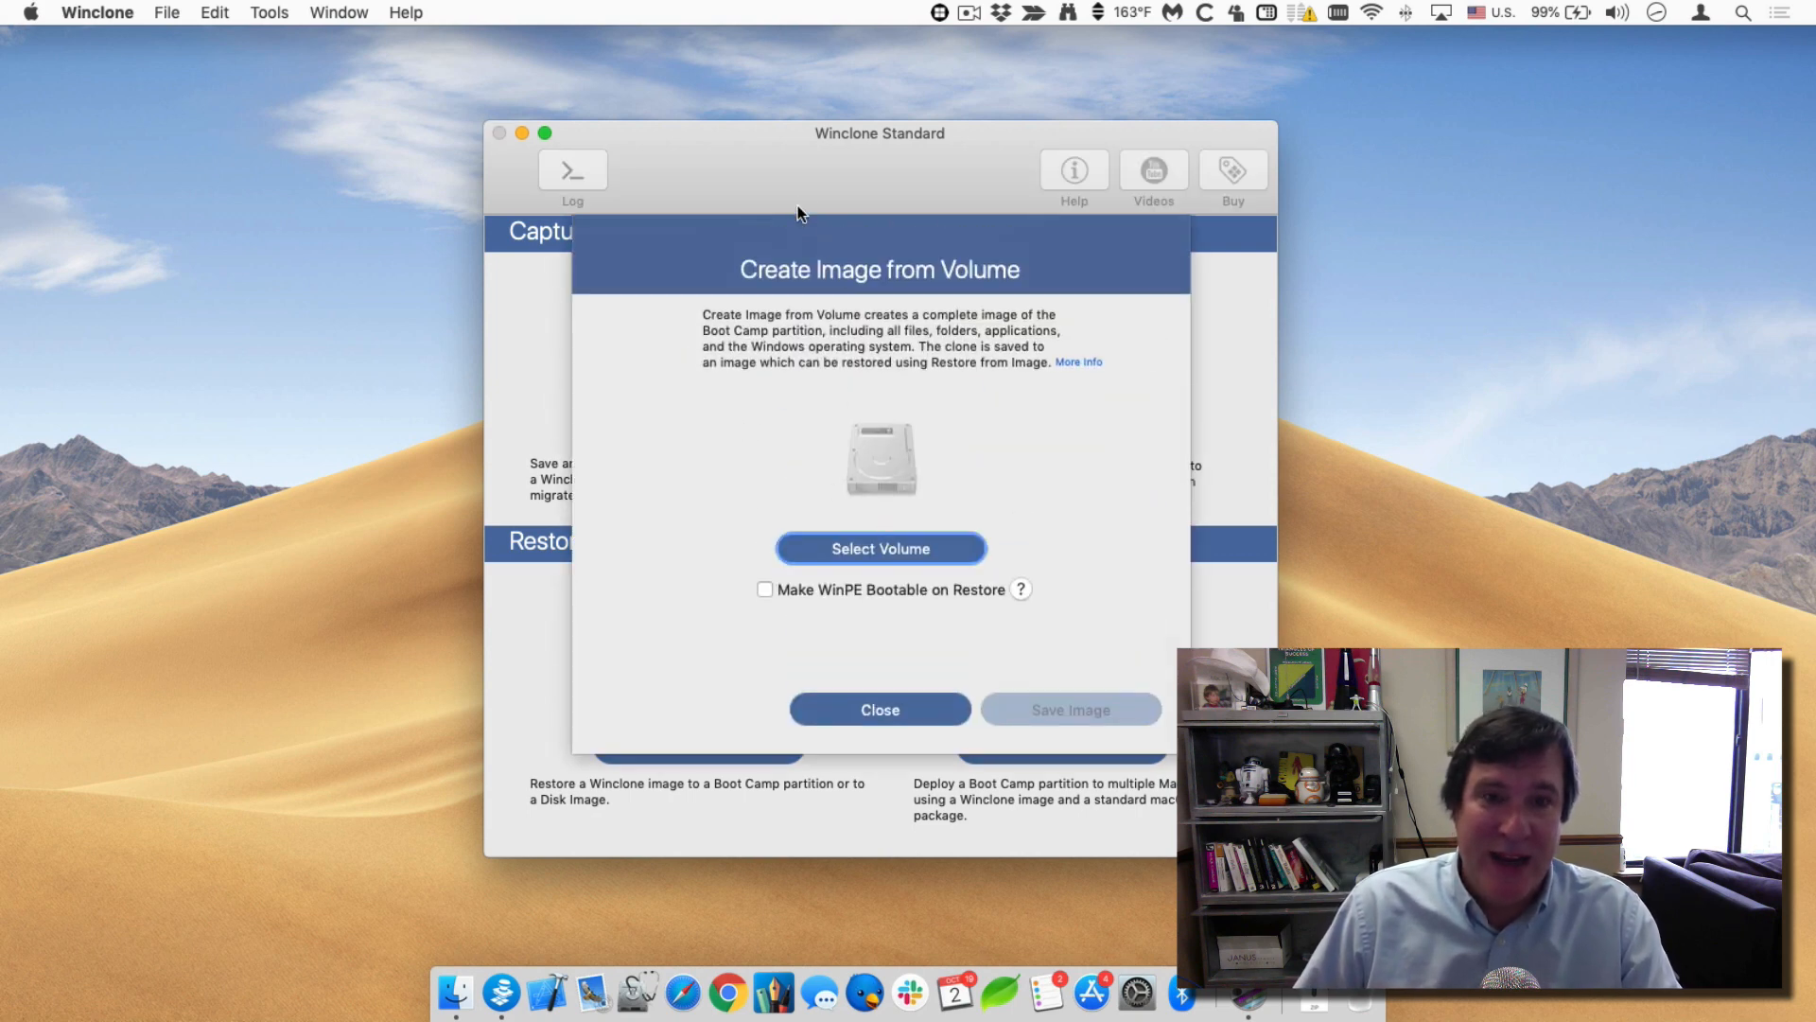
{"action": "mouse_move", "coordinate": [949, 511]}
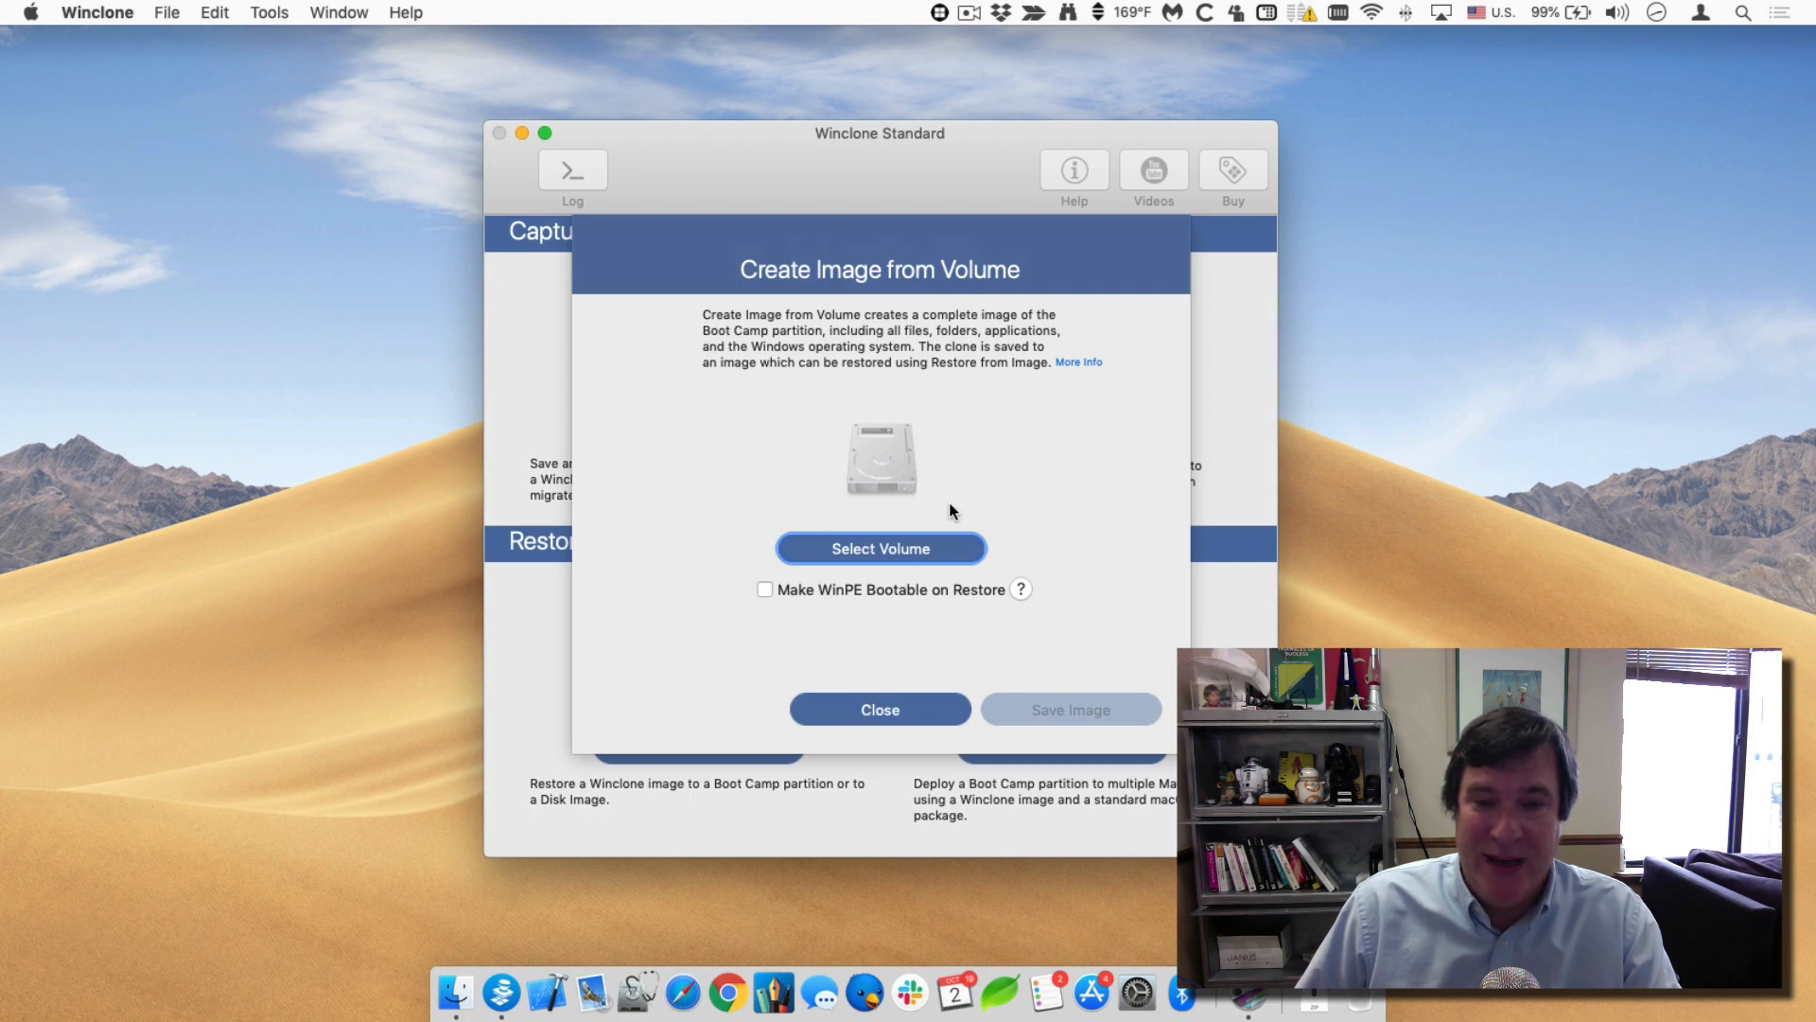
{"action": "left_click", "coordinate": [879, 548]}
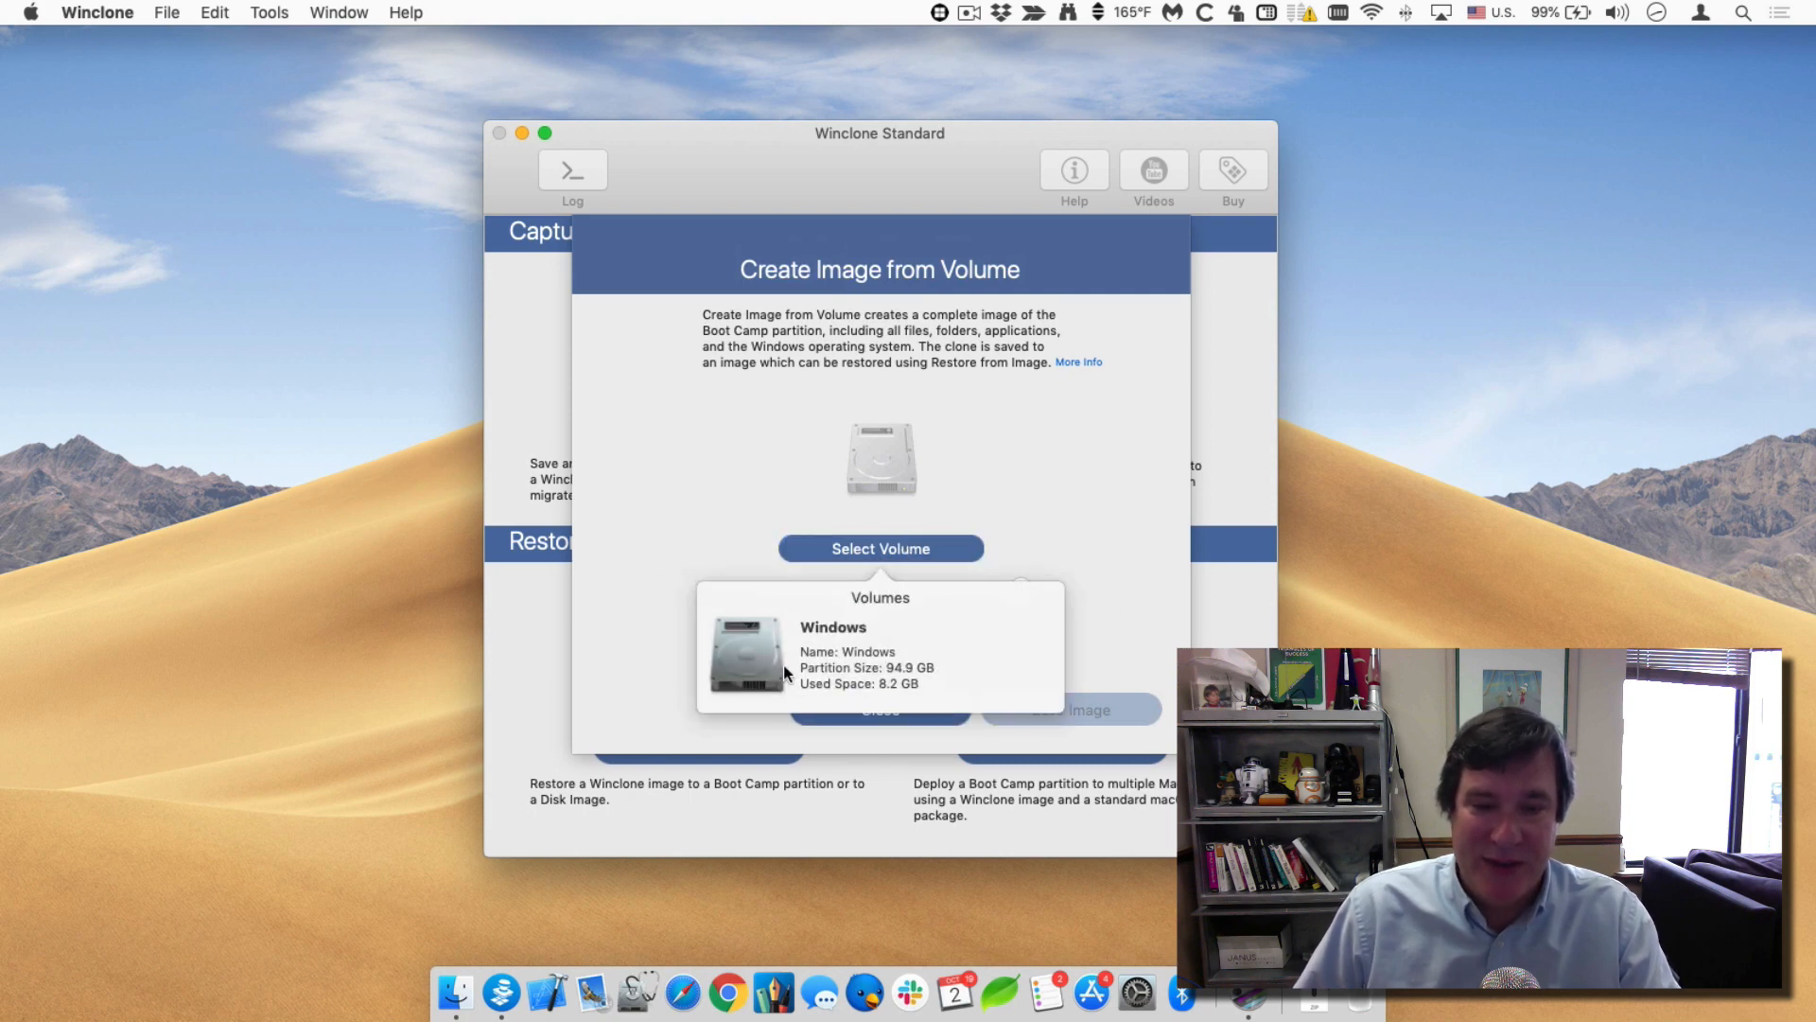
{"action": "mouse_move", "coordinate": [910, 681]}
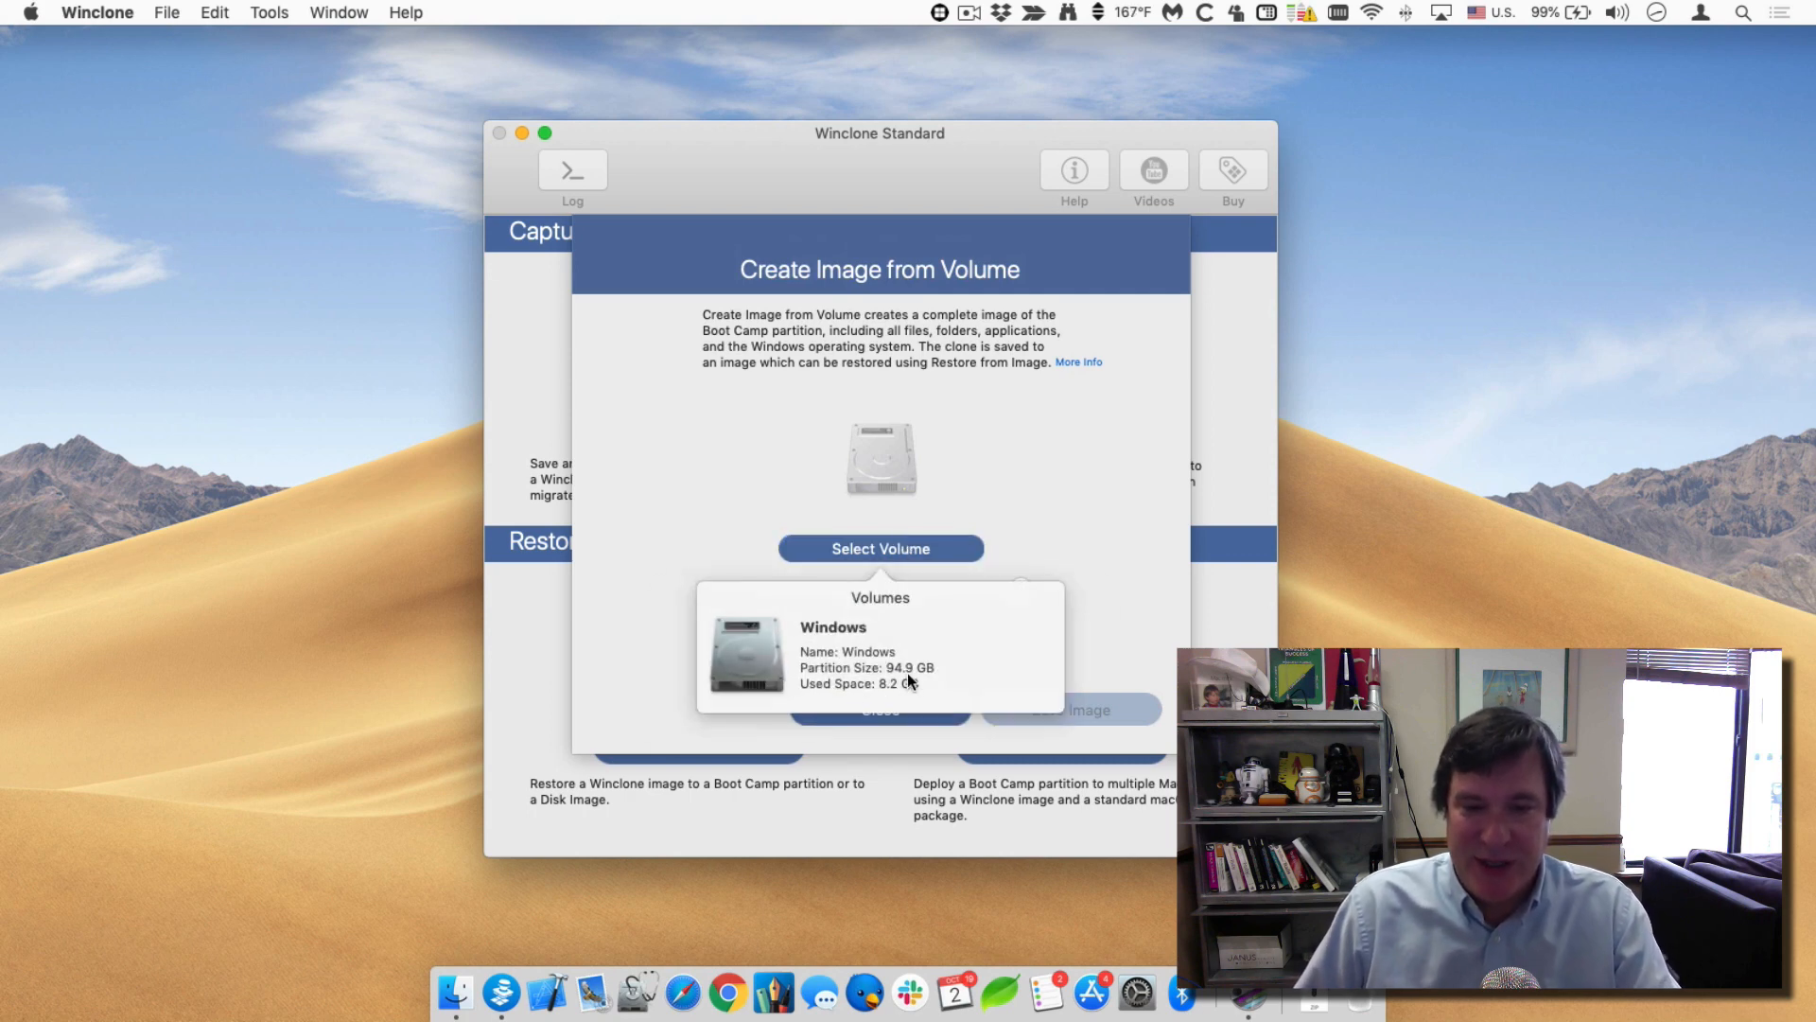
{"action": "mouse_move", "coordinate": [798, 705]}
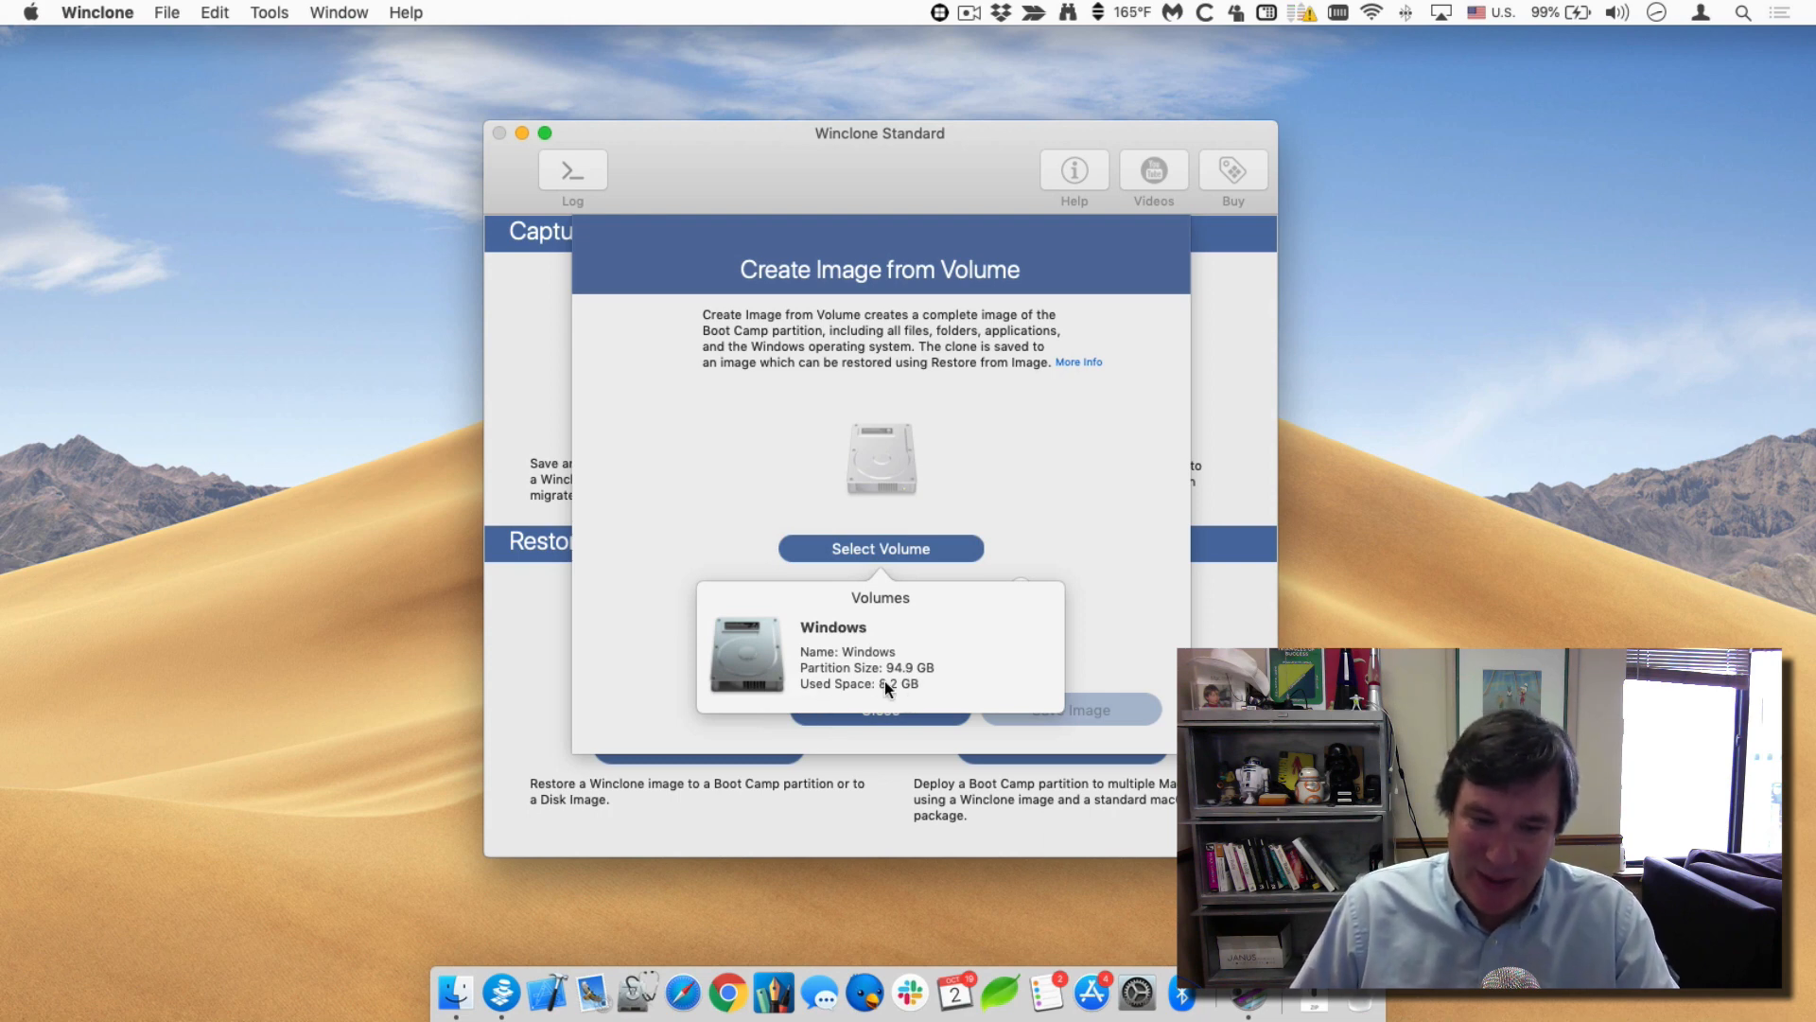
{"action": "mouse_move", "coordinate": [885, 602]}
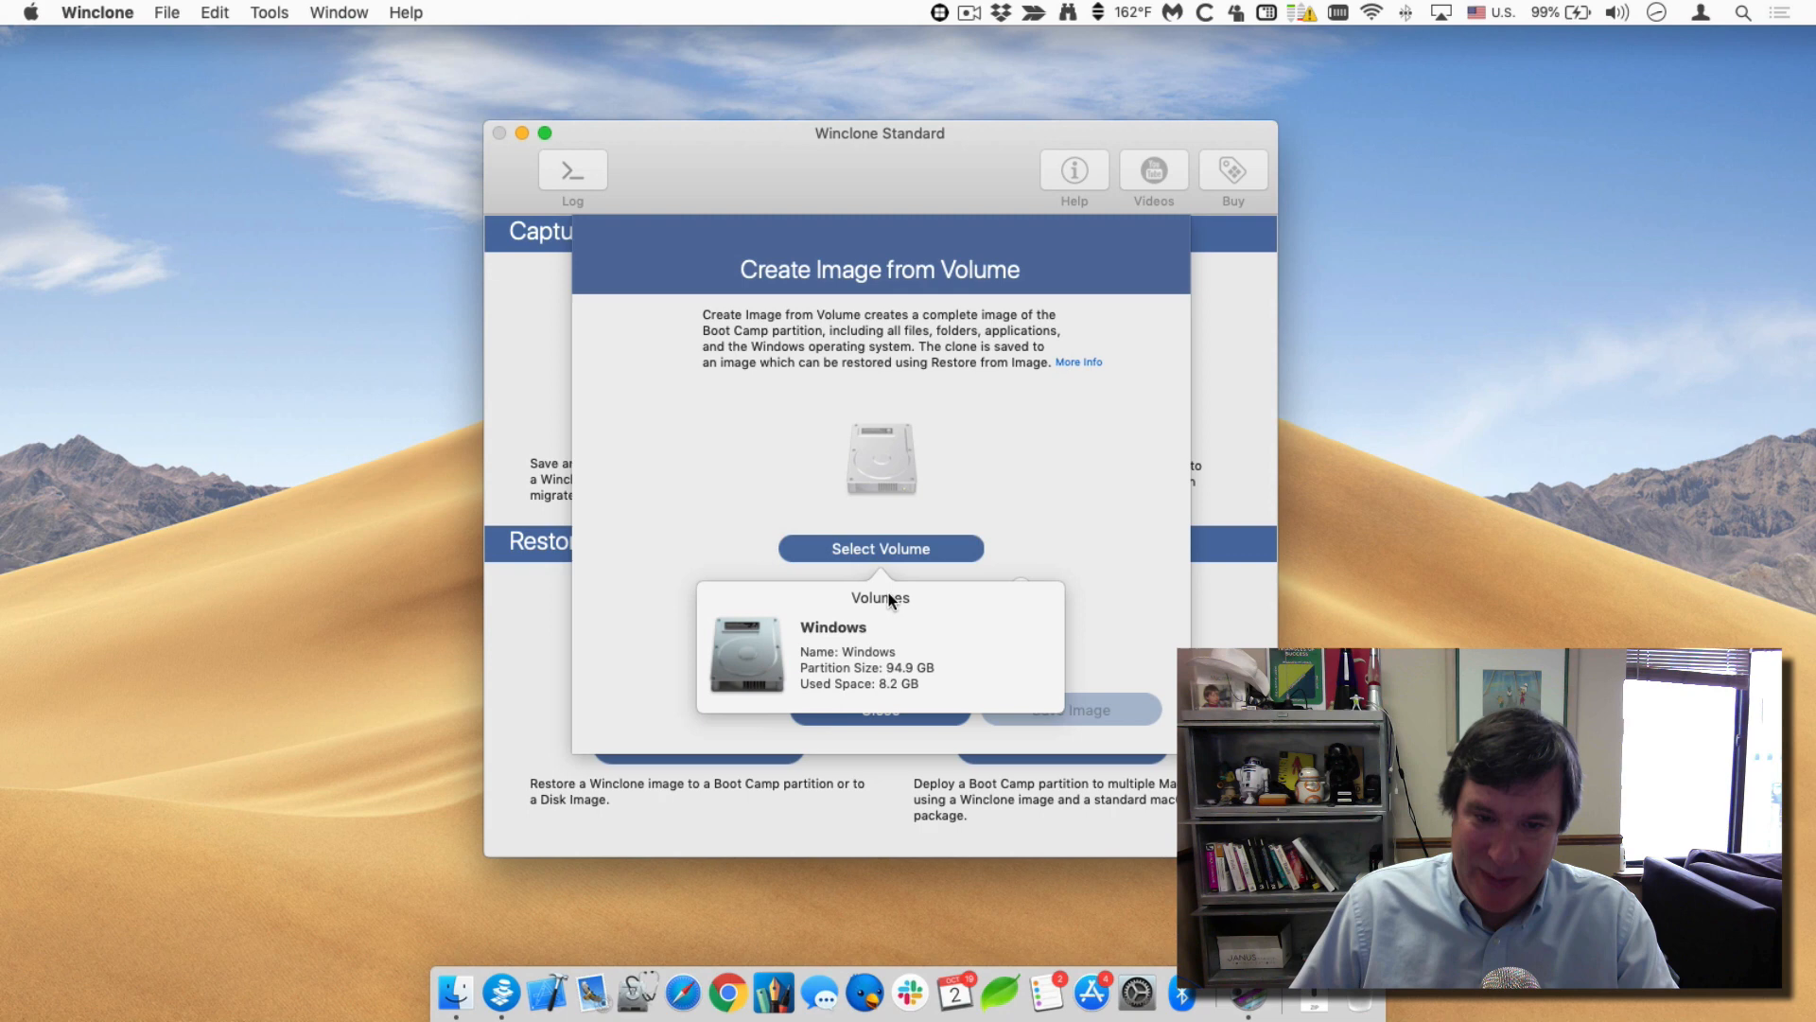
{"action": "left_click", "coordinate": [832, 652]}
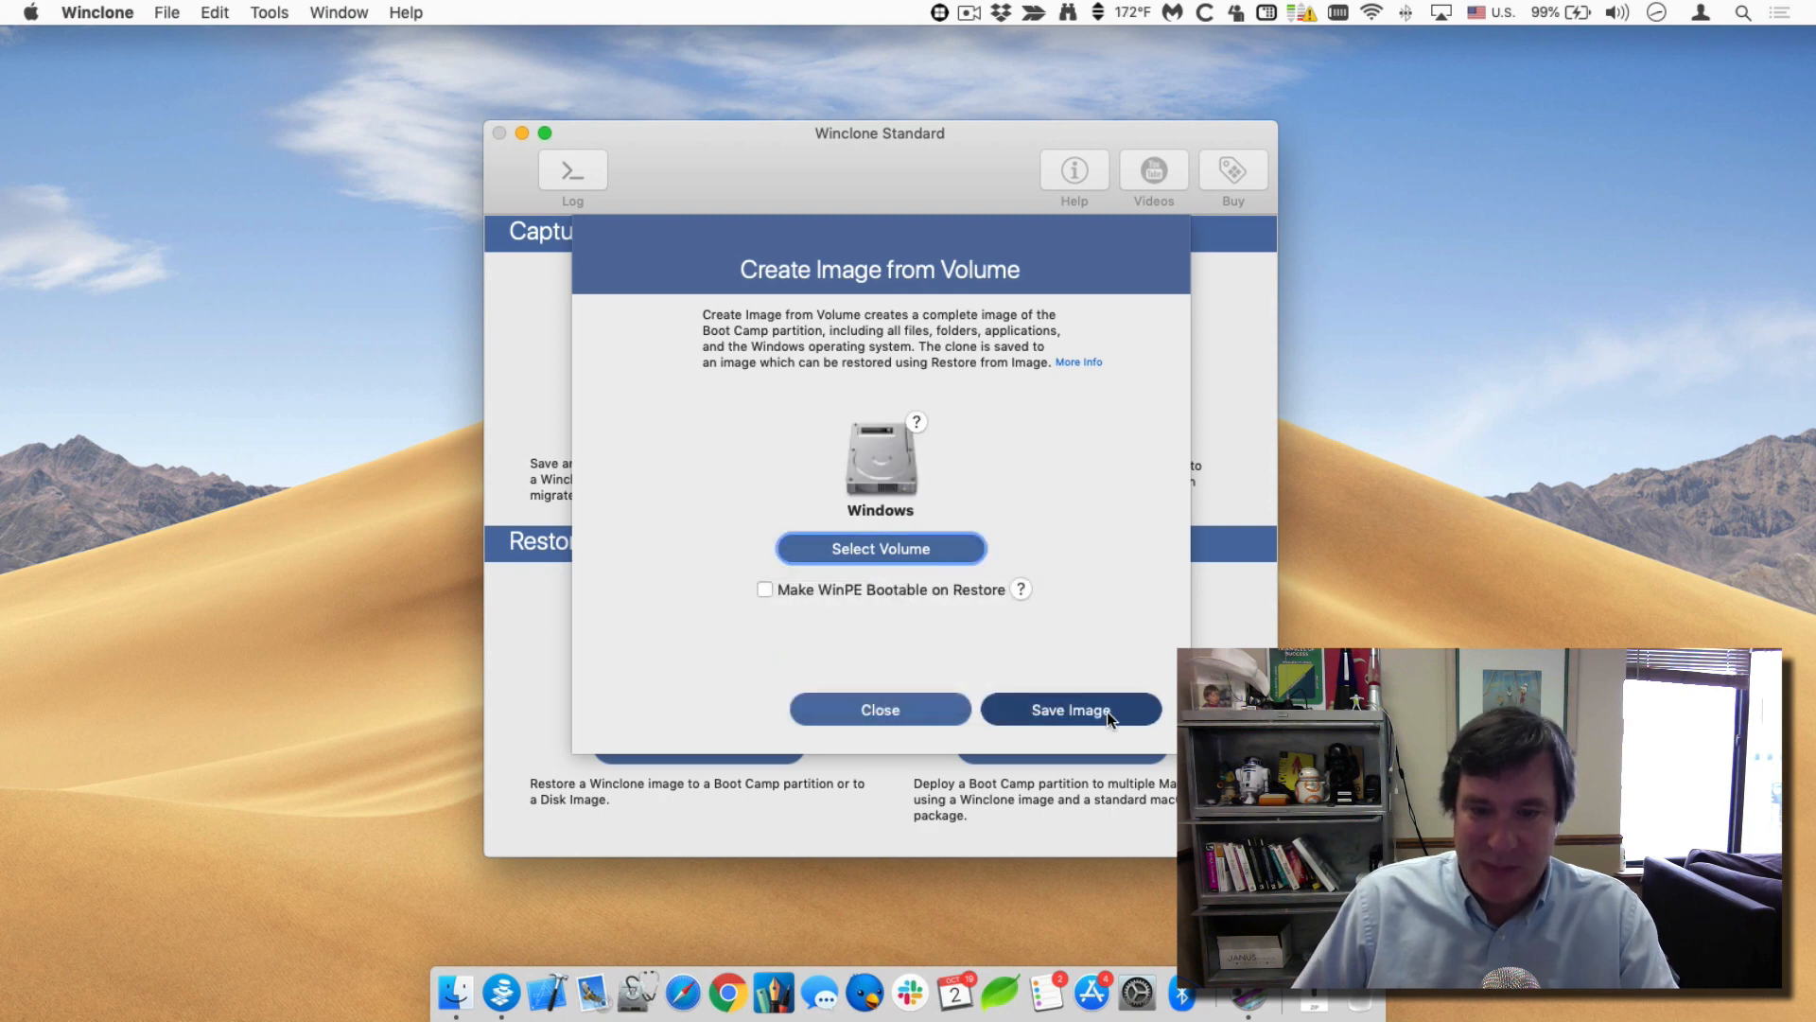
Save the image as MainWindowsRig on the Desktop and acknowledge the completed clone.
{"action": "left_click", "coordinate": [1068, 710]}
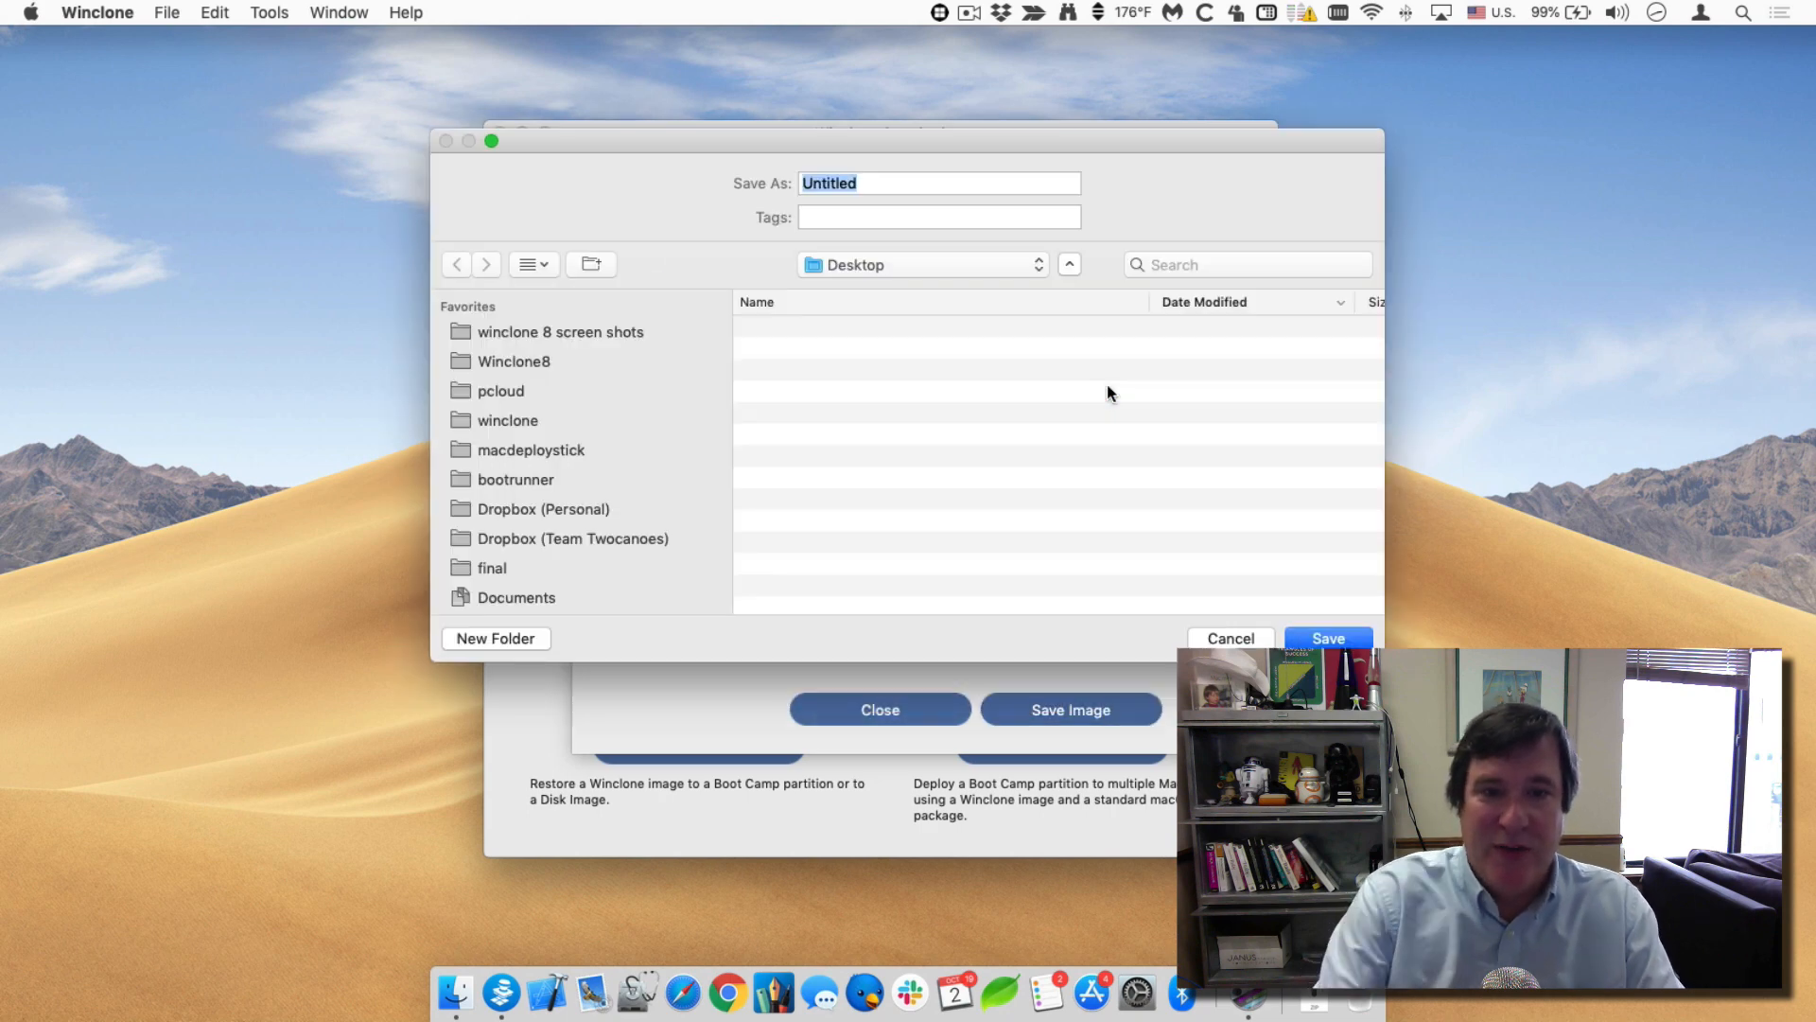
{"action": "type", "text": "Main"}
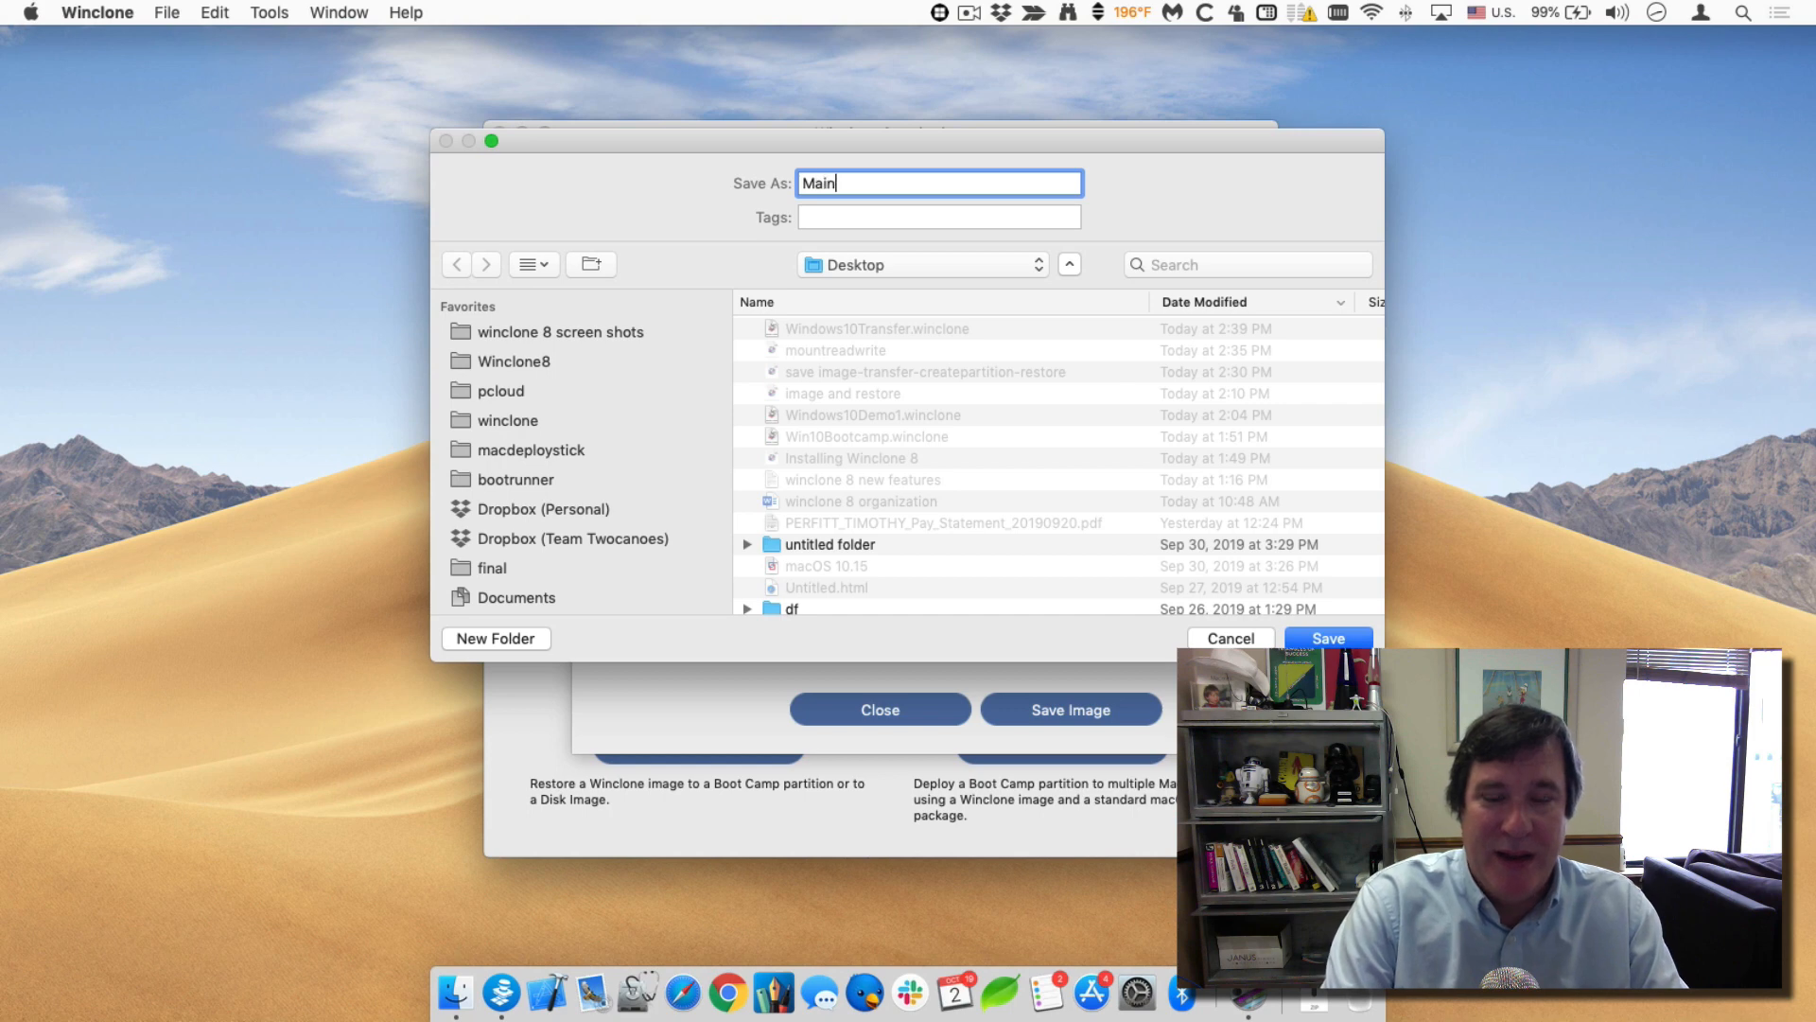
{"action": "type", "text": "WindowsRig"}
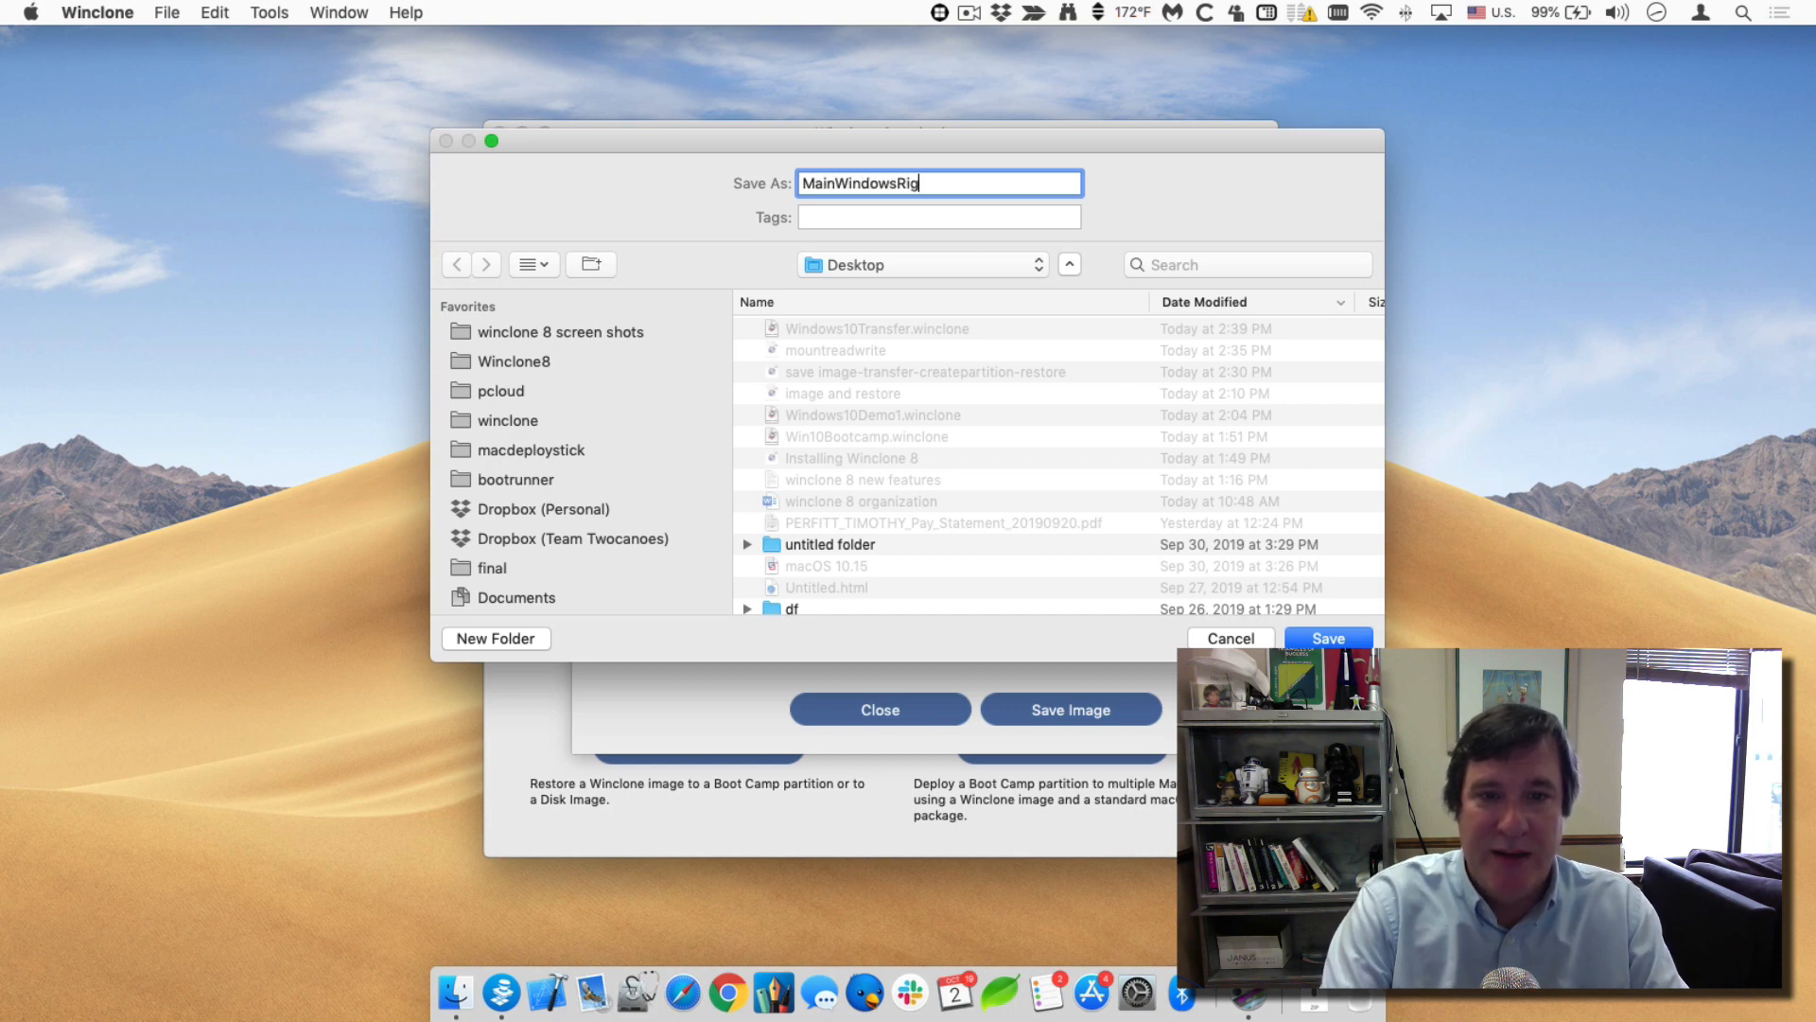
{"action": "left_click", "coordinate": [1326, 637]}
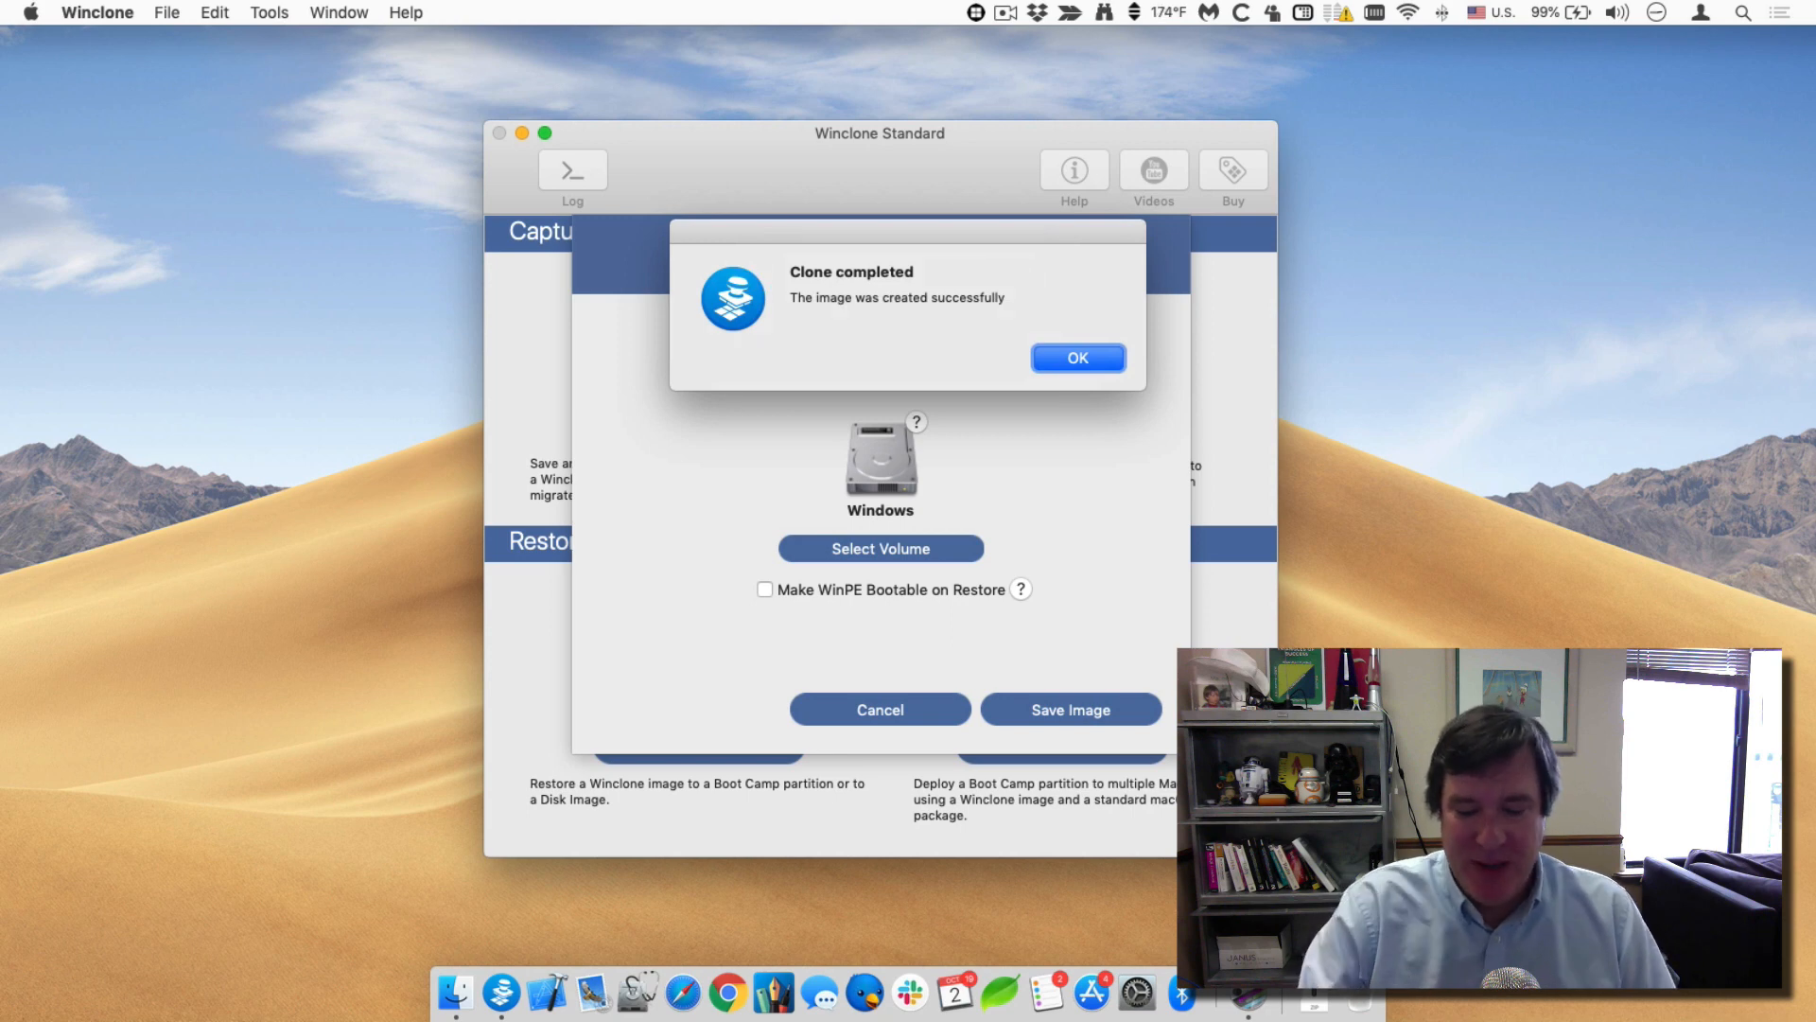
{"action": "left_click", "coordinate": [1076, 358]}
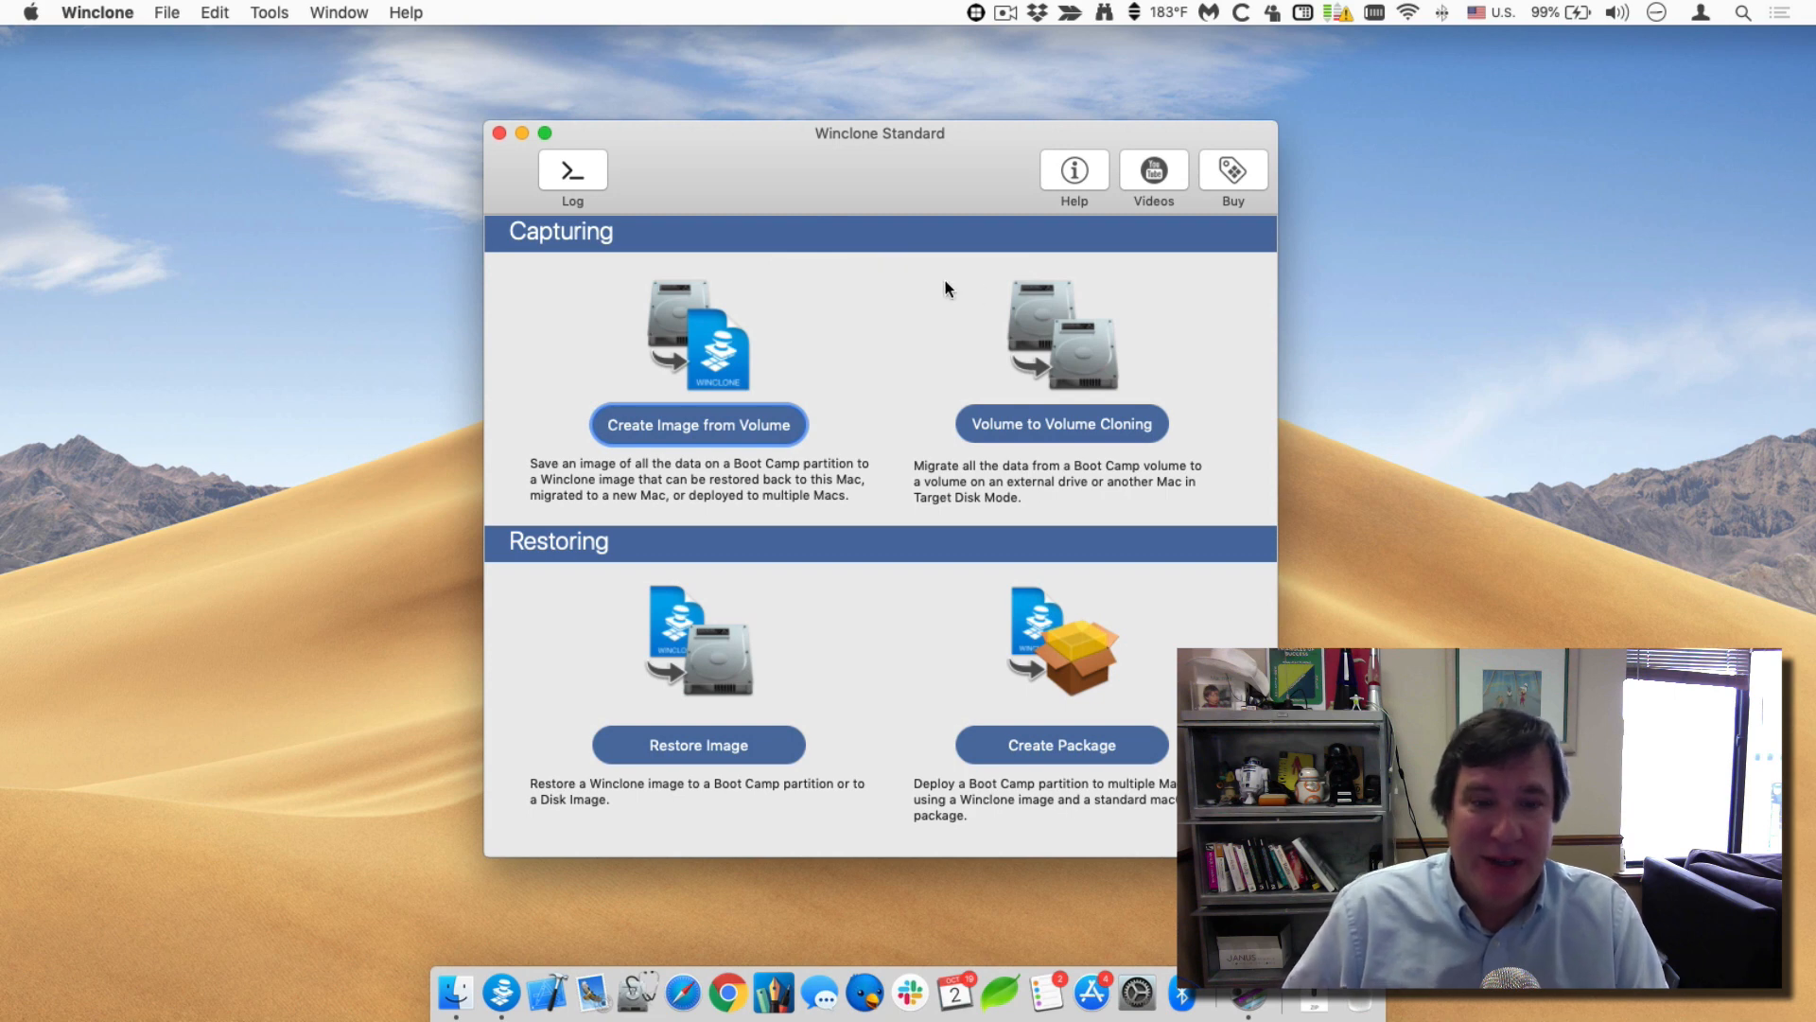
In Preferences keep Show Incremental Imaging Menu Item enabled and show the BOOTCAMP status menu.
{"action": "left_click", "coordinate": [97, 13]}
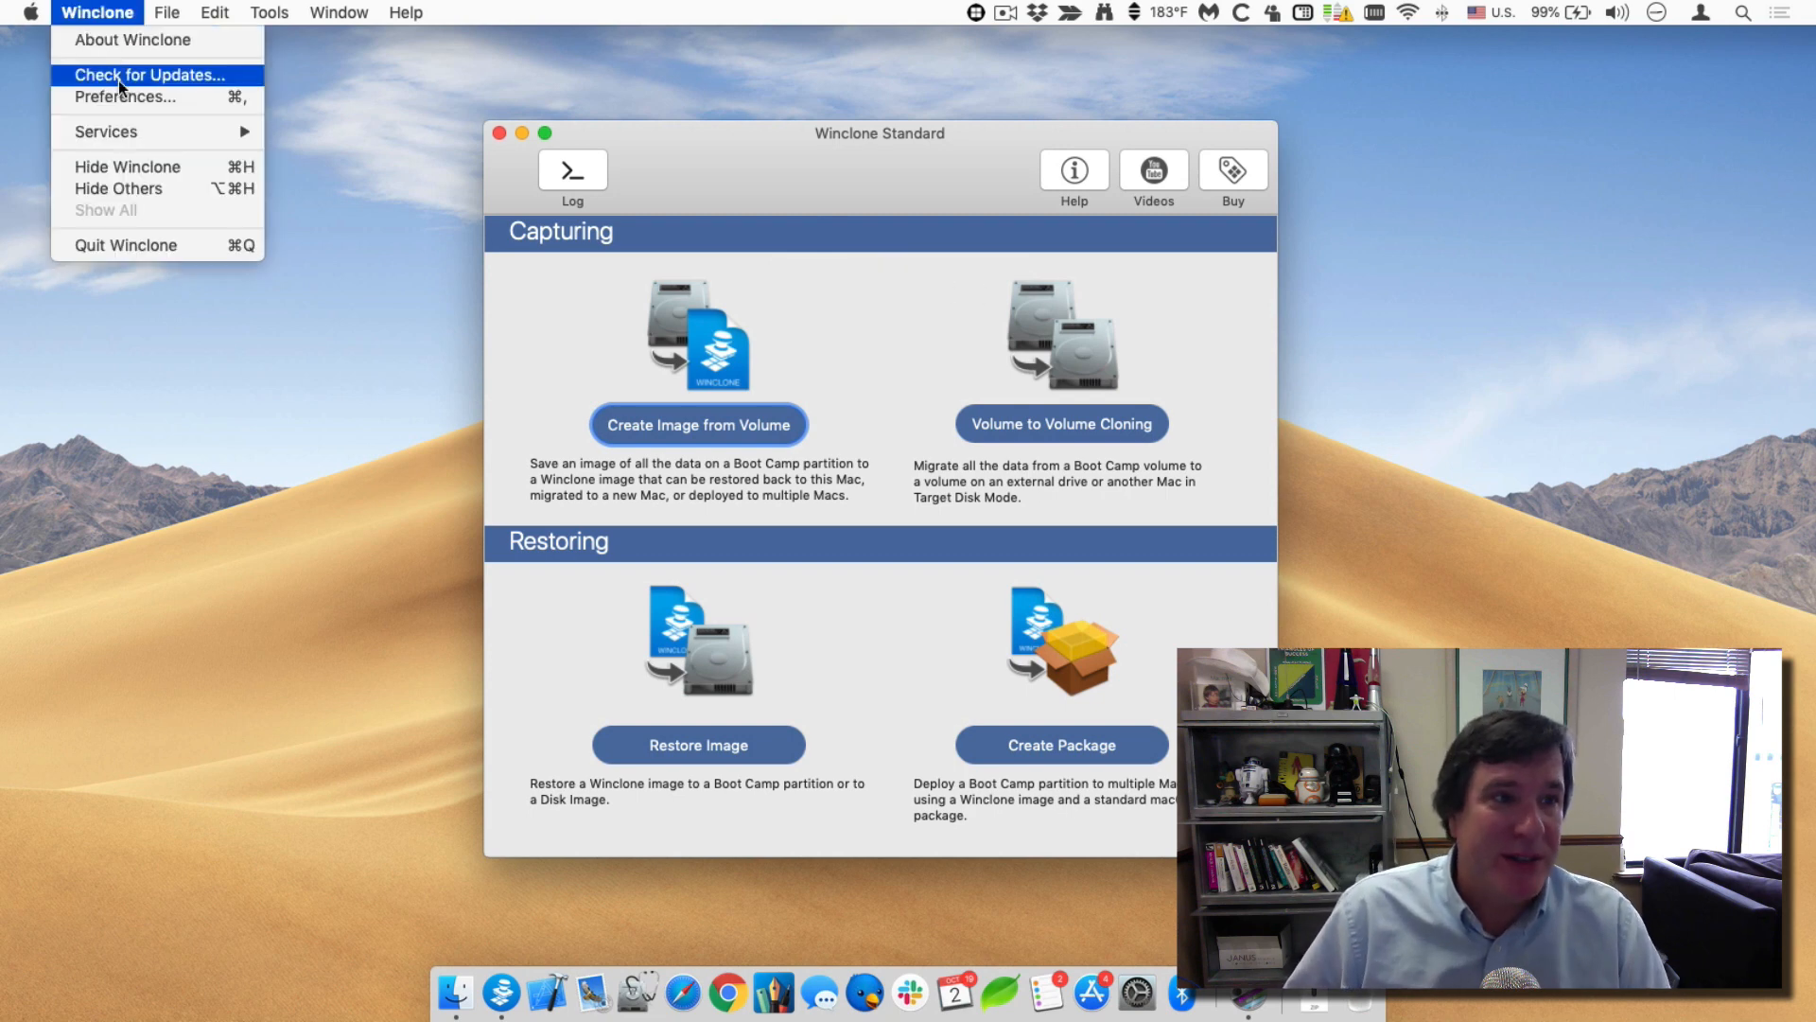
{"action": "left_click", "coordinate": [125, 96]}
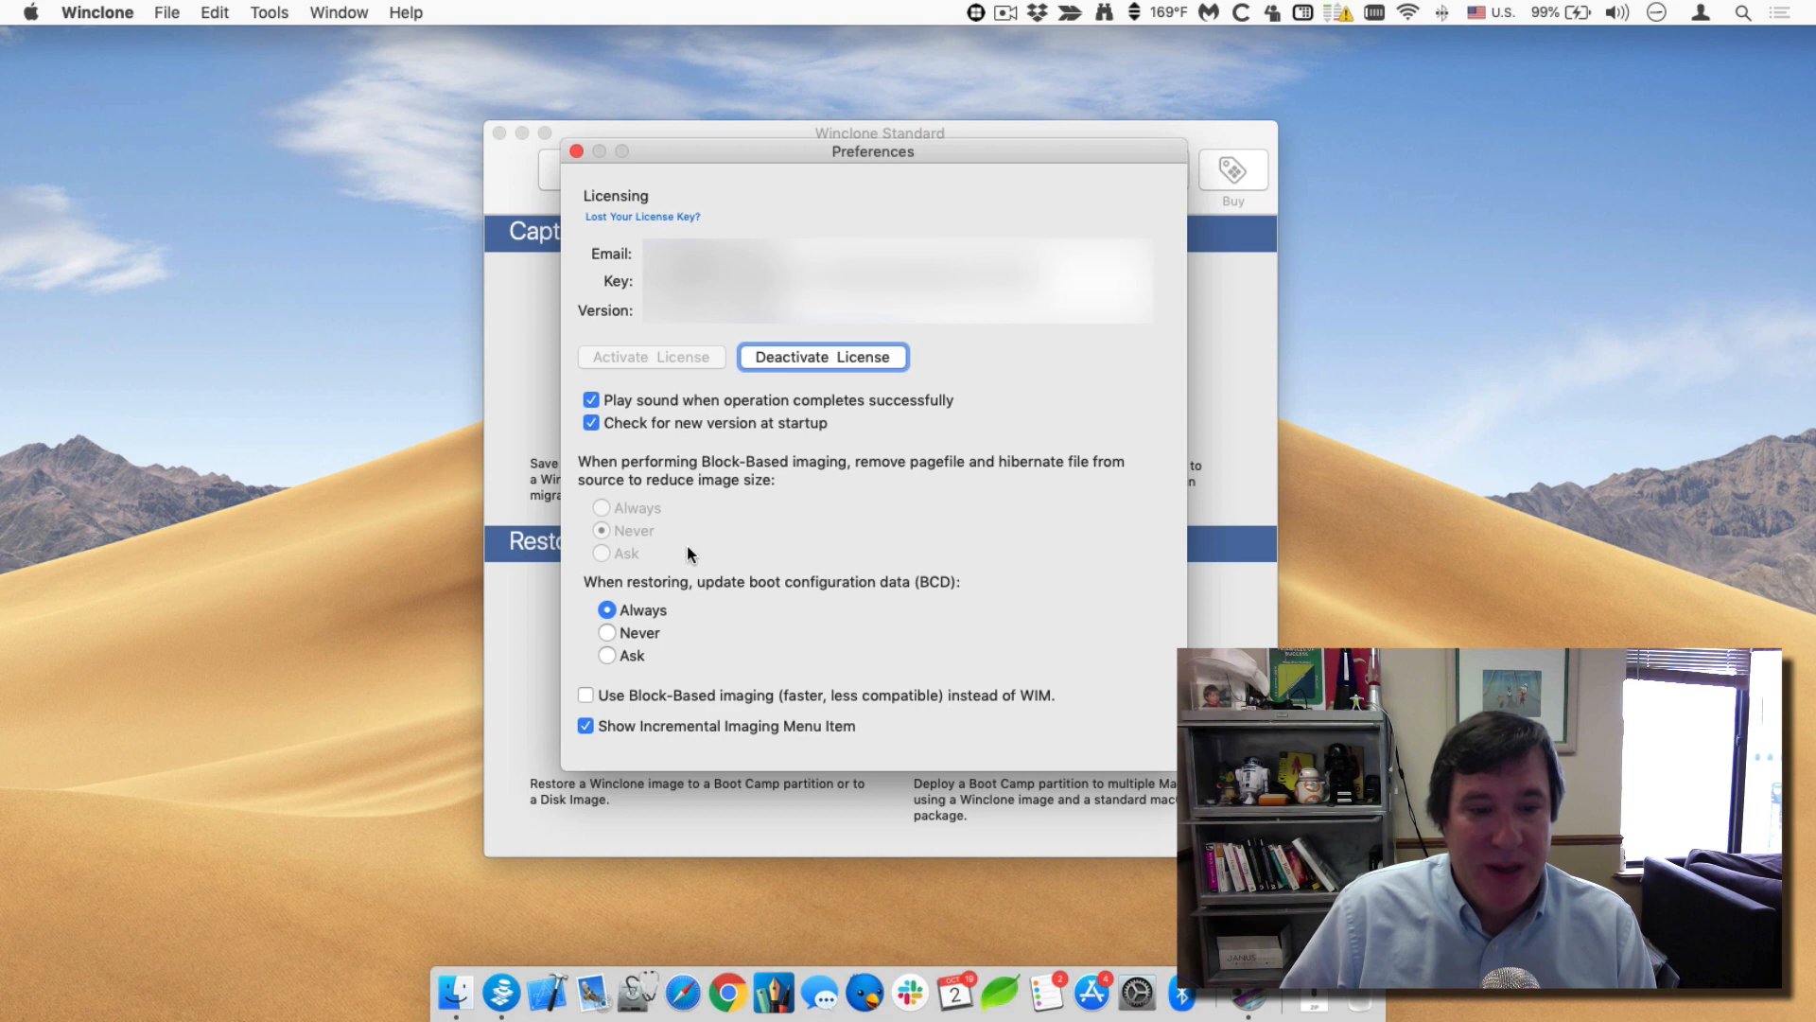
{"action": "left_click", "coordinate": [586, 725]}
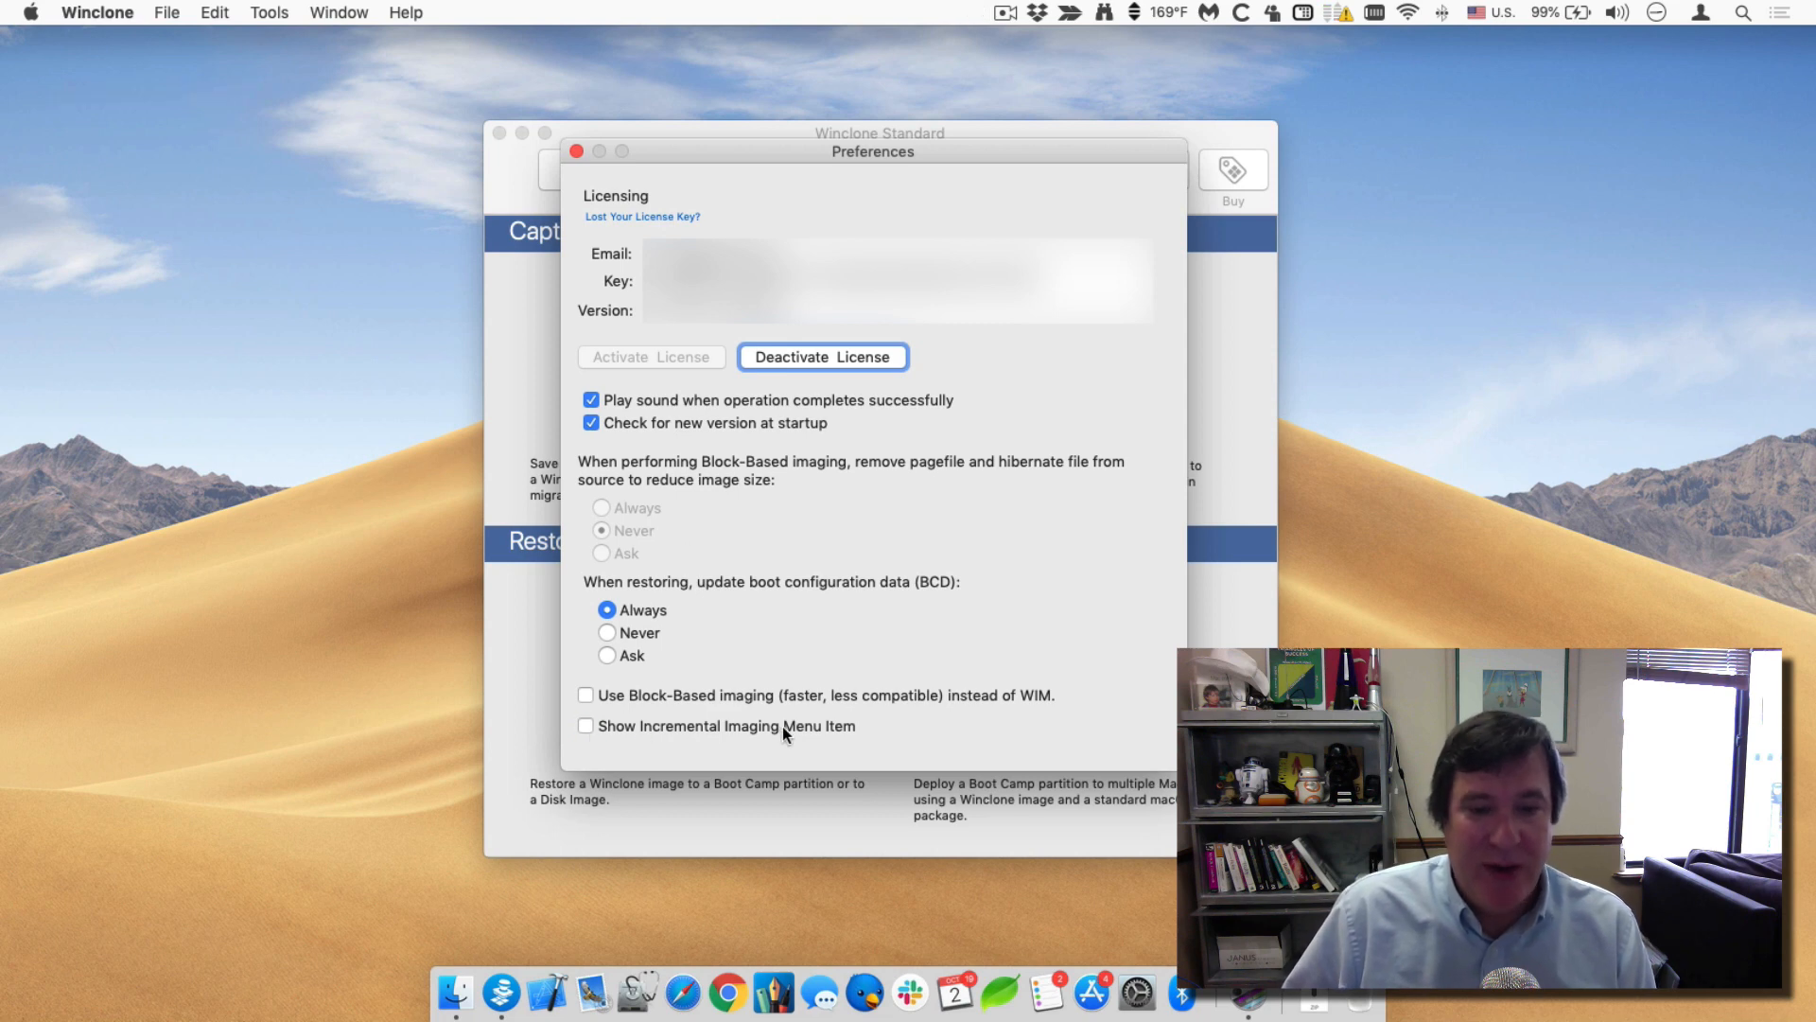
{"action": "left_click", "coordinate": [586, 727]}
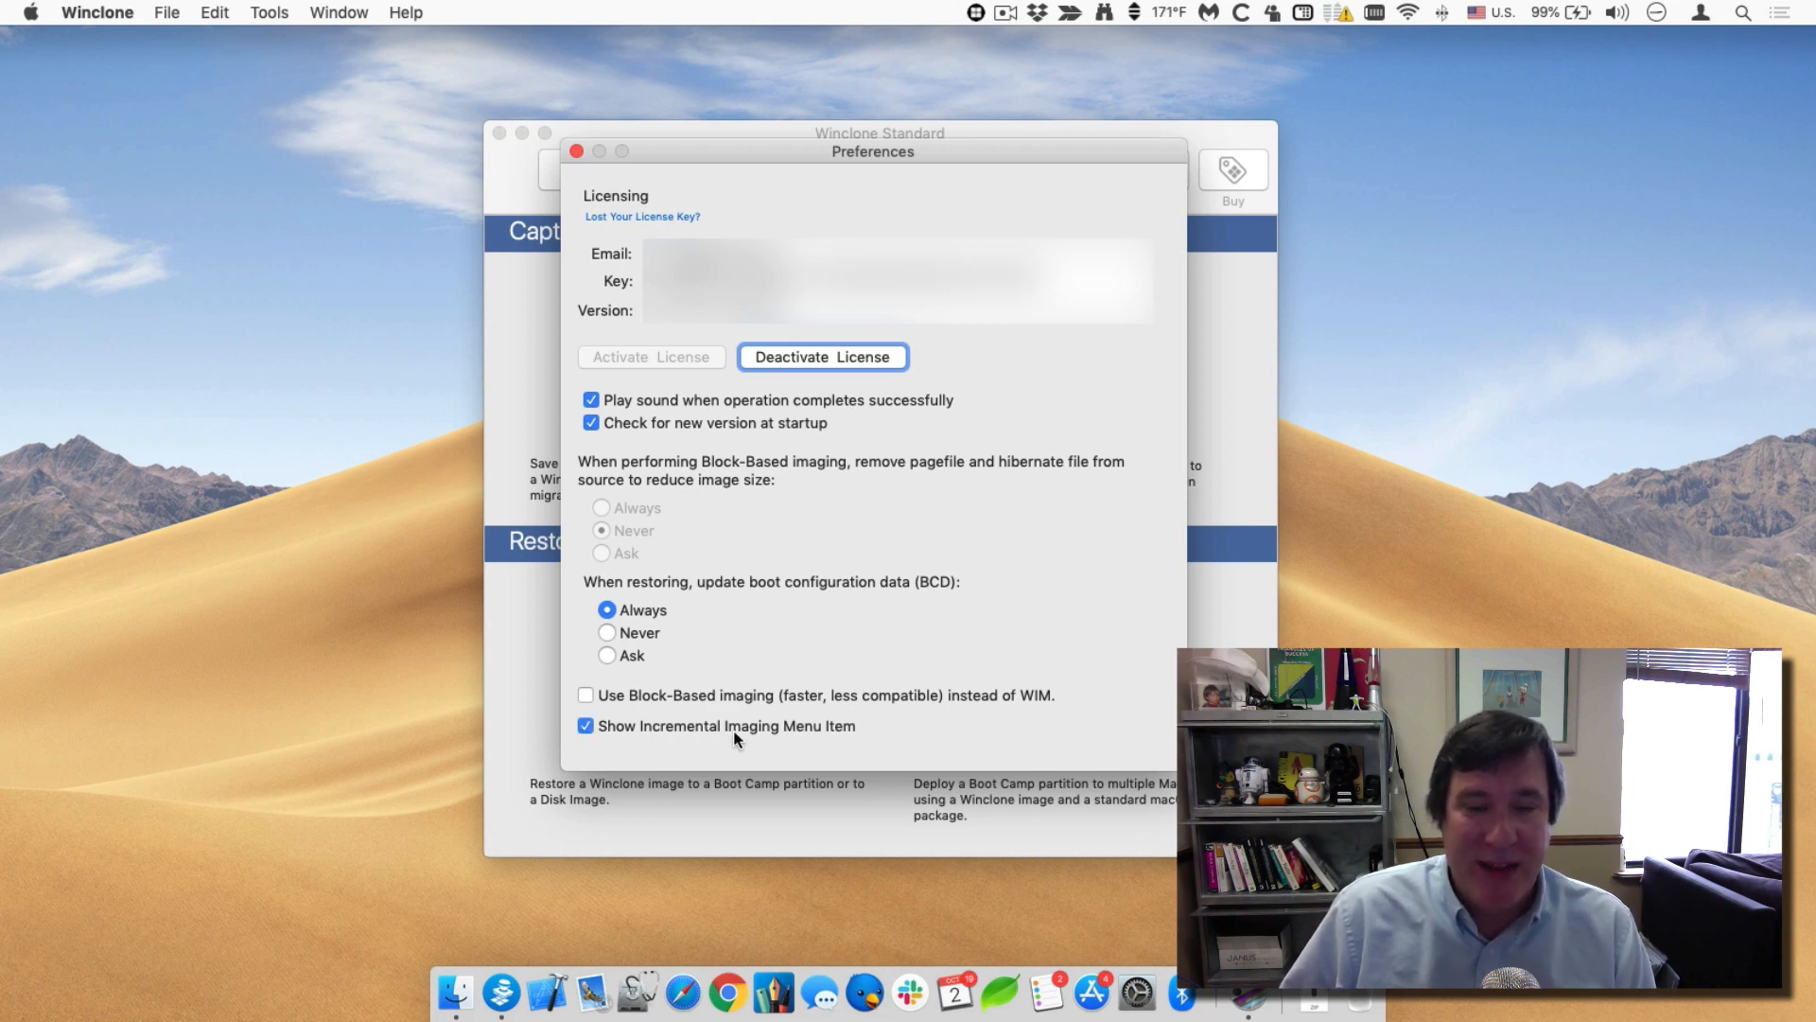
{"action": "left_click", "coordinate": [974, 13]}
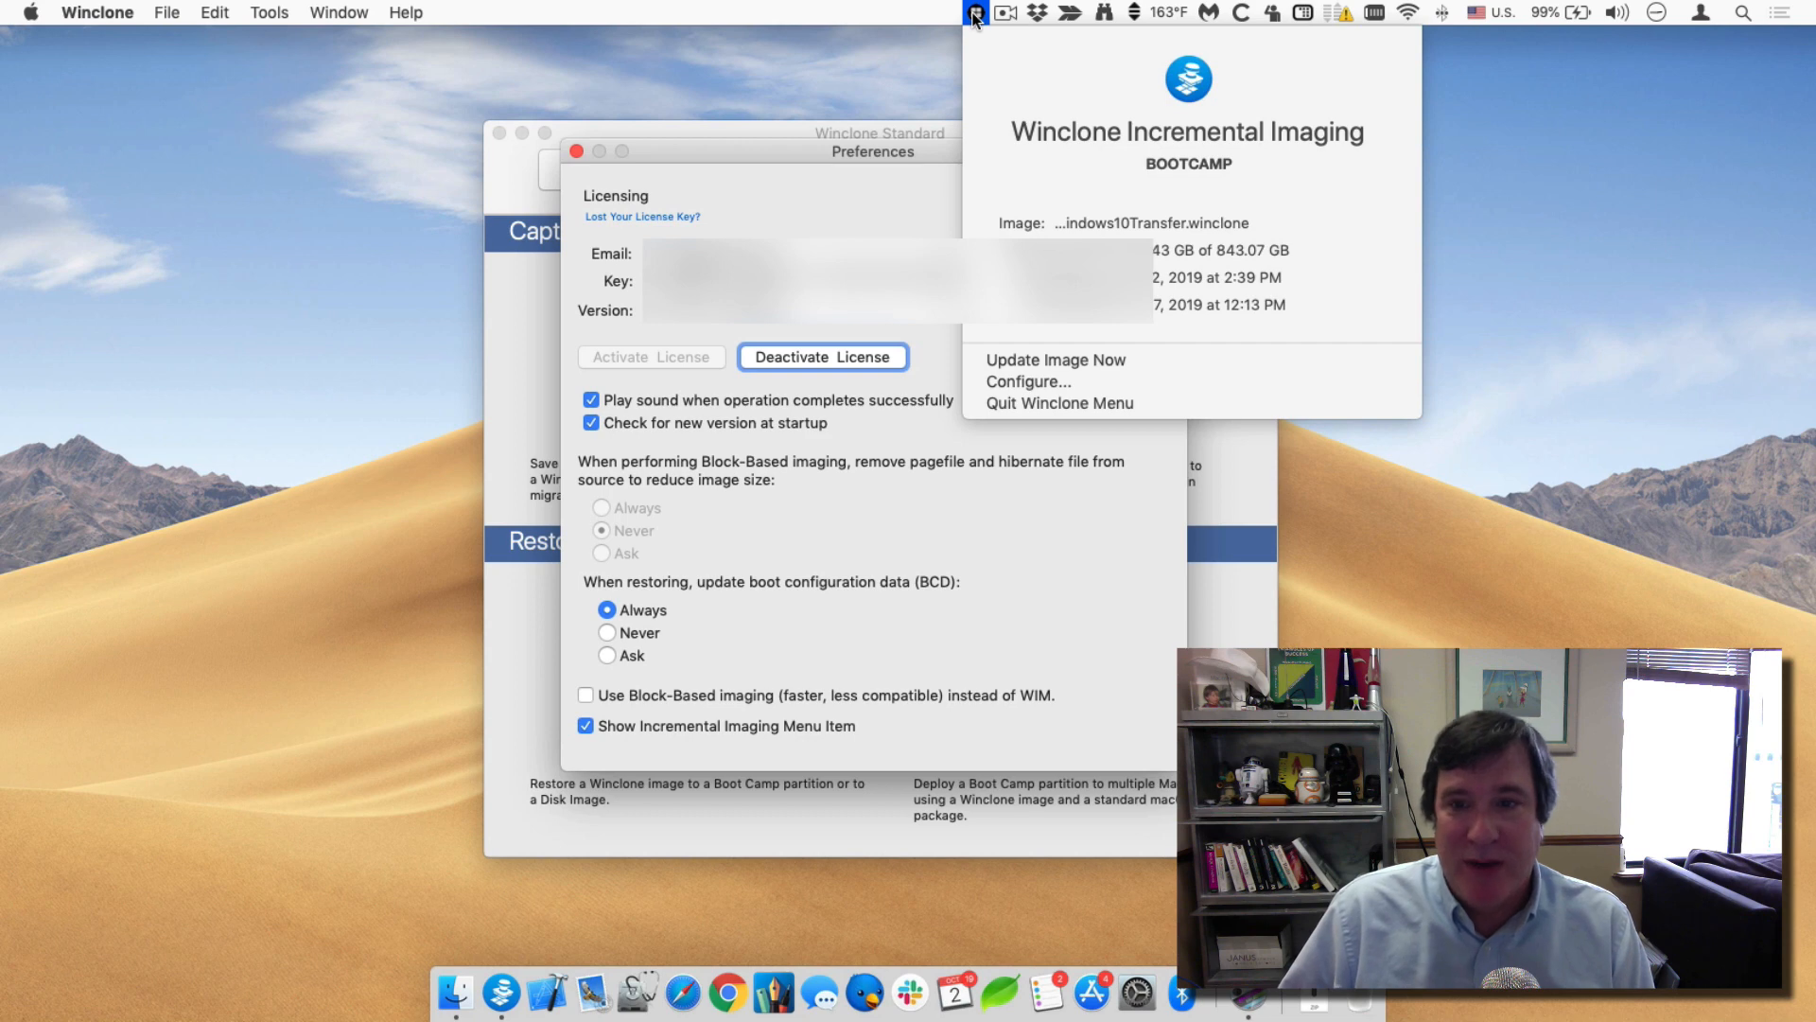
{"action": "mouse_move", "coordinate": [1025, 382]}
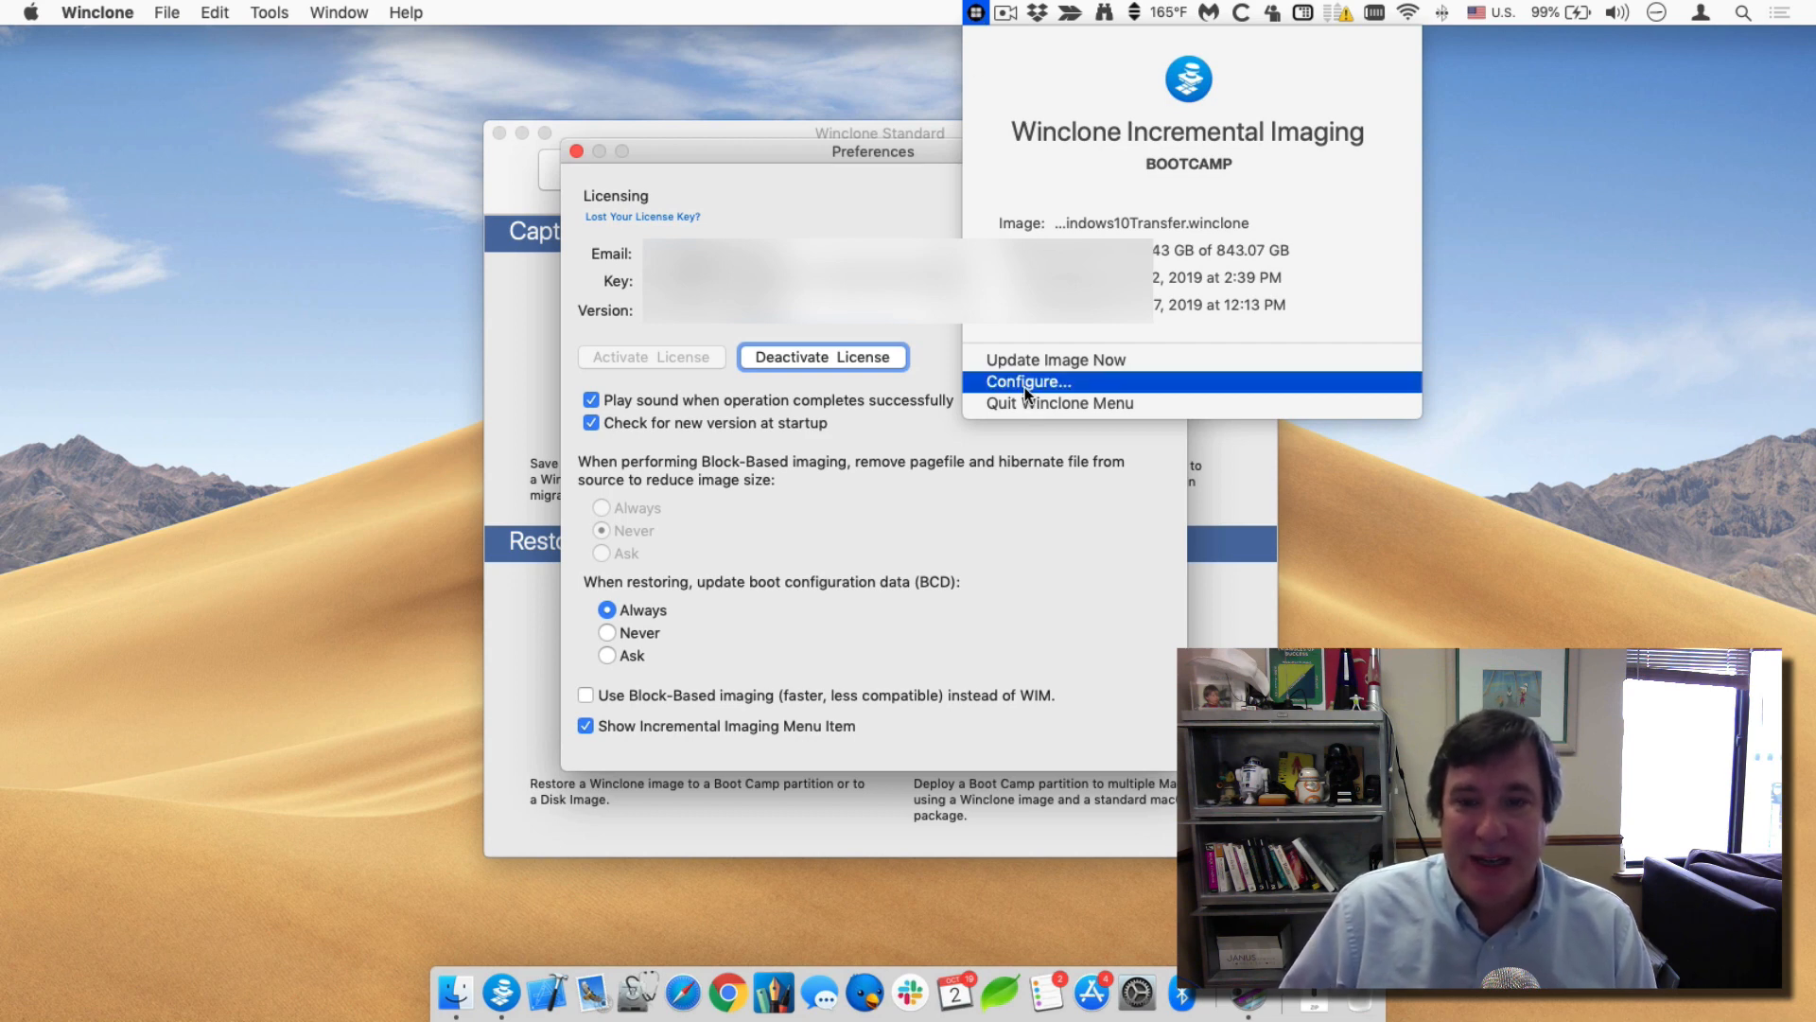
{"action": "left_click", "coordinate": [1025, 382]}
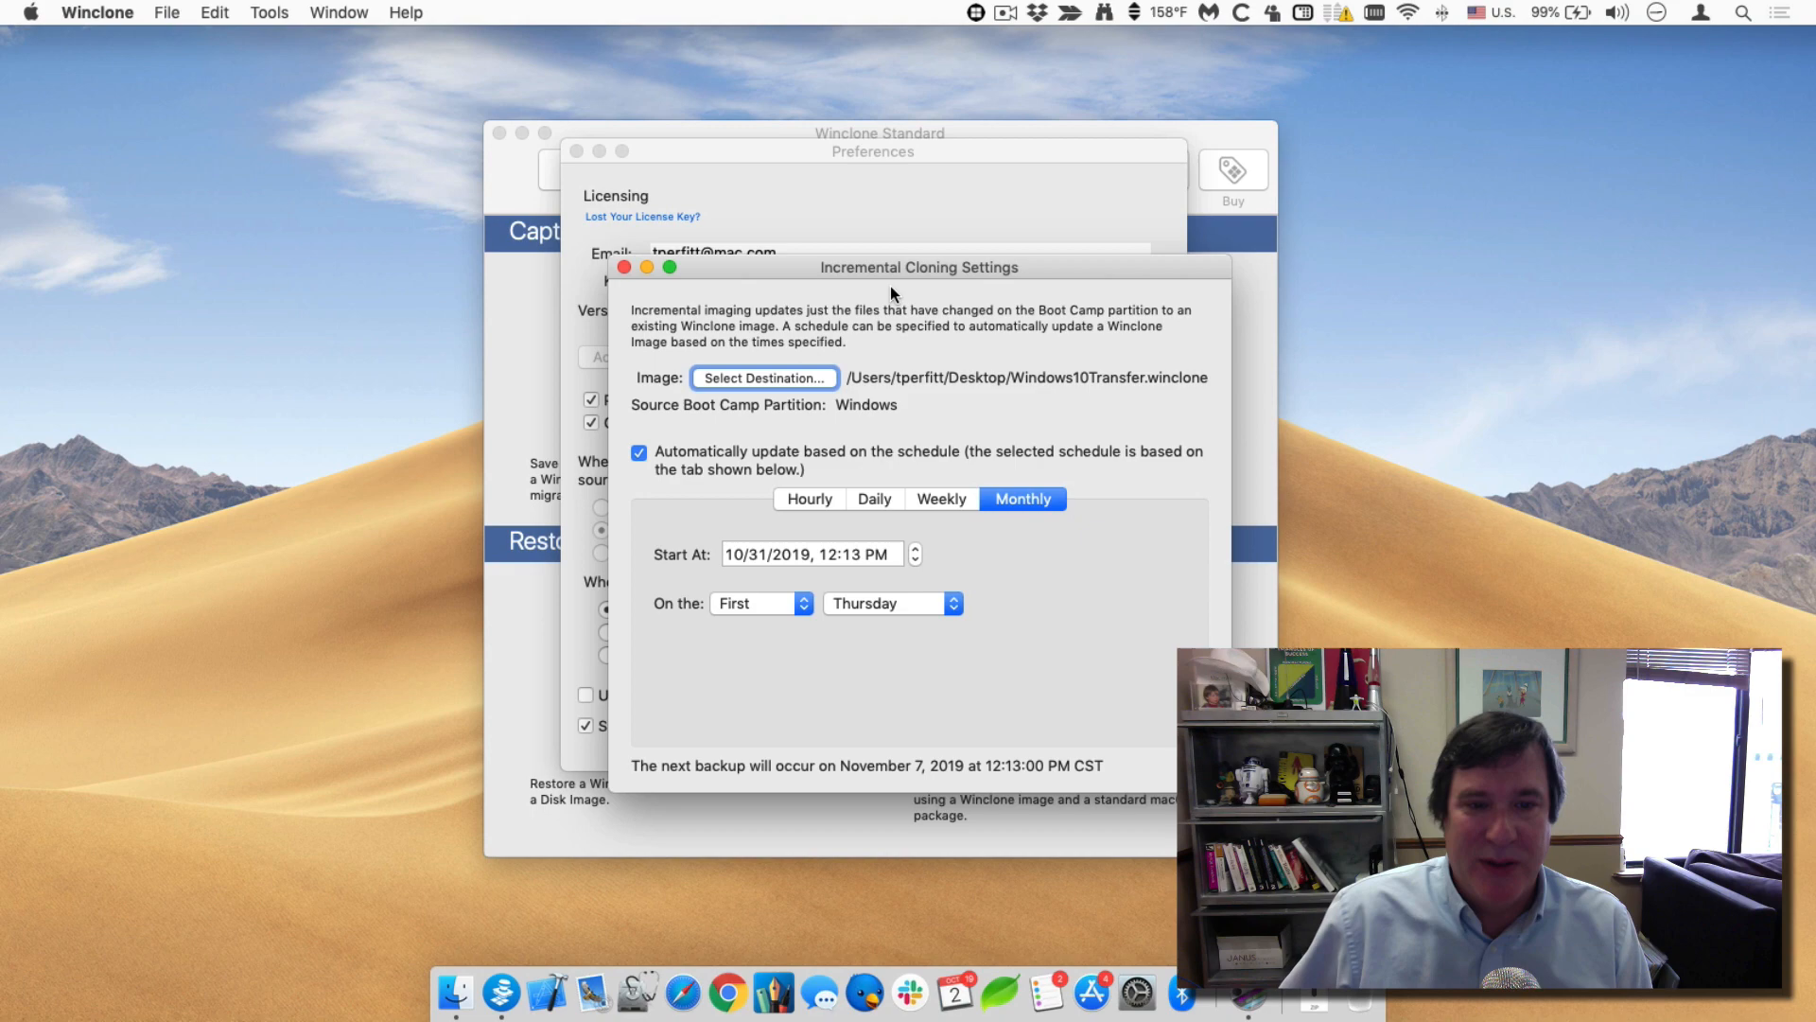
{"action": "left_click", "coordinate": [762, 378]}
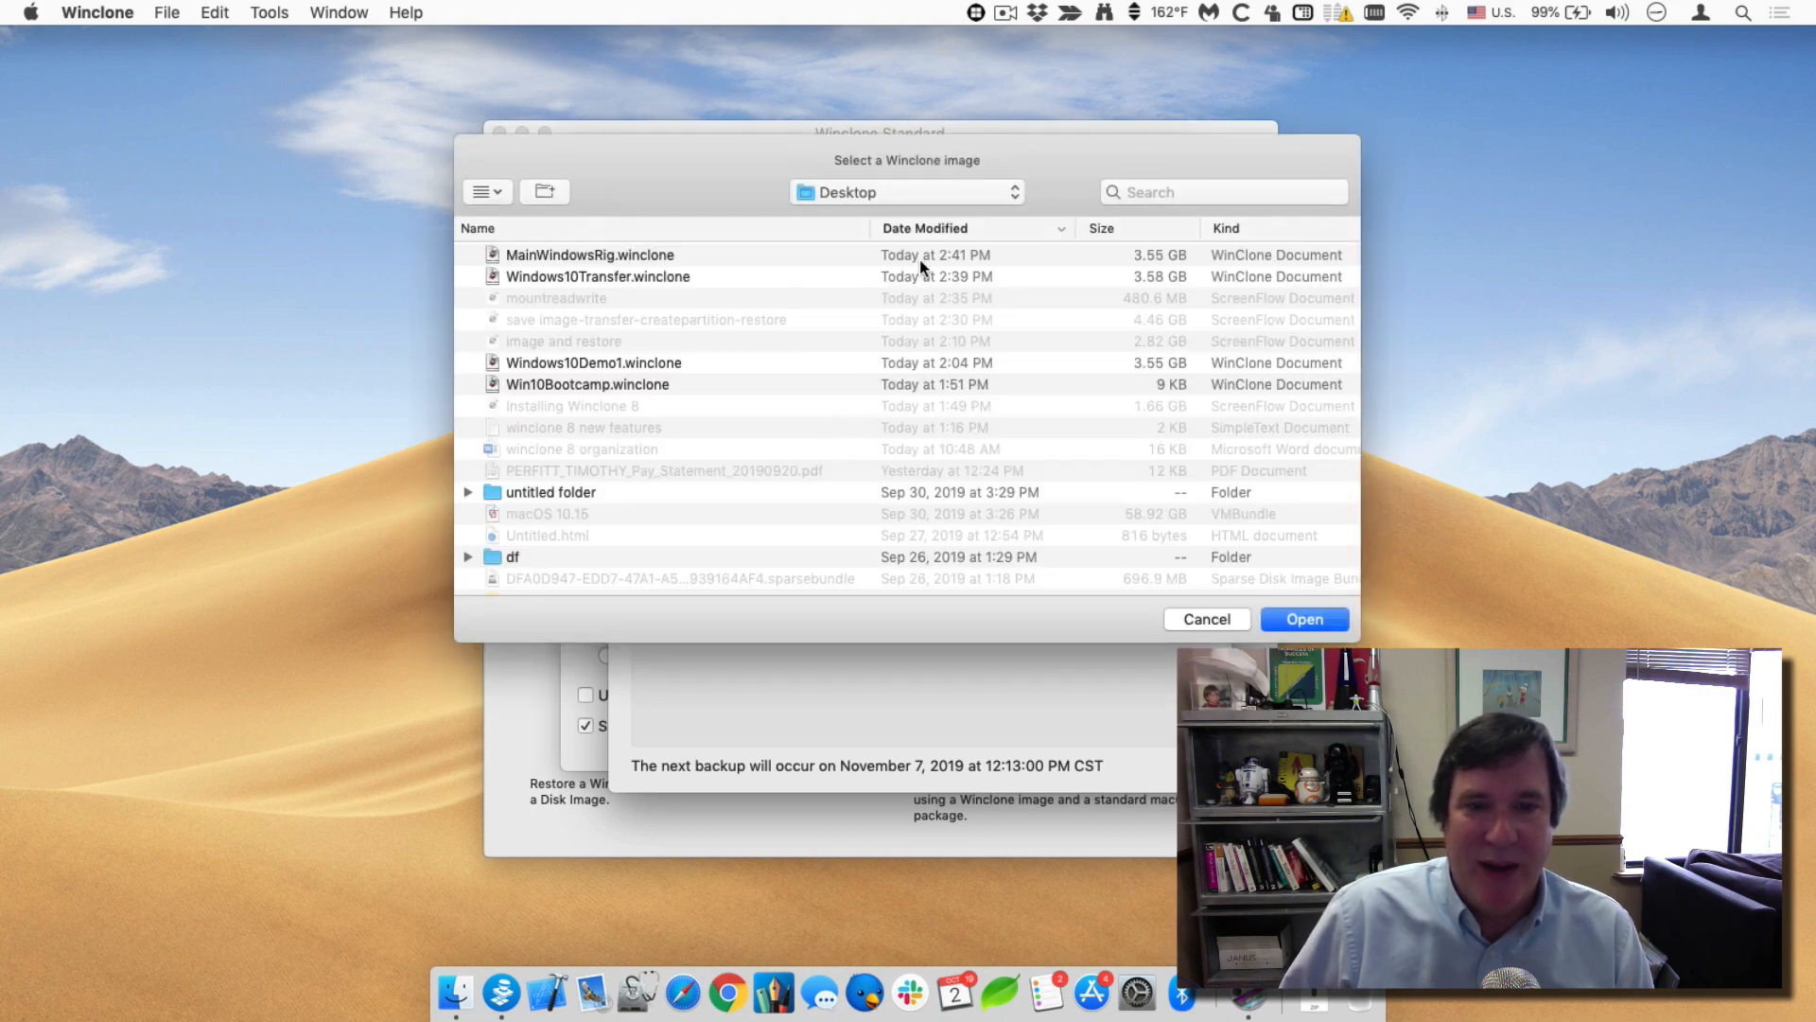
{"action": "left_click", "coordinate": [590, 254]}
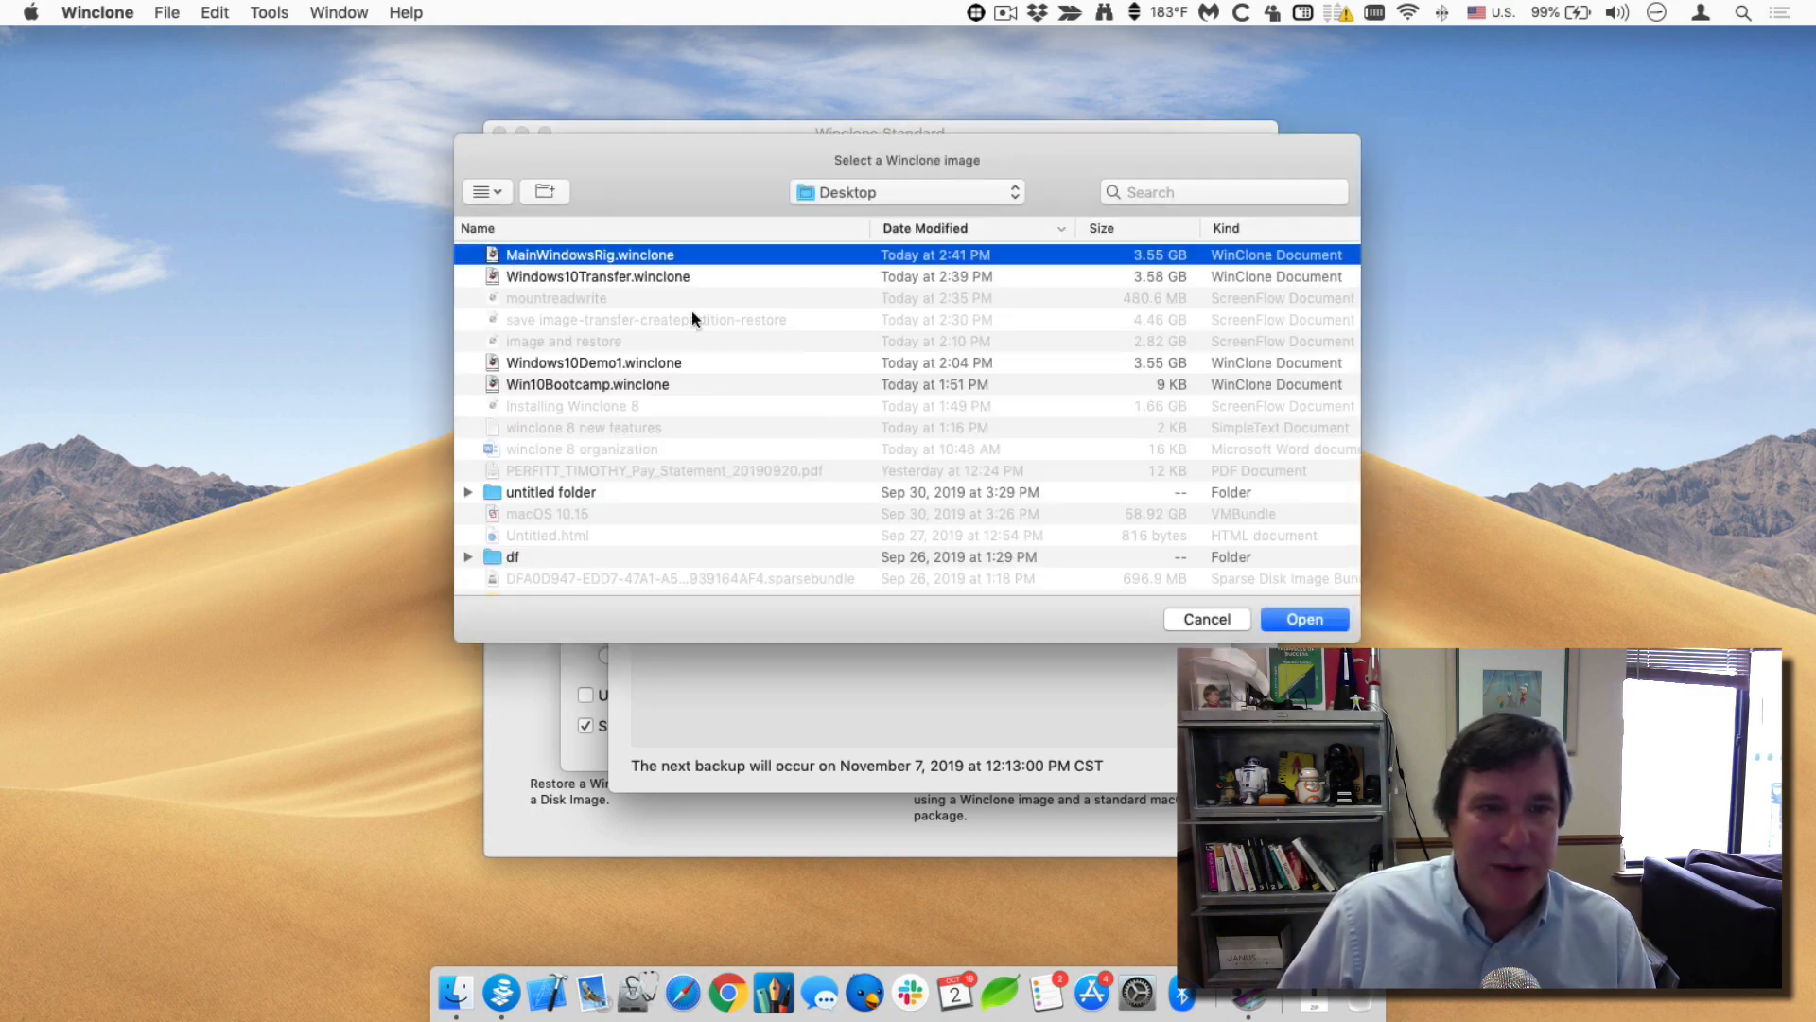
{"action": "left_click", "coordinate": [1301, 619]}
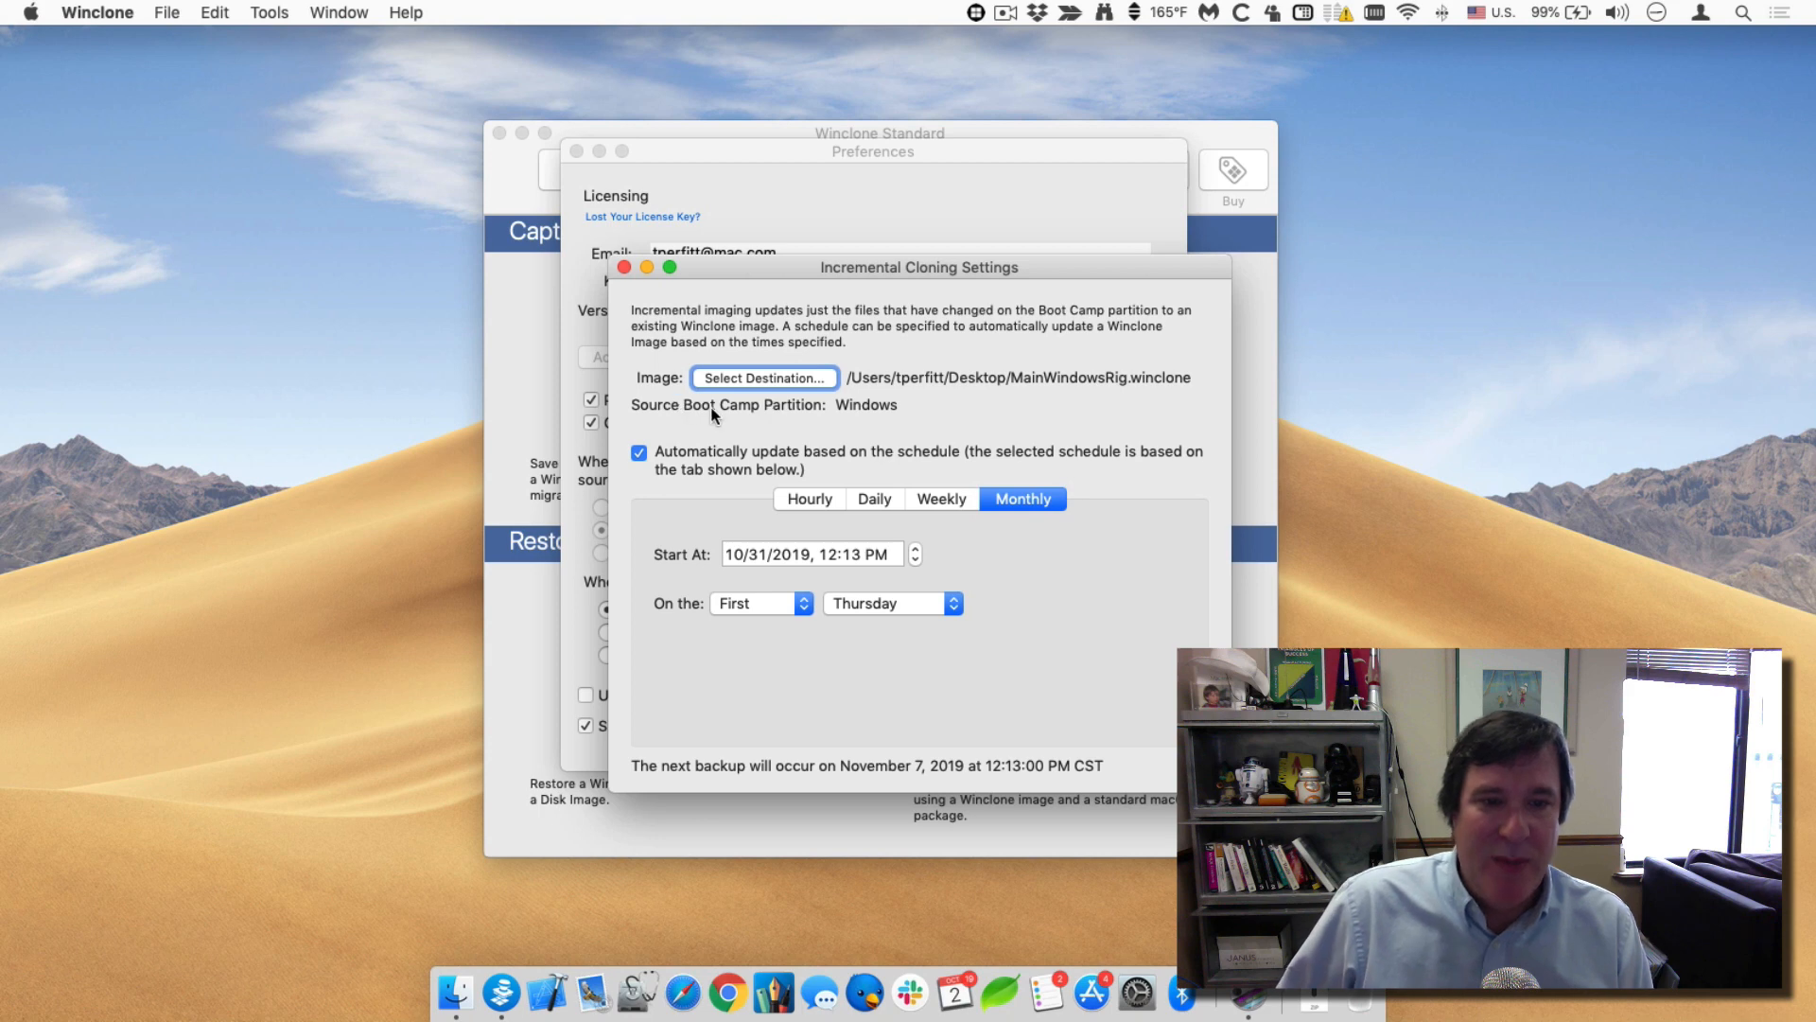
{"action": "mouse_move", "coordinate": [853, 416]}
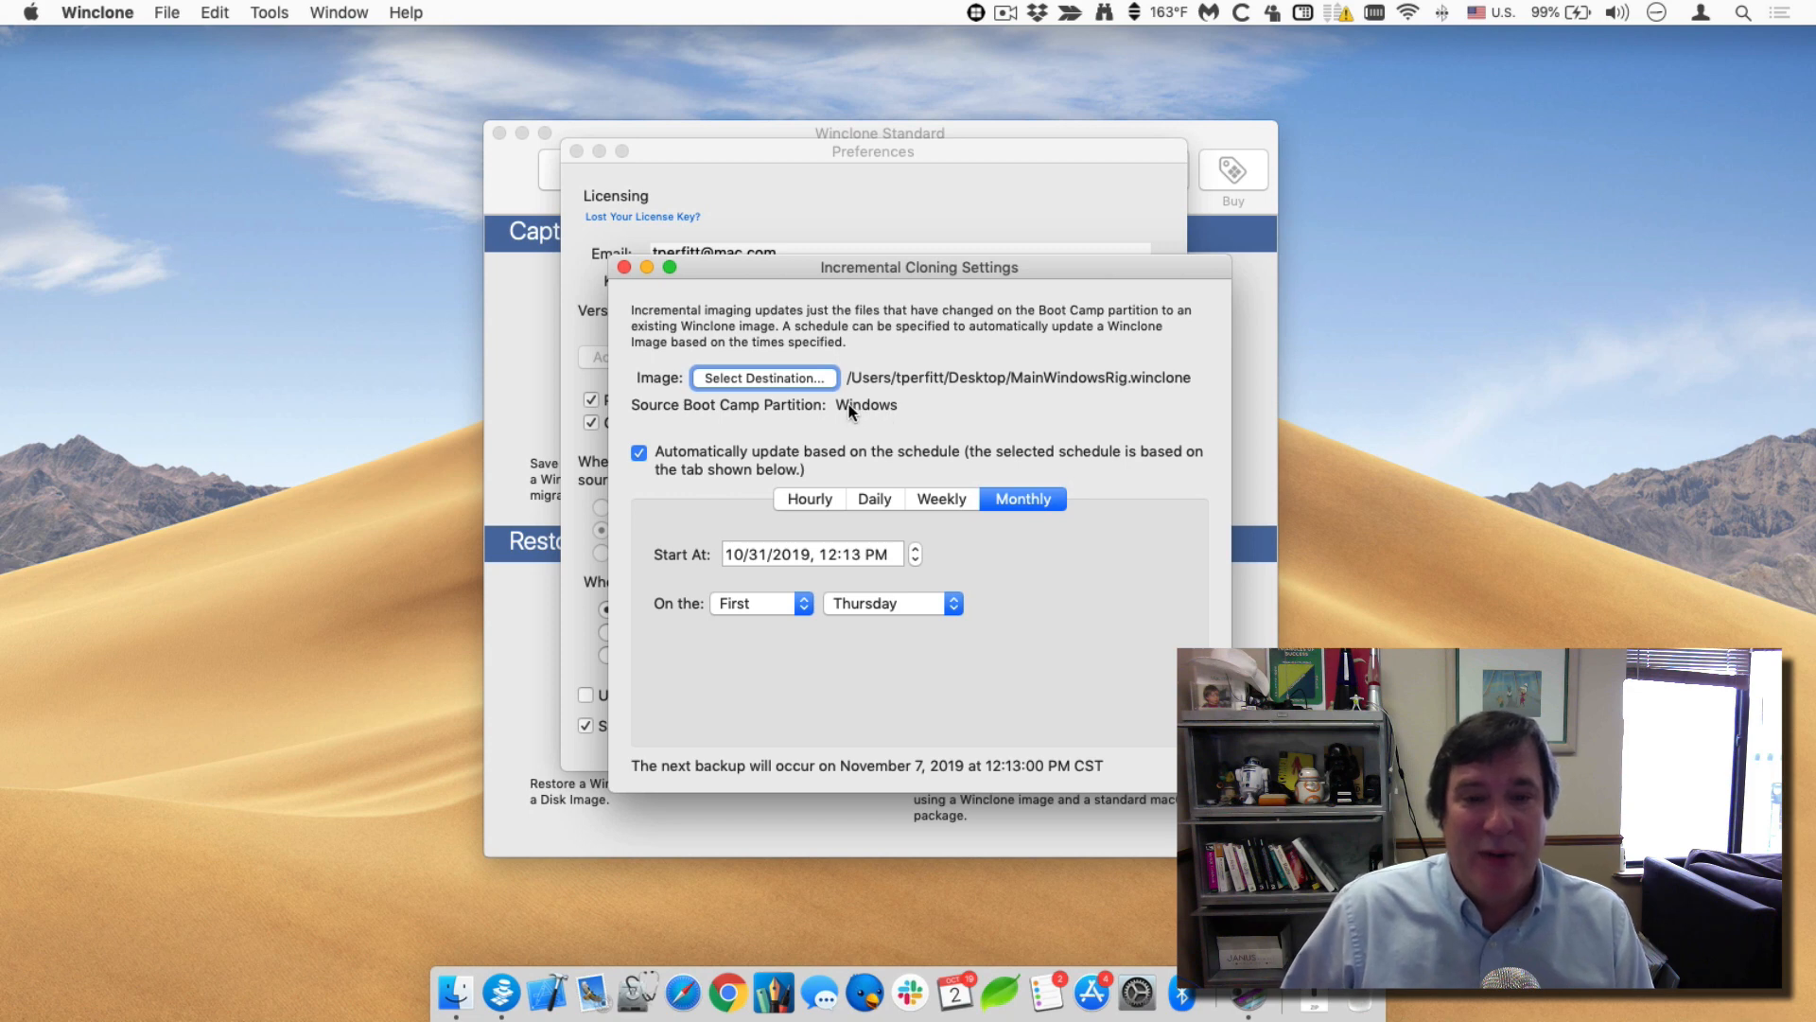
{"action": "mouse_move", "coordinate": [891, 414]}
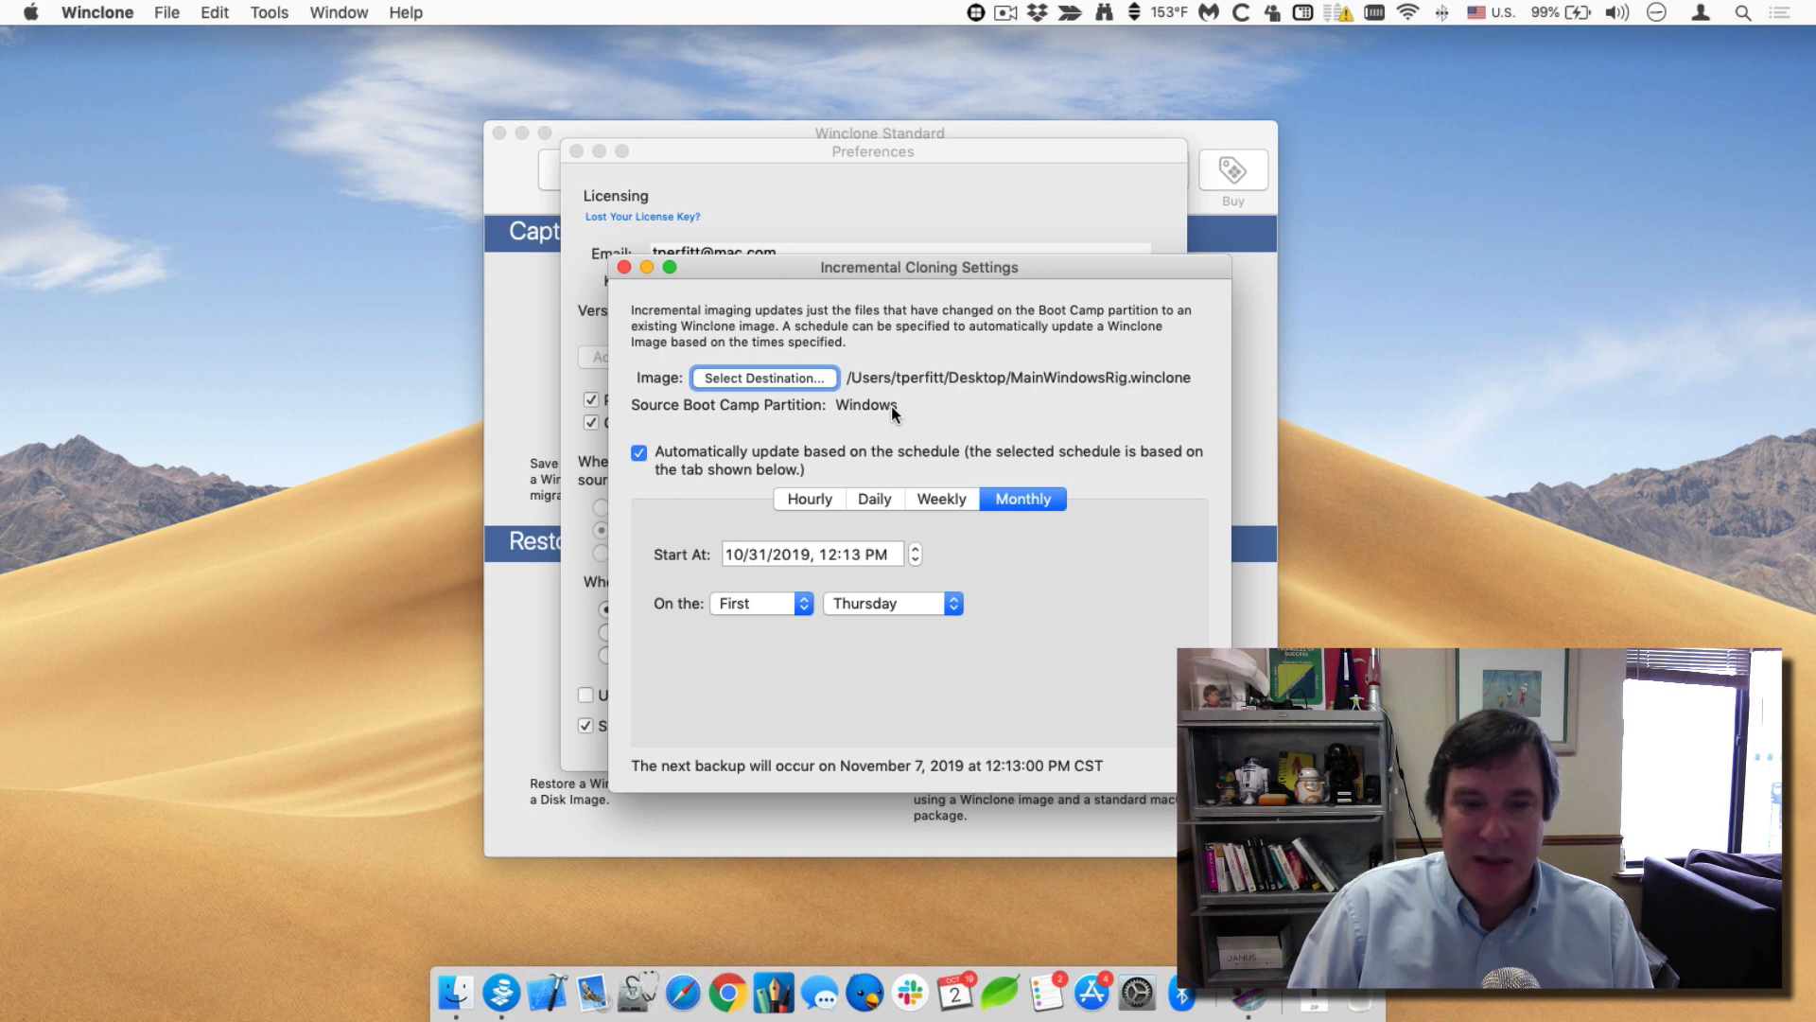
{"action": "mouse_move", "coordinate": [846, 490]}
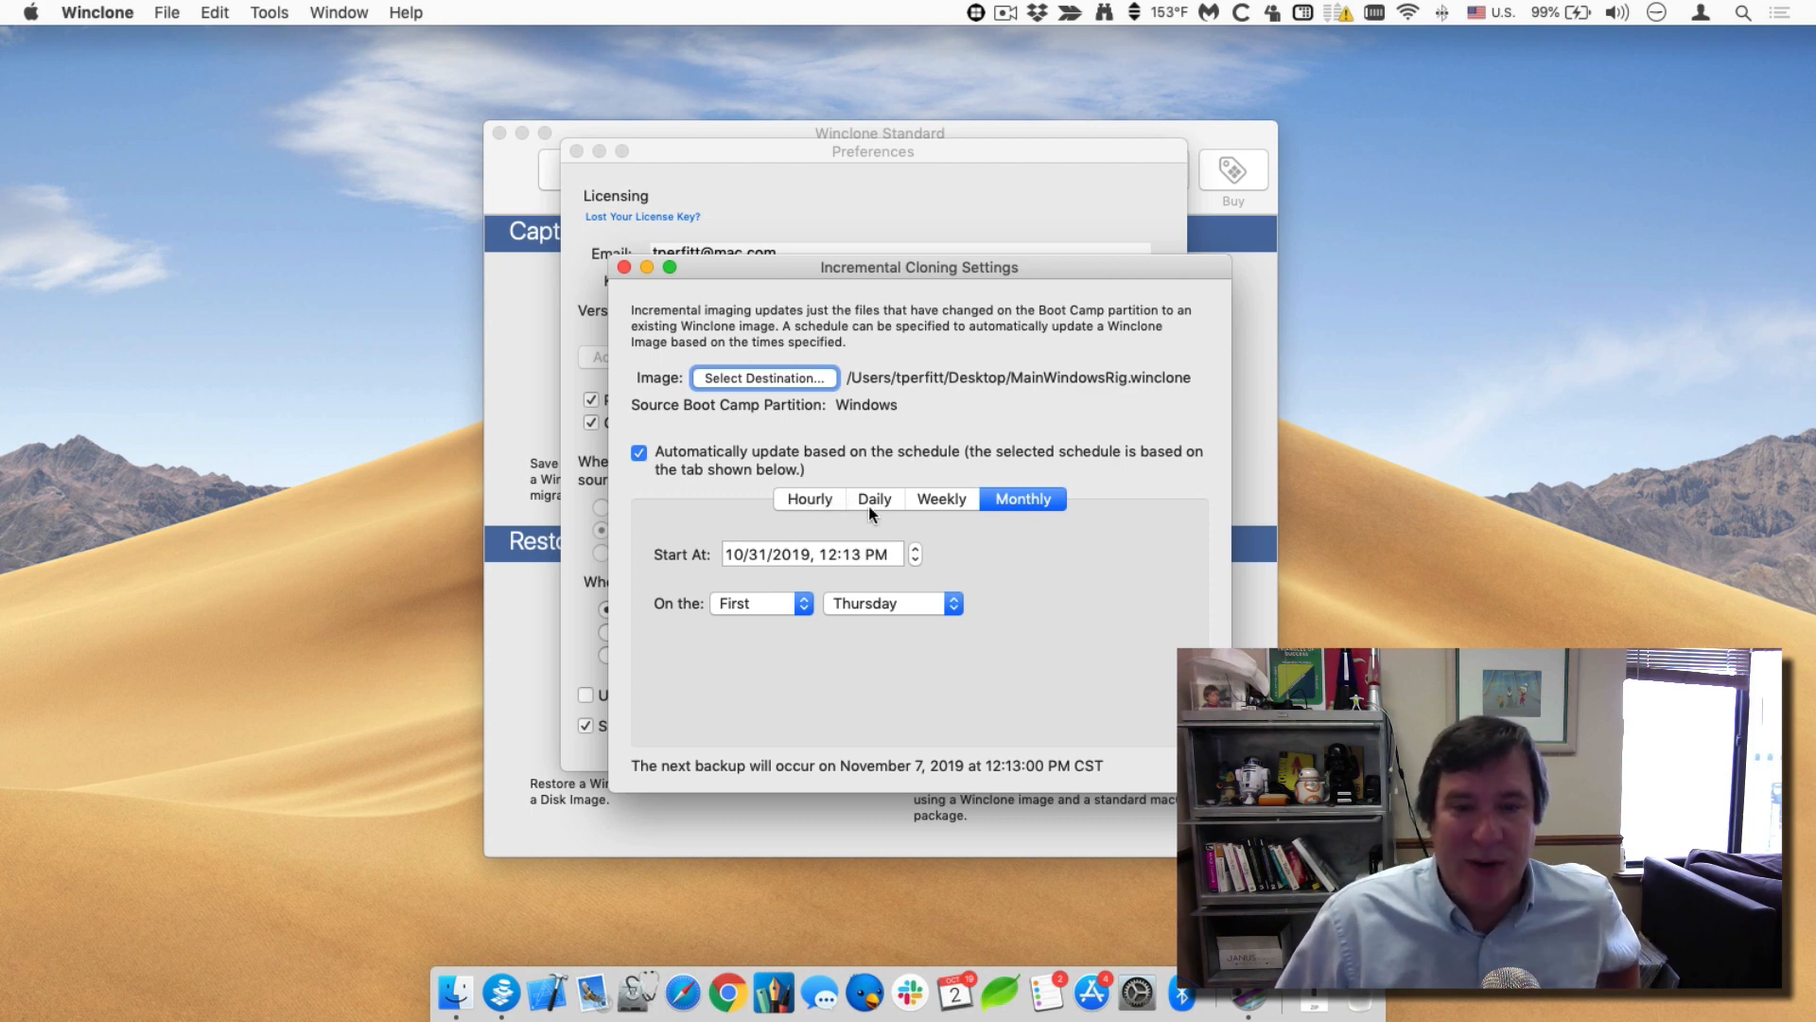
{"action": "mouse_move", "coordinate": [813, 494]}
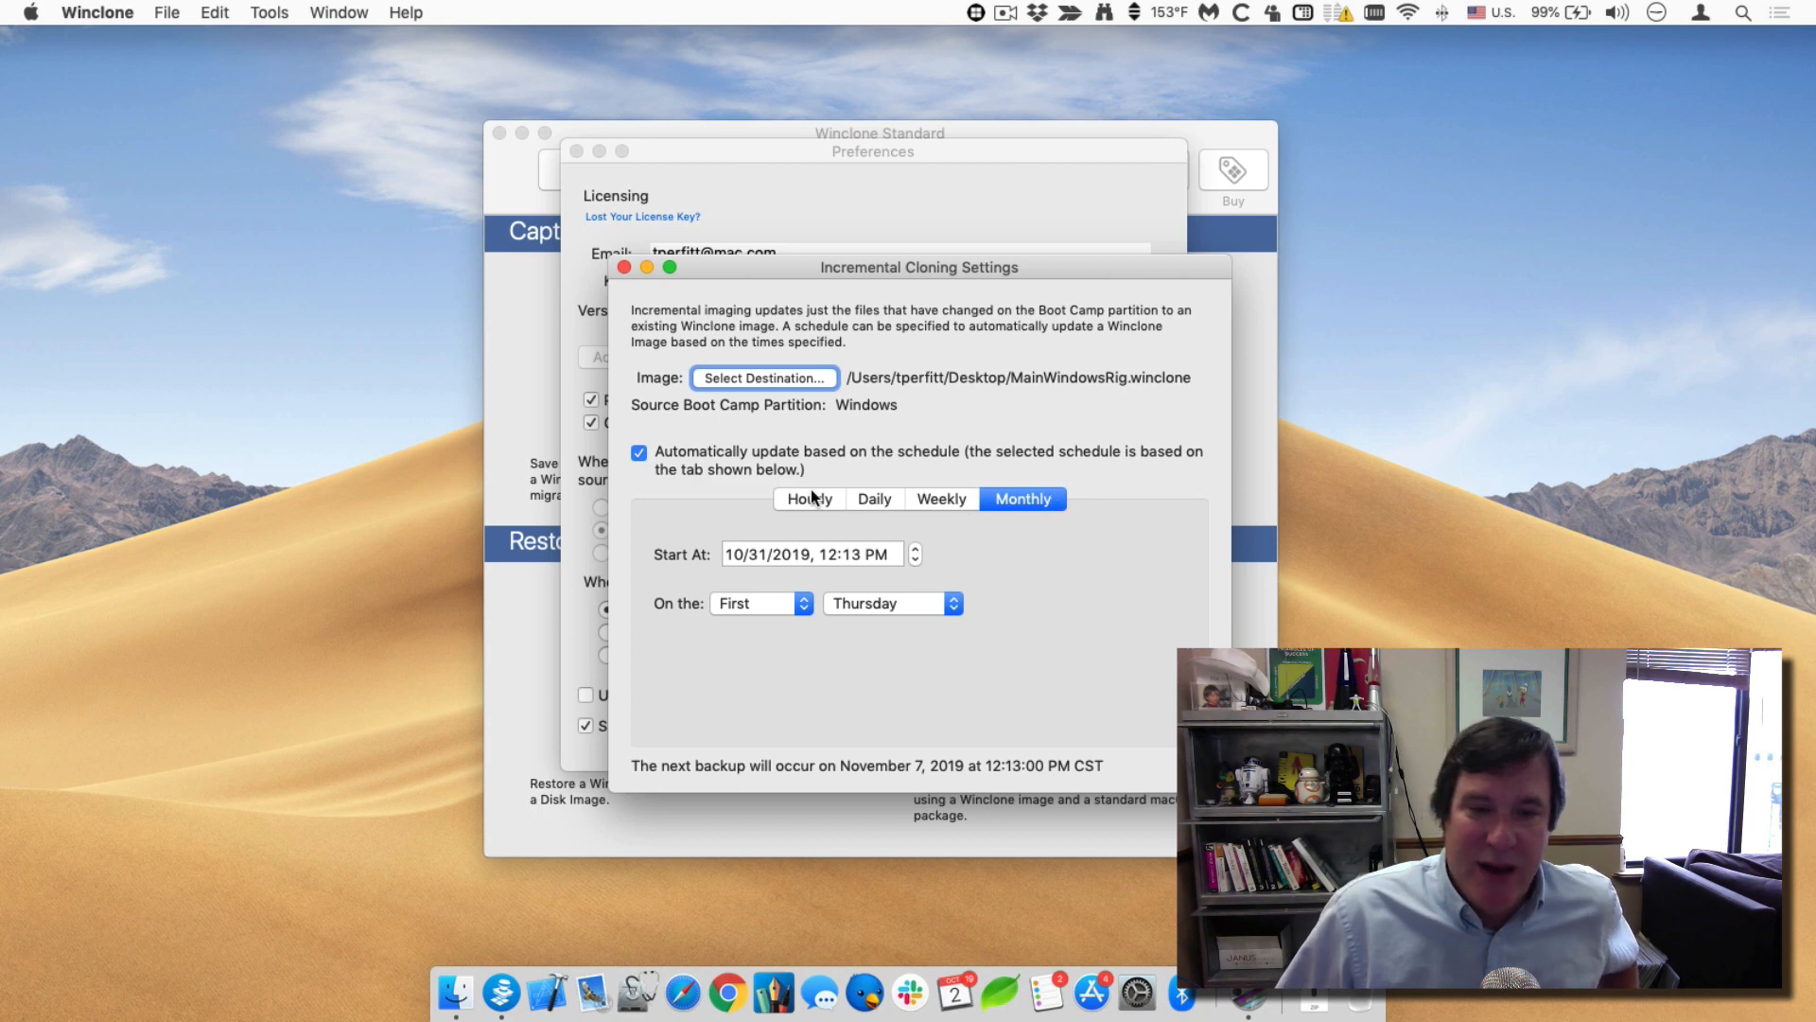
{"action": "mouse_move", "coordinate": [1124, 757]}
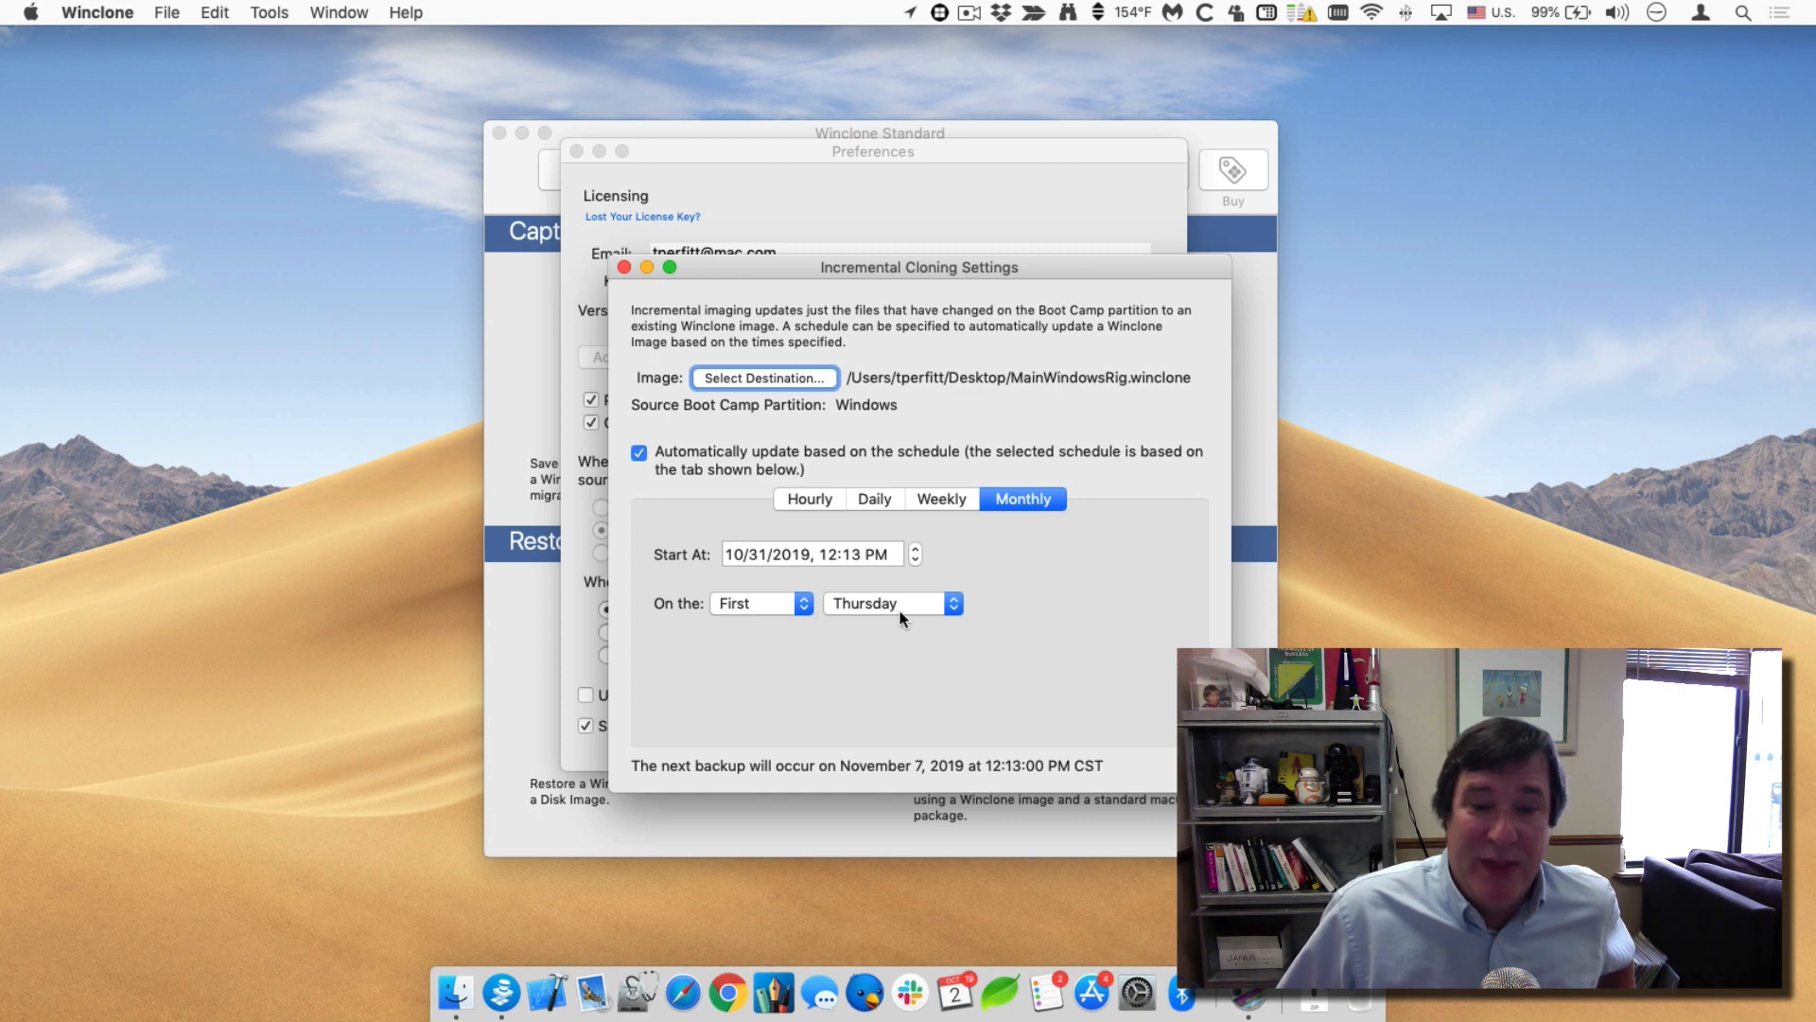
{"action": "mouse_move", "coordinate": [978, 766]}
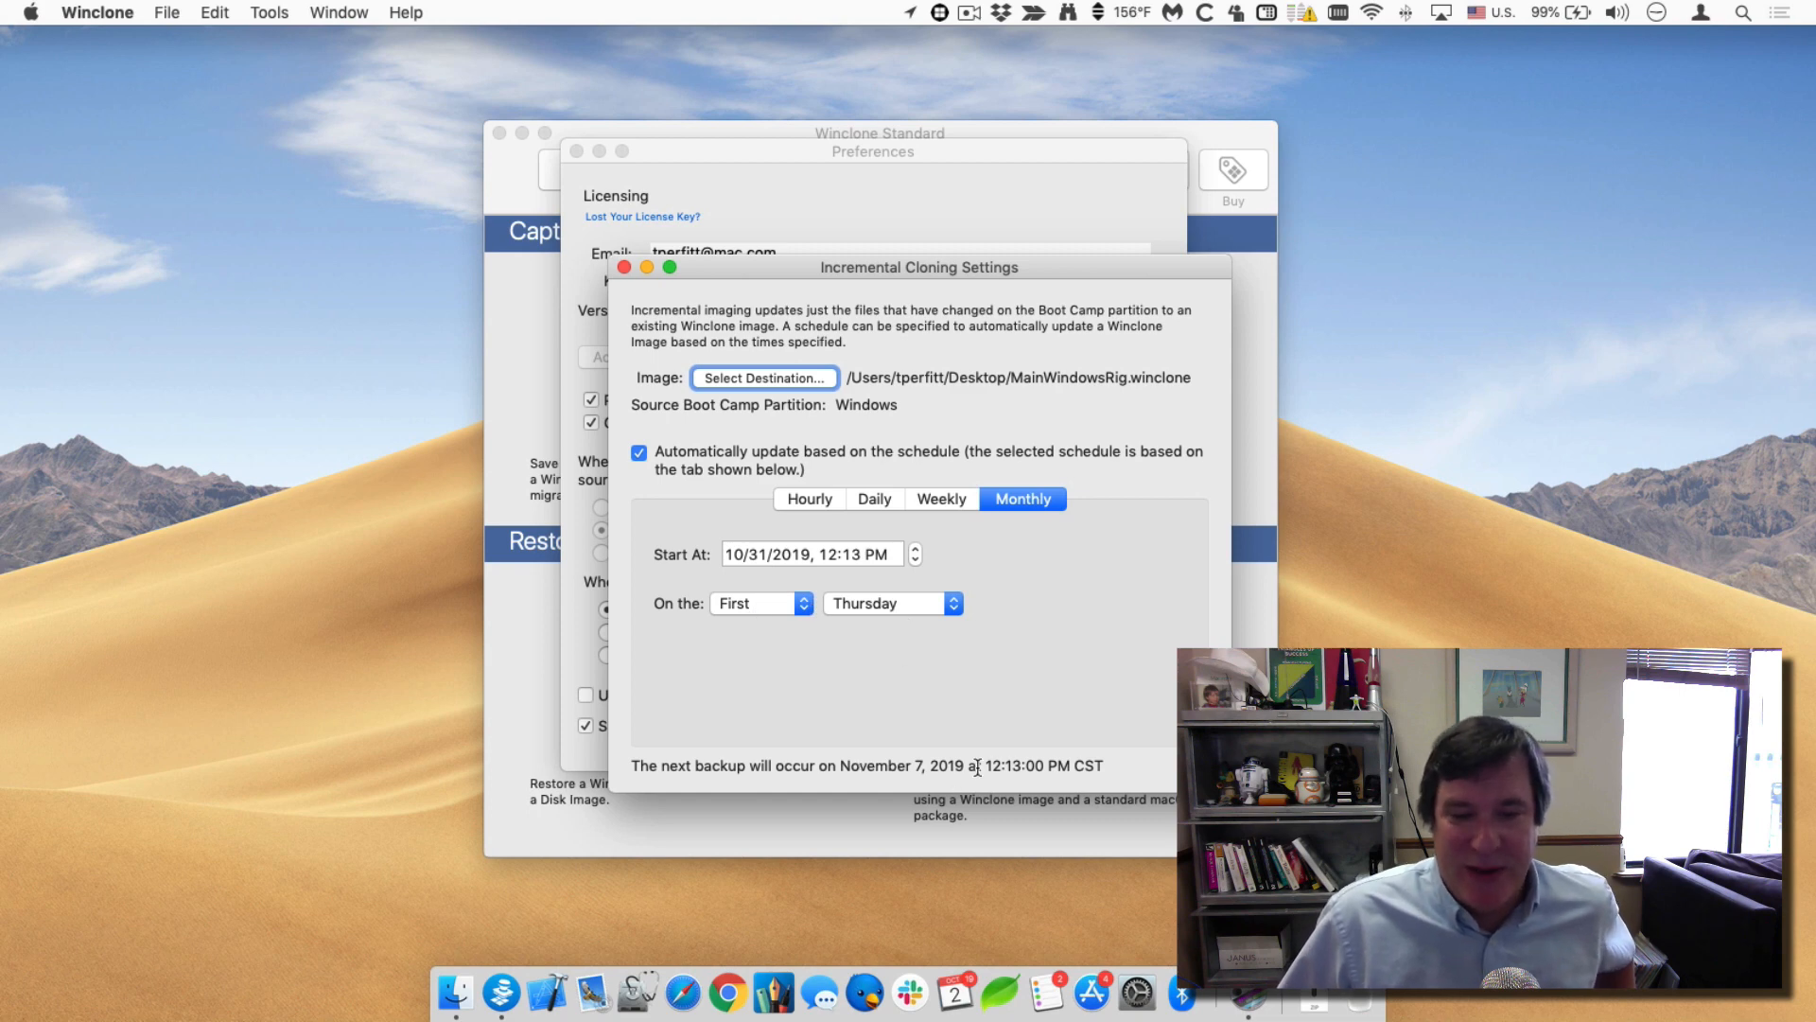
{"action": "mouse_move", "coordinate": [874, 757]}
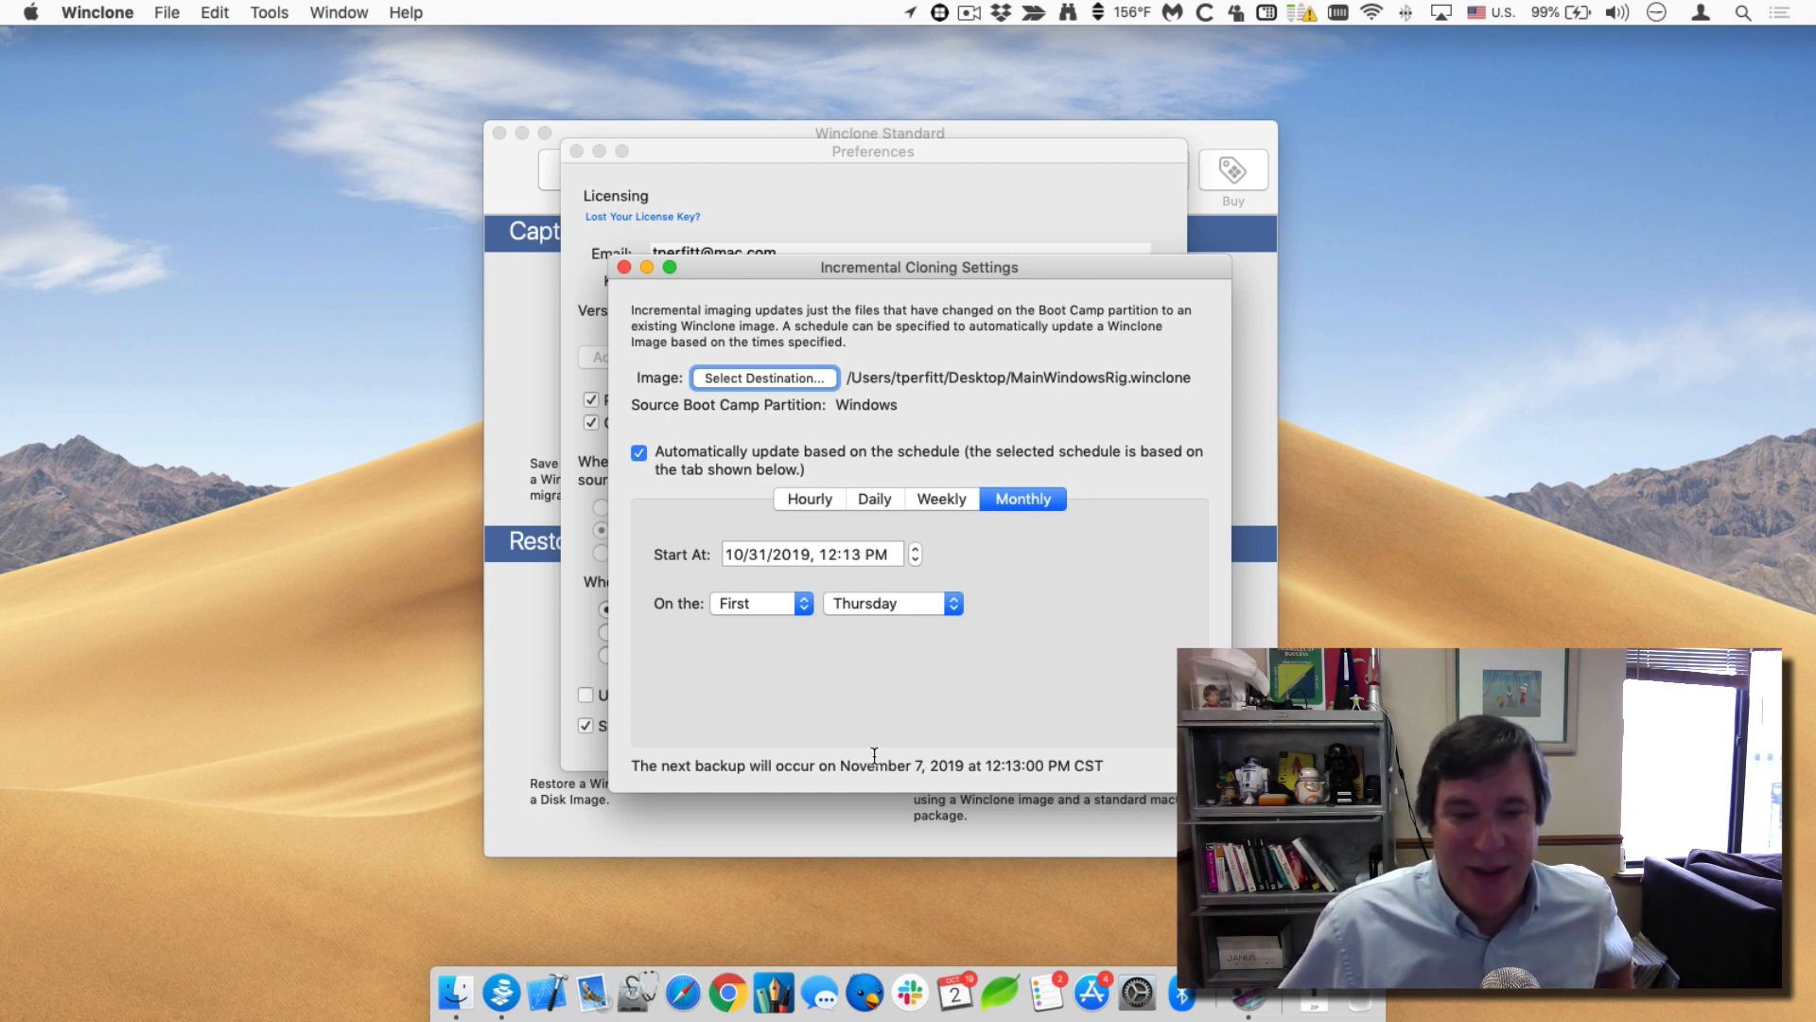
Try the Hourly and Daily schedules, adjusting their repeat intervals and start date.
{"action": "left_click", "coordinate": [808, 498]}
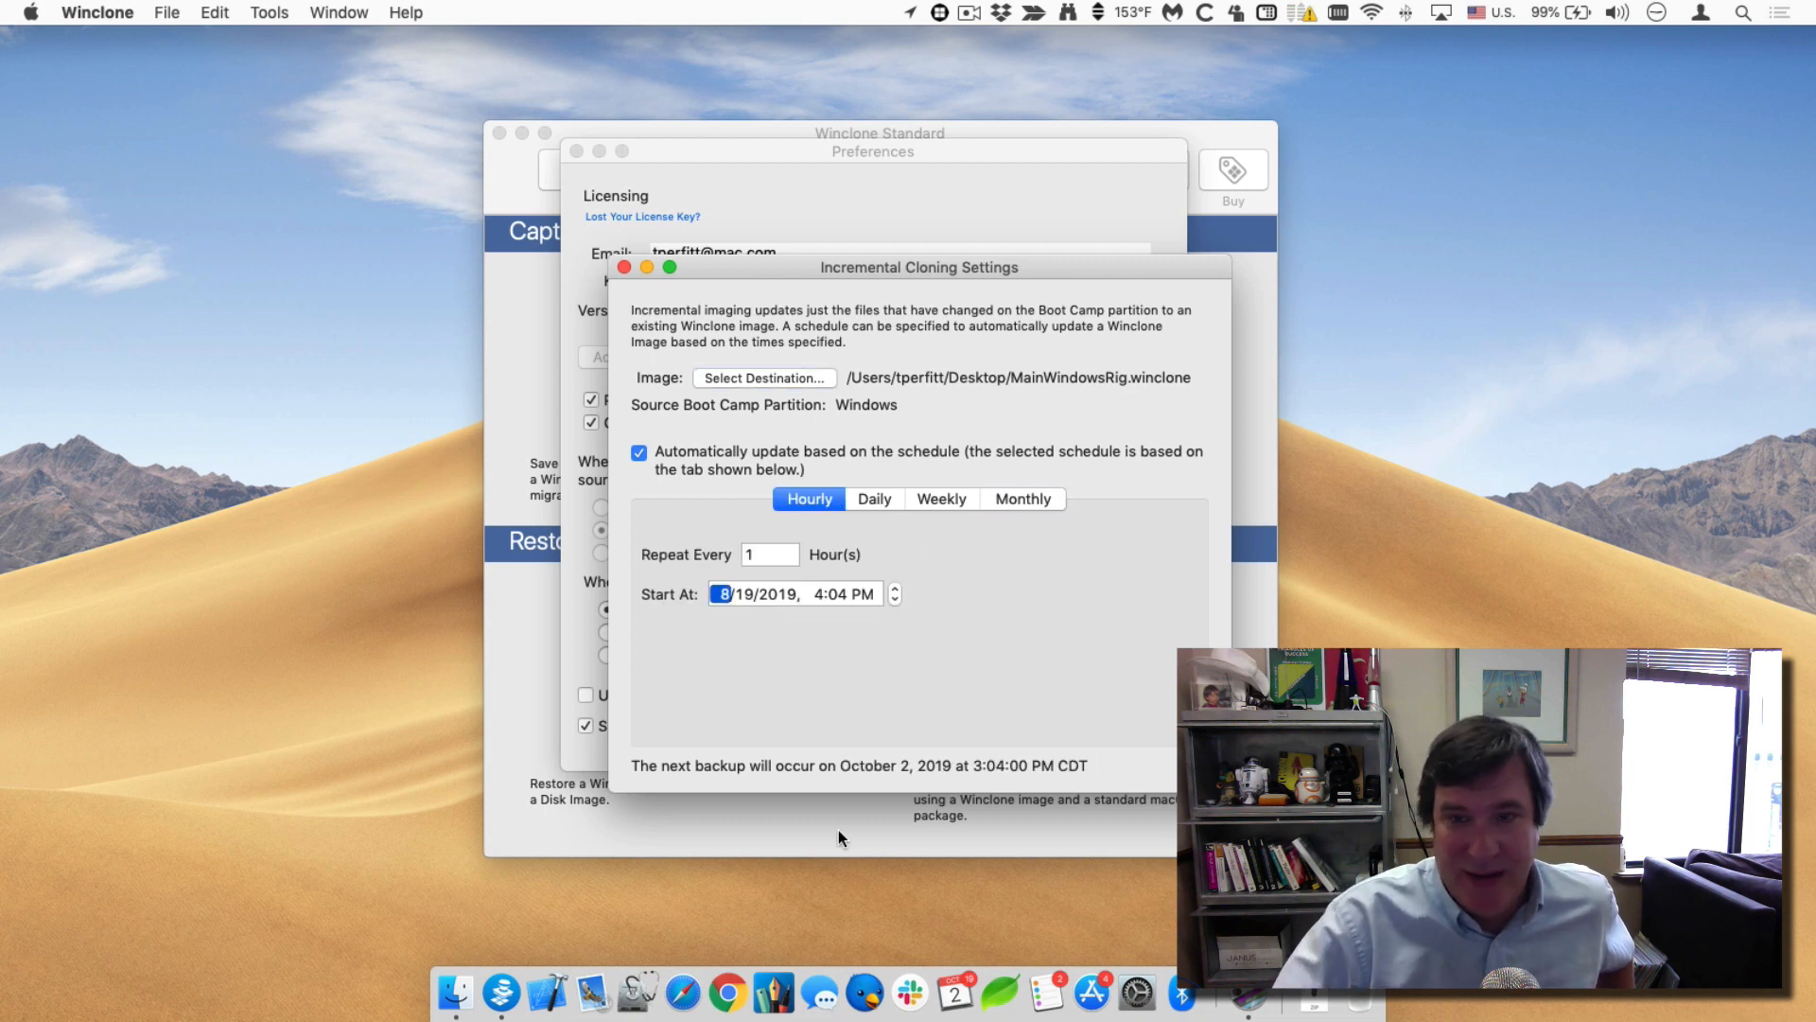
{"action": "left_click", "coordinate": [1669, 13]}
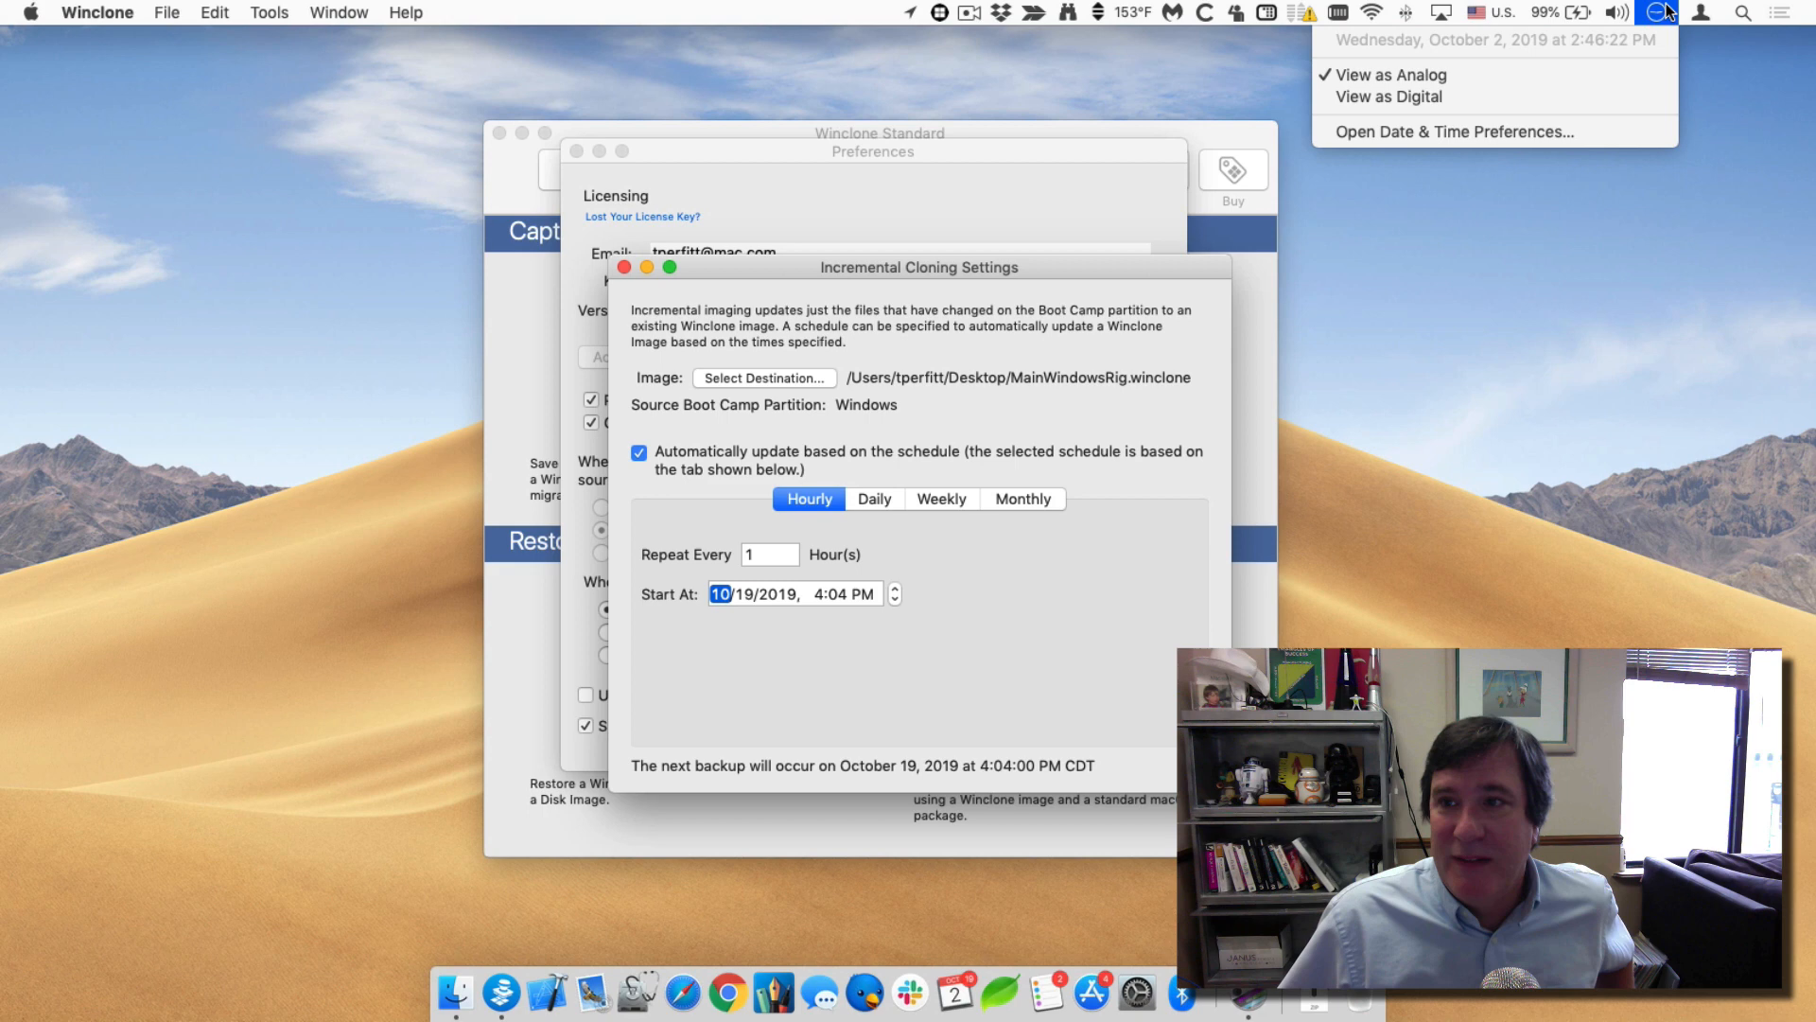
{"action": "left_click", "coordinate": [749, 593]}
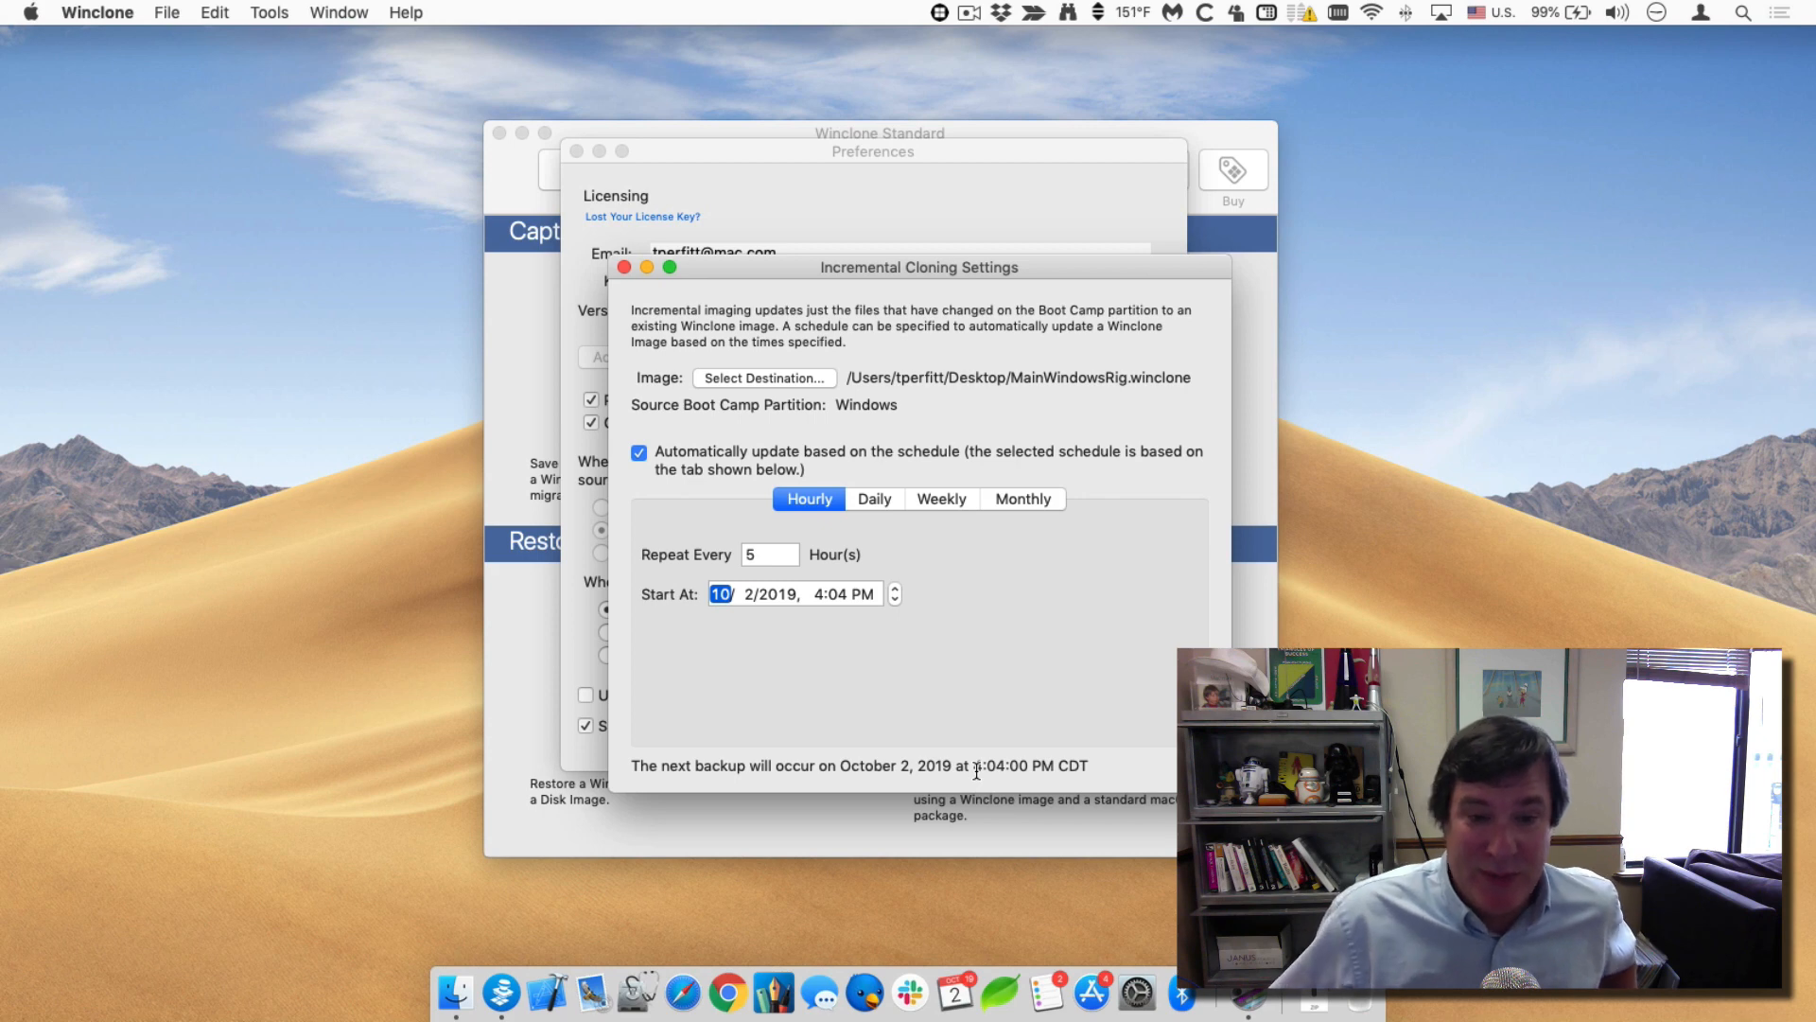
{"action": "left_click", "coordinate": [874, 498]}
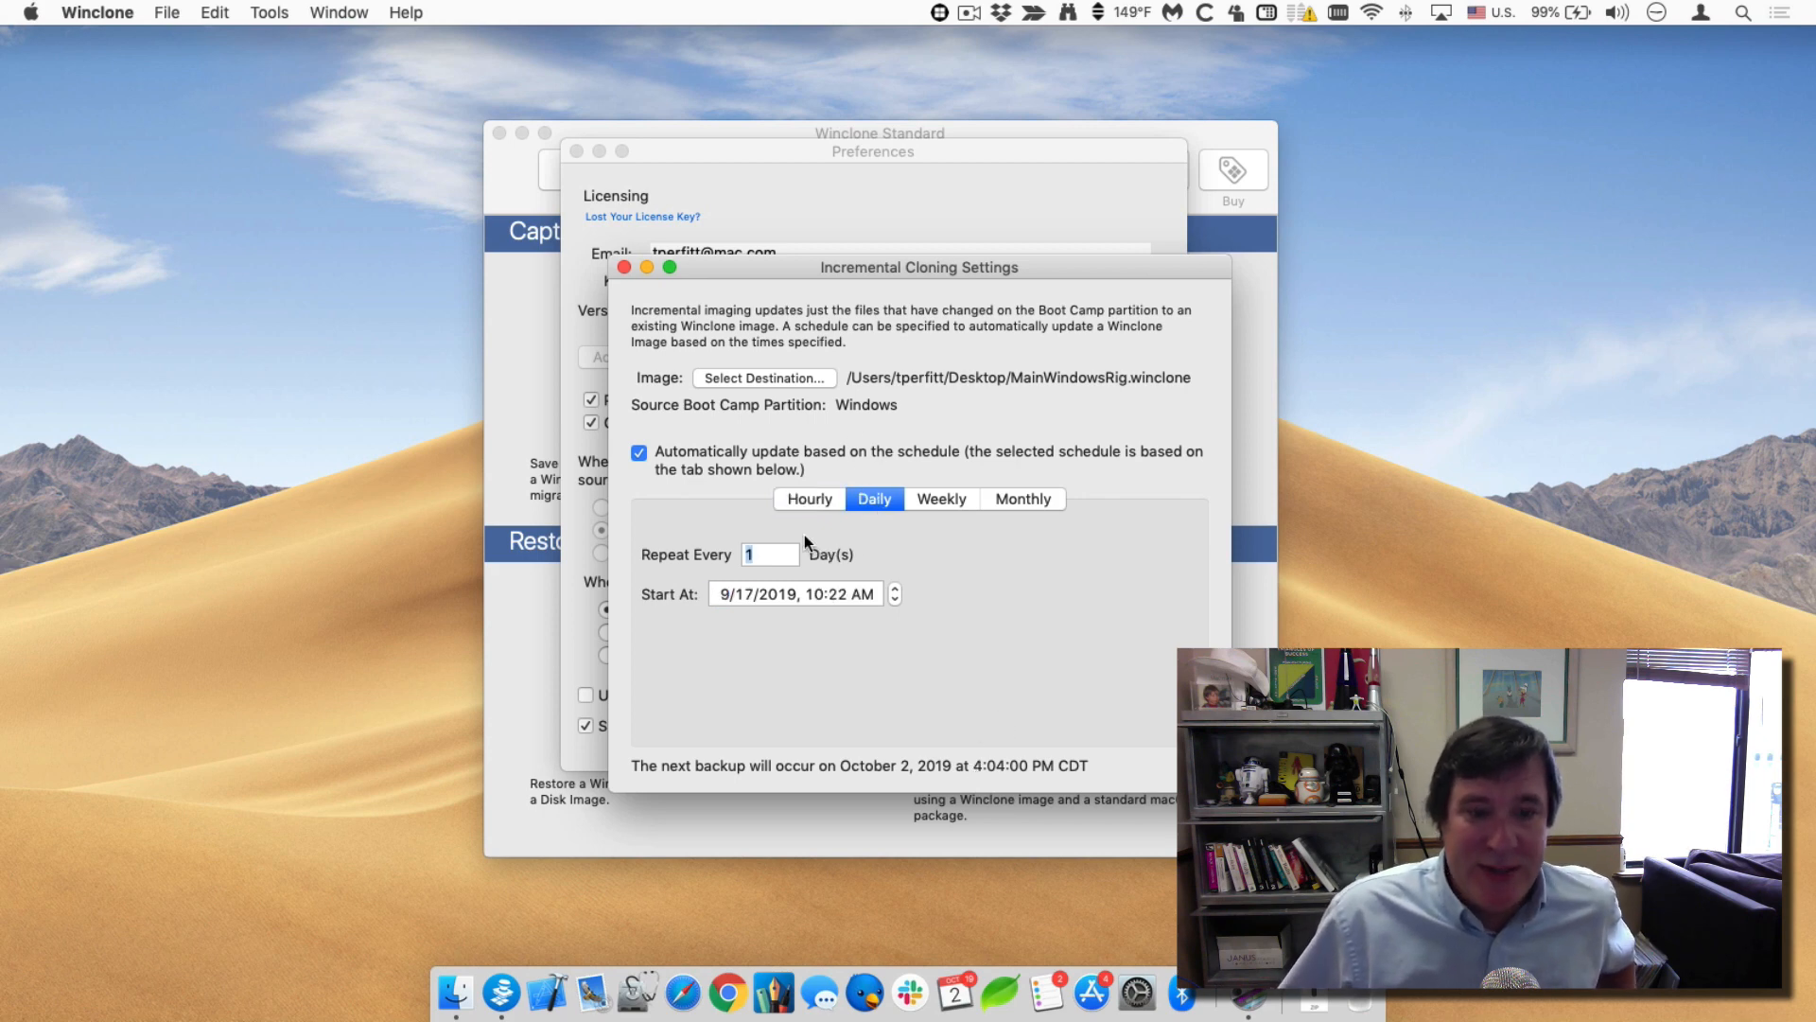
{"action": "left_click", "coordinate": [768, 555]}
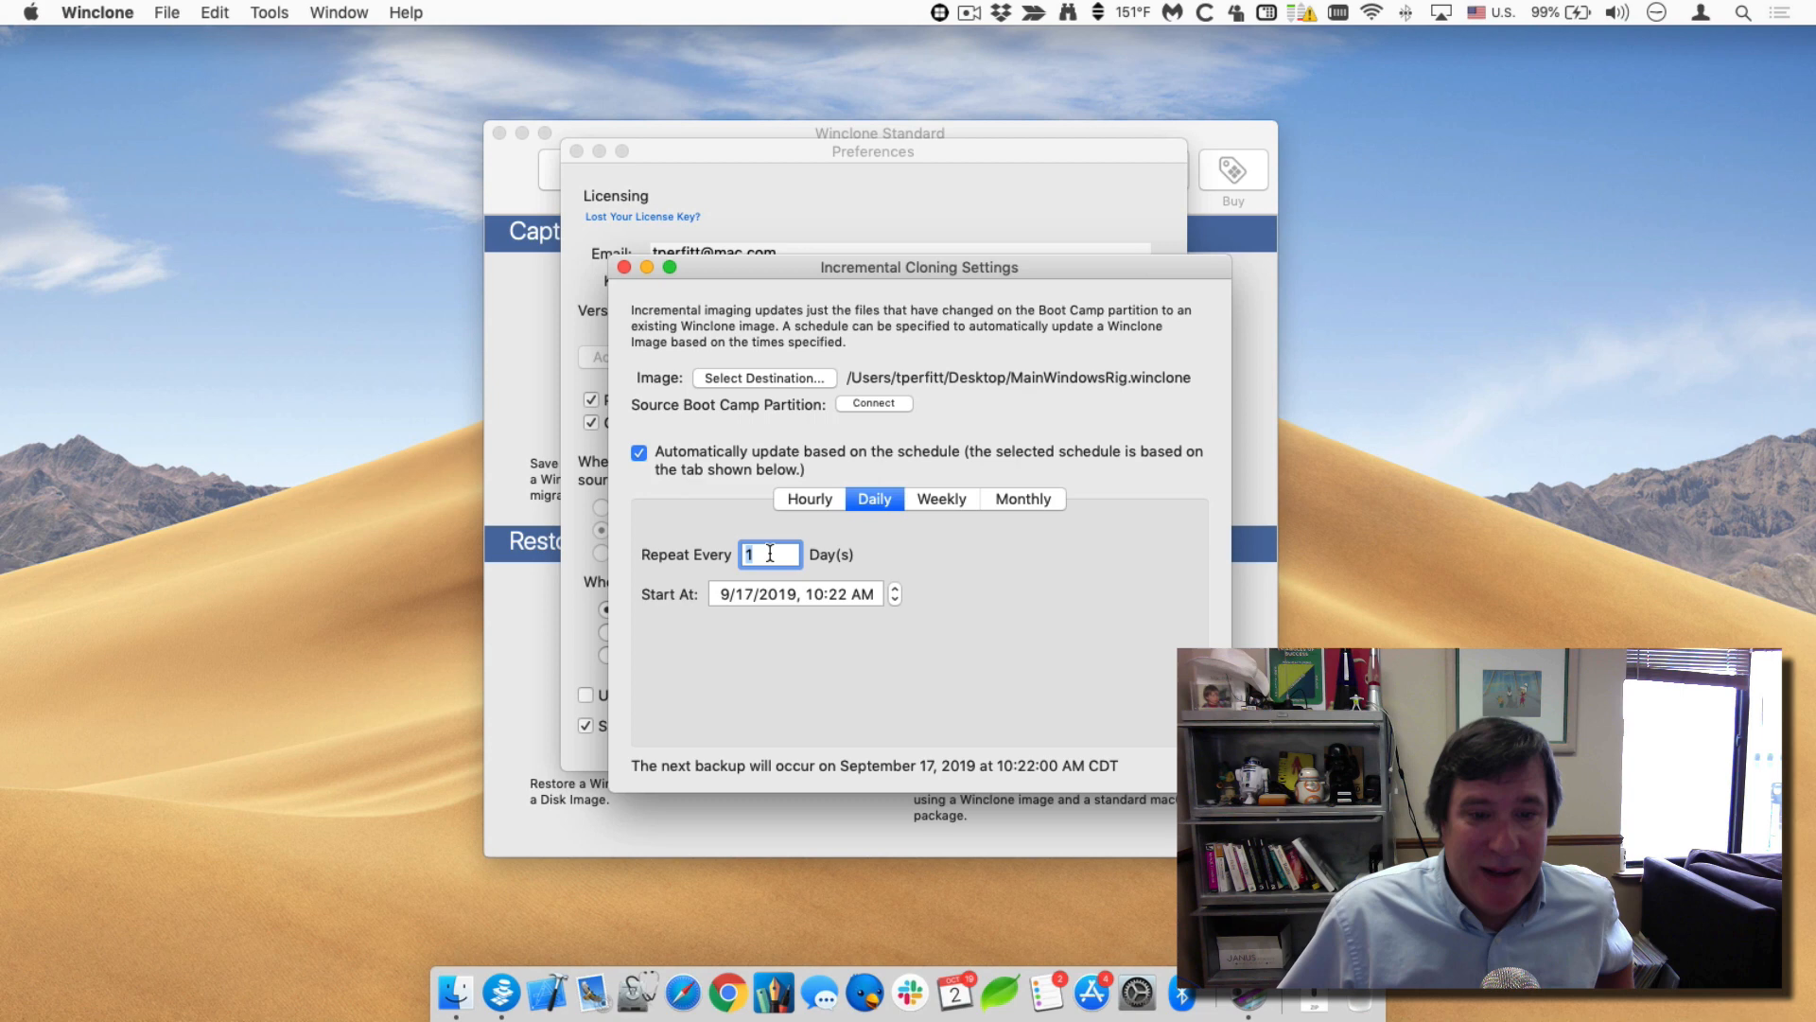
{"action": "mouse_move", "coordinate": [772, 610]}
{"action": "type", "text": "10"}
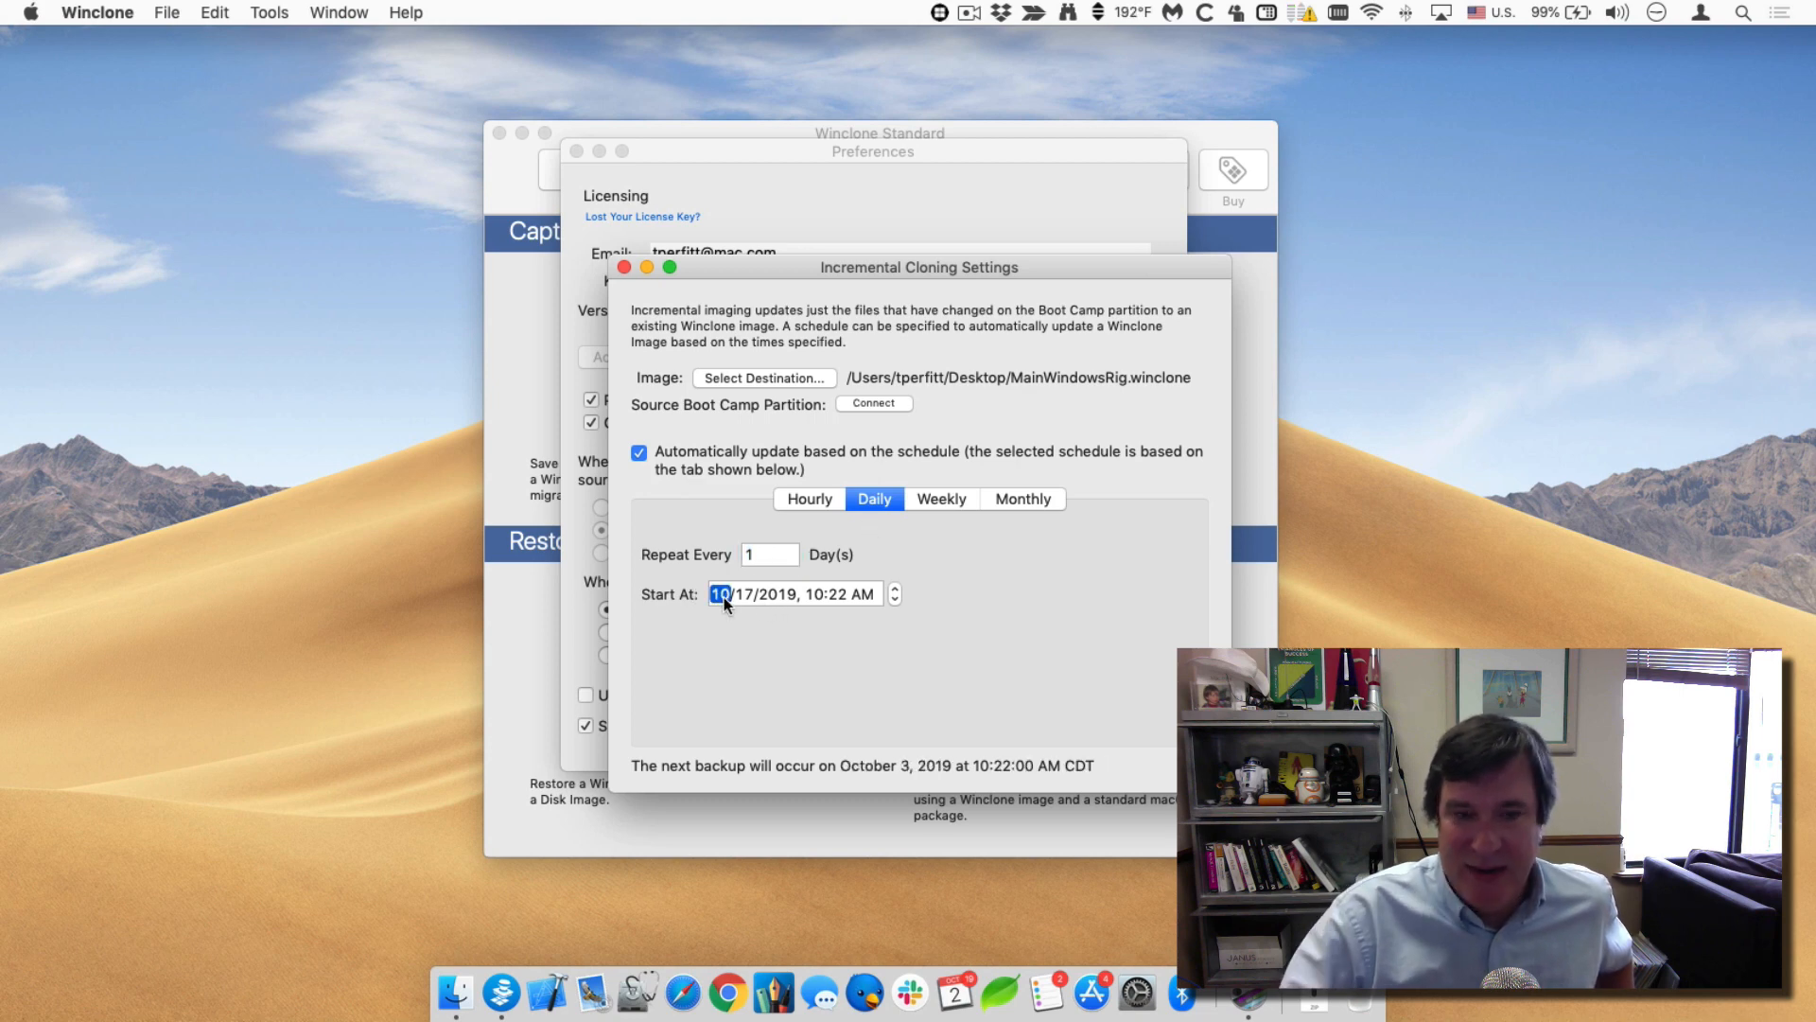
{"action": "left_click", "coordinate": [741, 594]}
{"action": "type", "text": "25"}
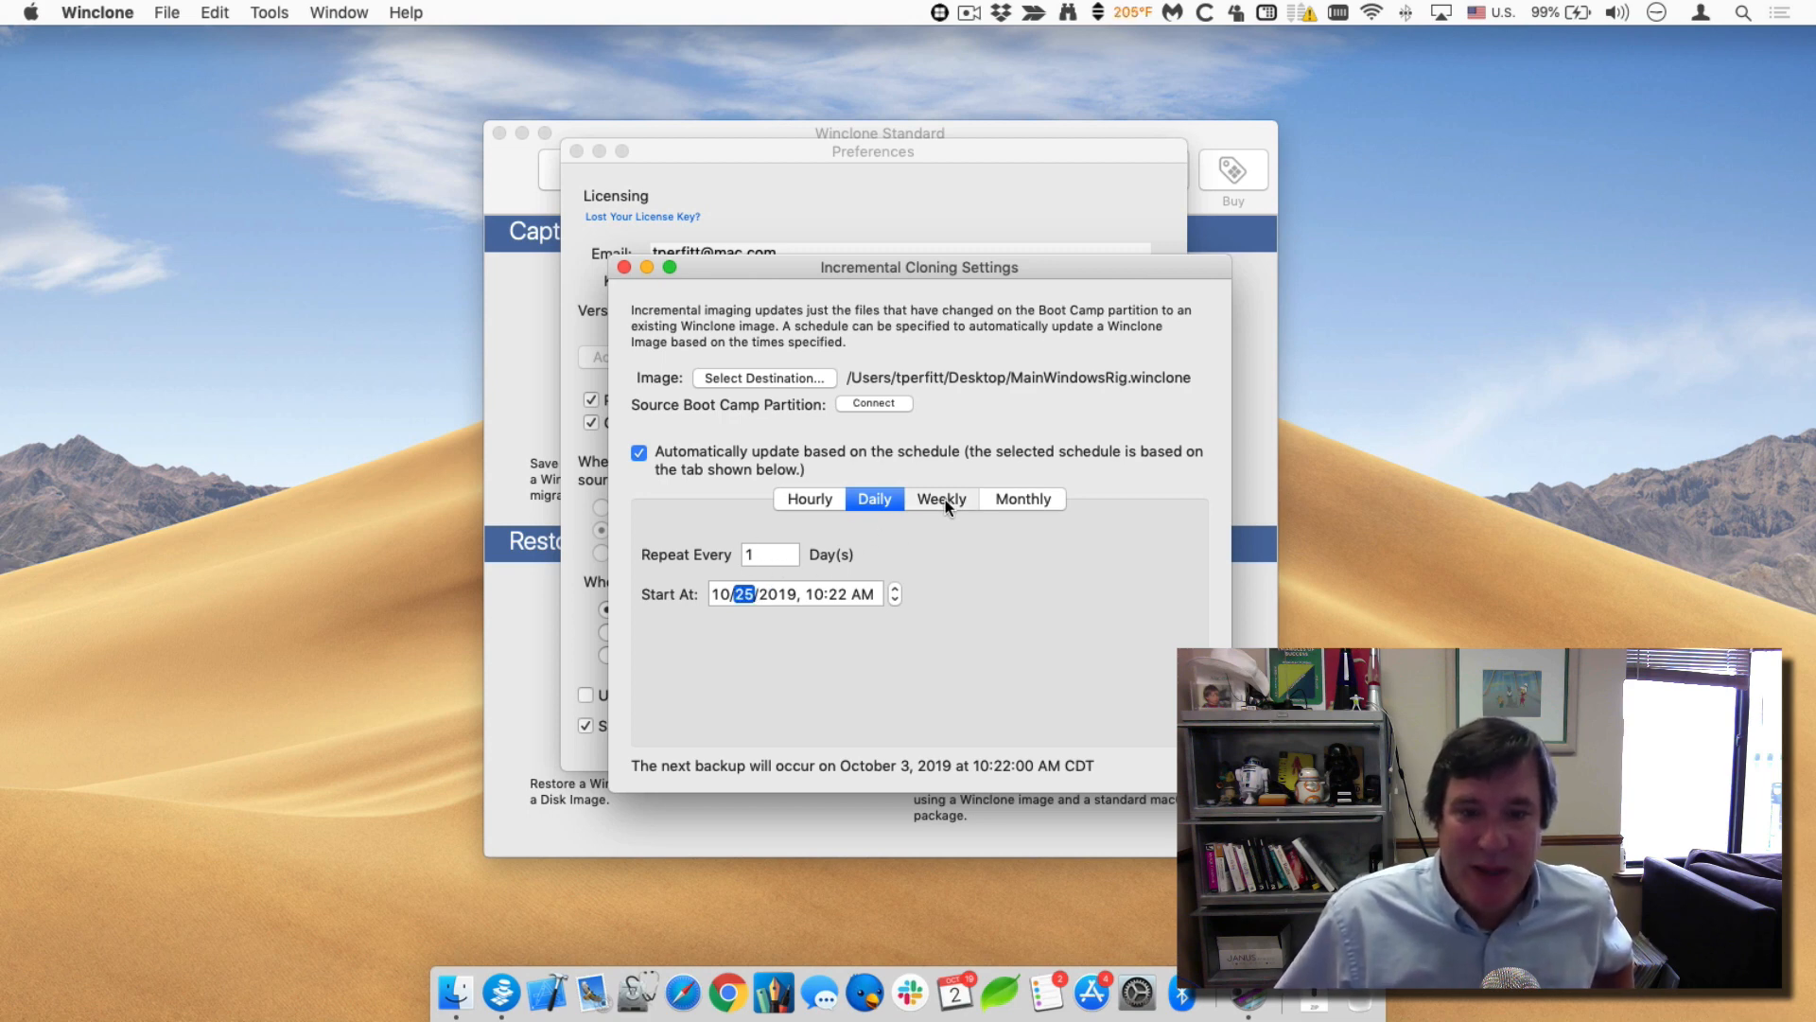
Set a Weekly schedule with its start time and date, then move to Monthly.
{"action": "left_click", "coordinate": [940, 497]}
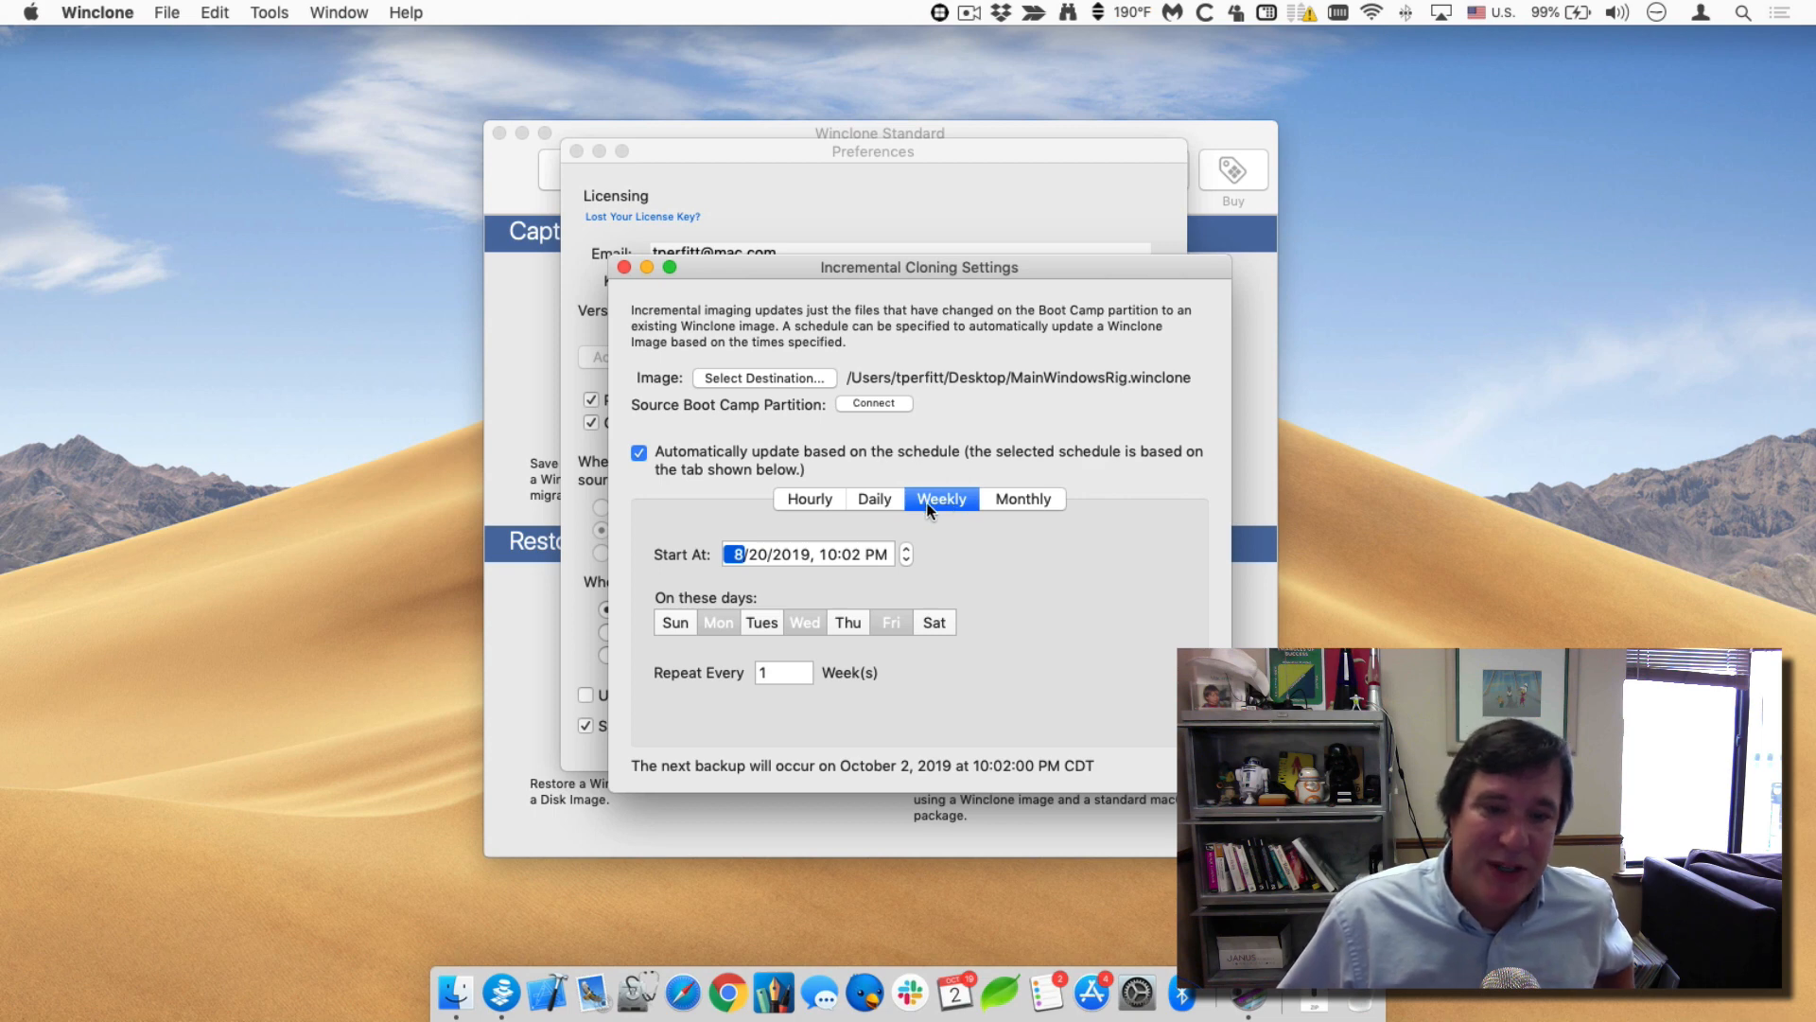
{"action": "mouse_move", "coordinate": [775, 560]}
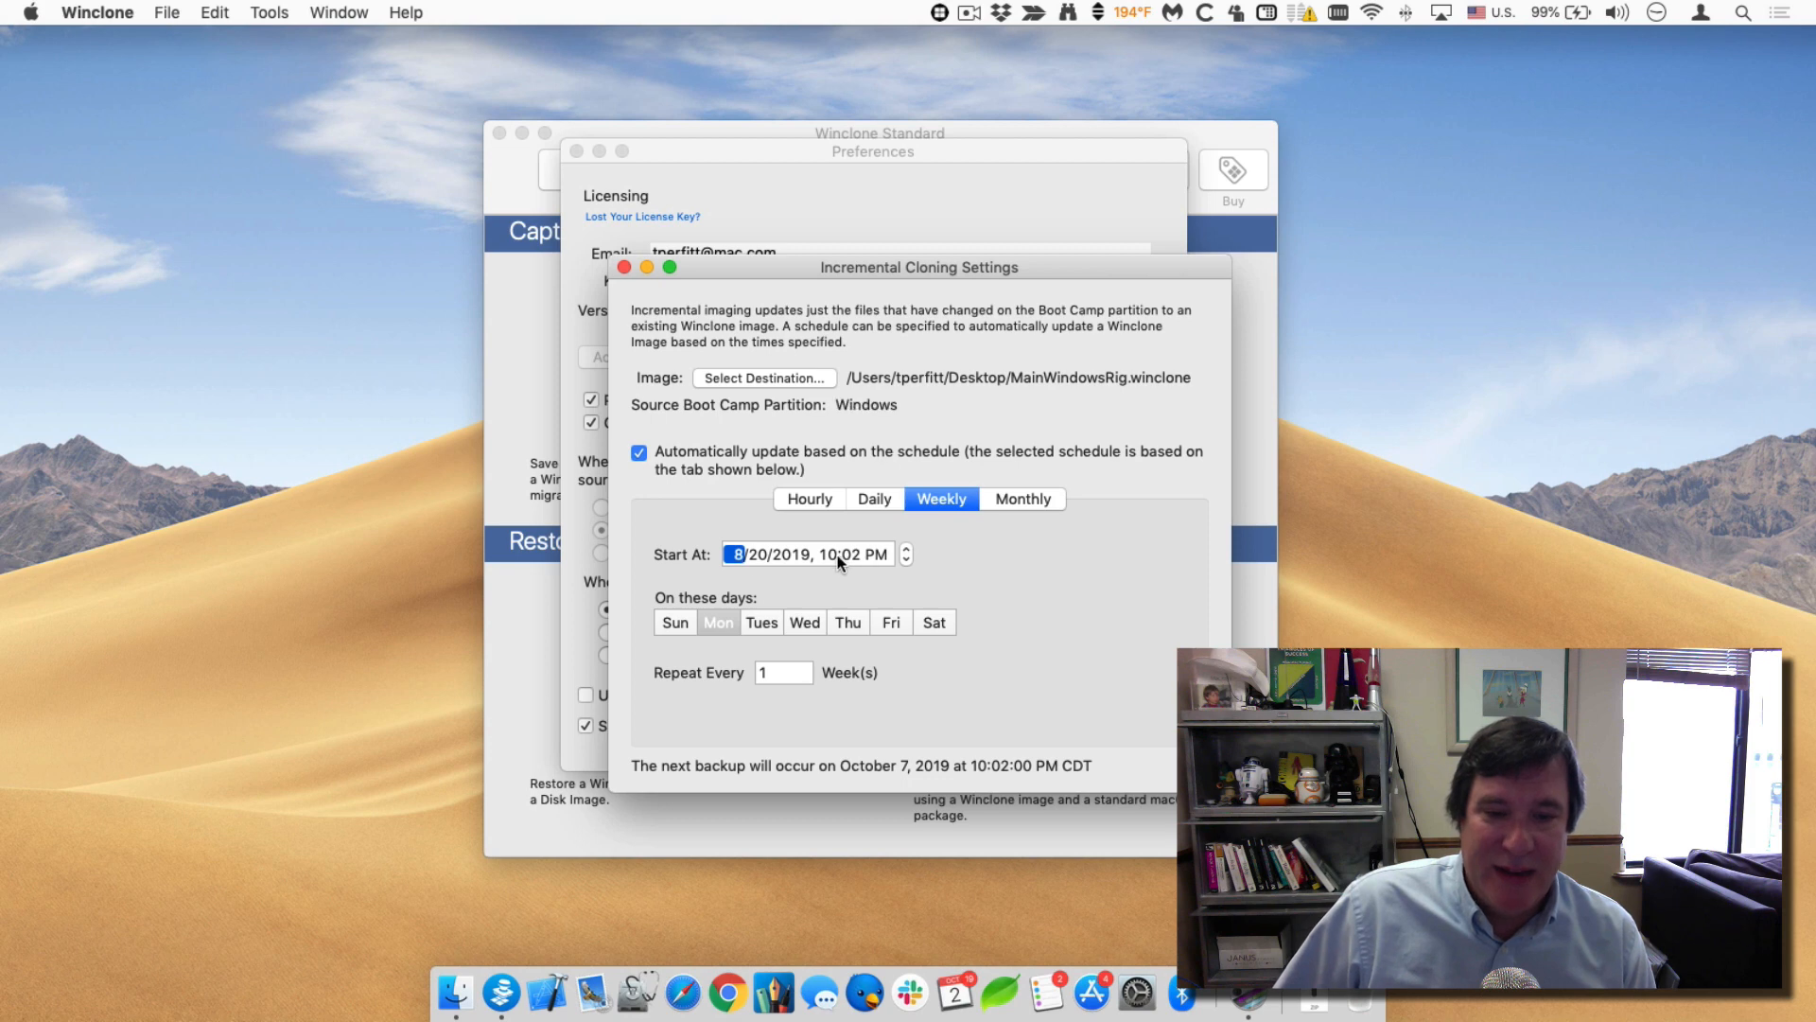
{"action": "left_click", "coordinate": [826, 554]}
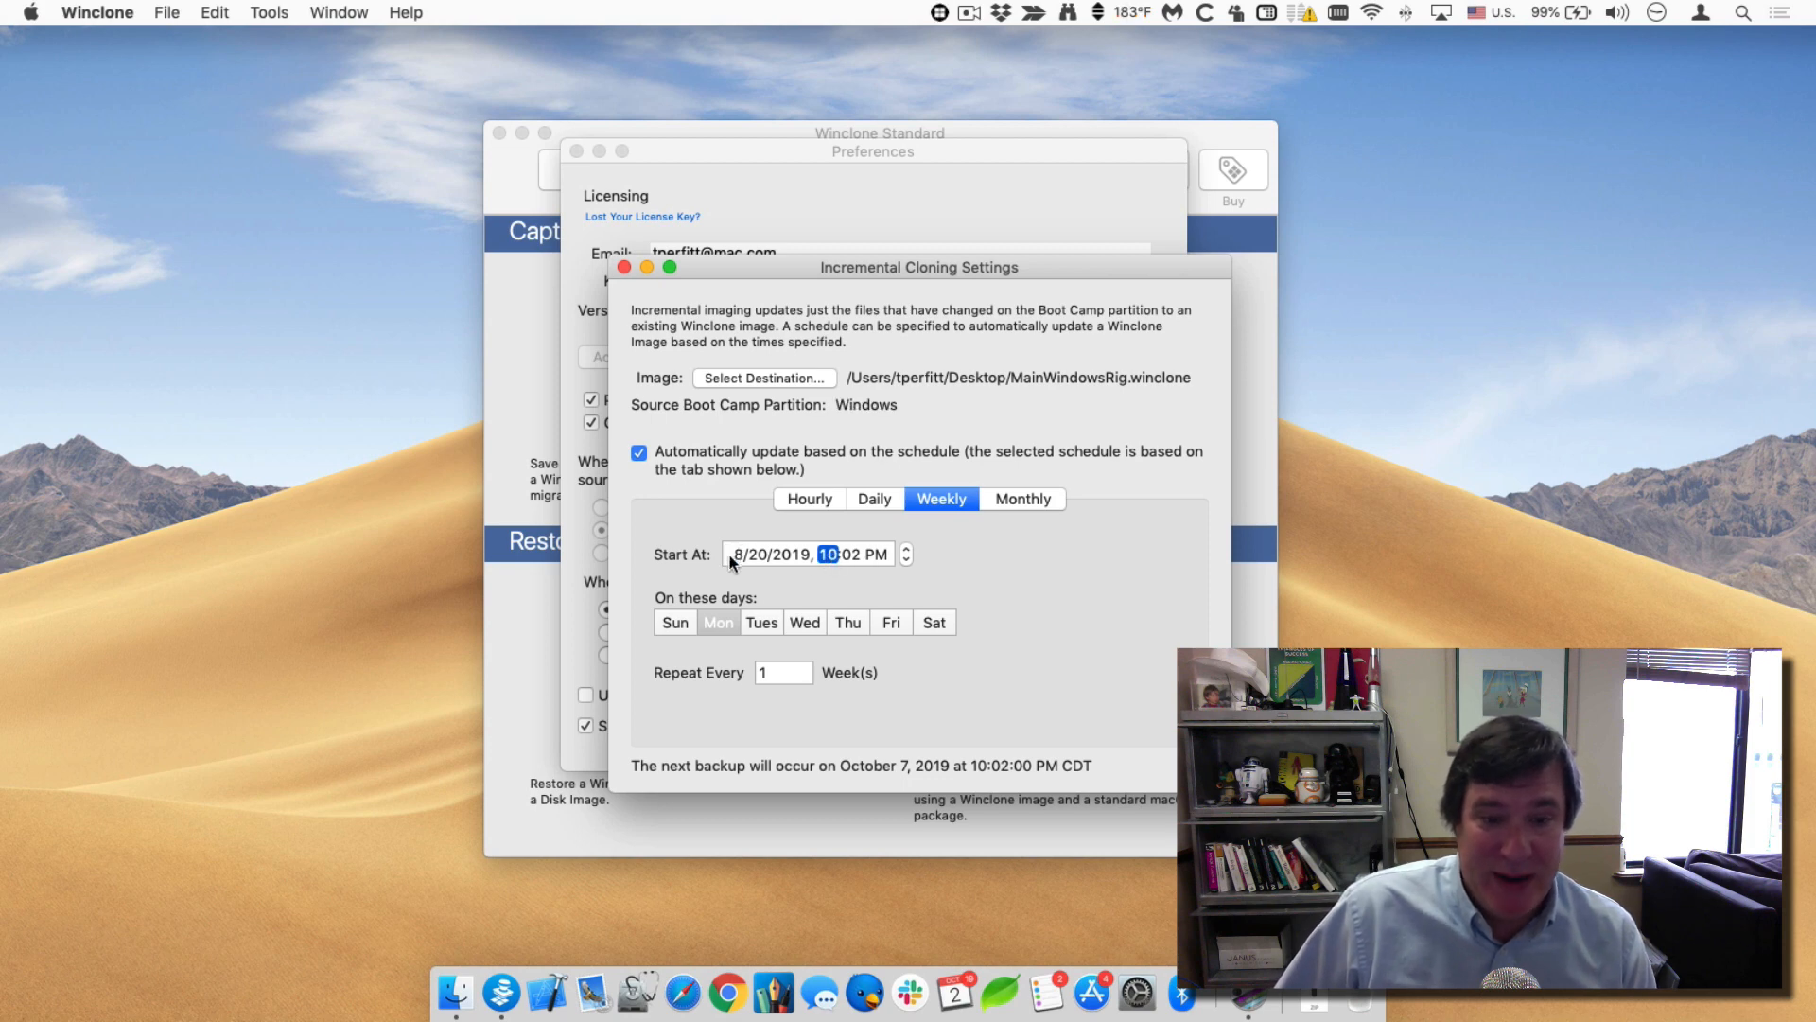
{"action": "left_click", "coordinate": [781, 672]}
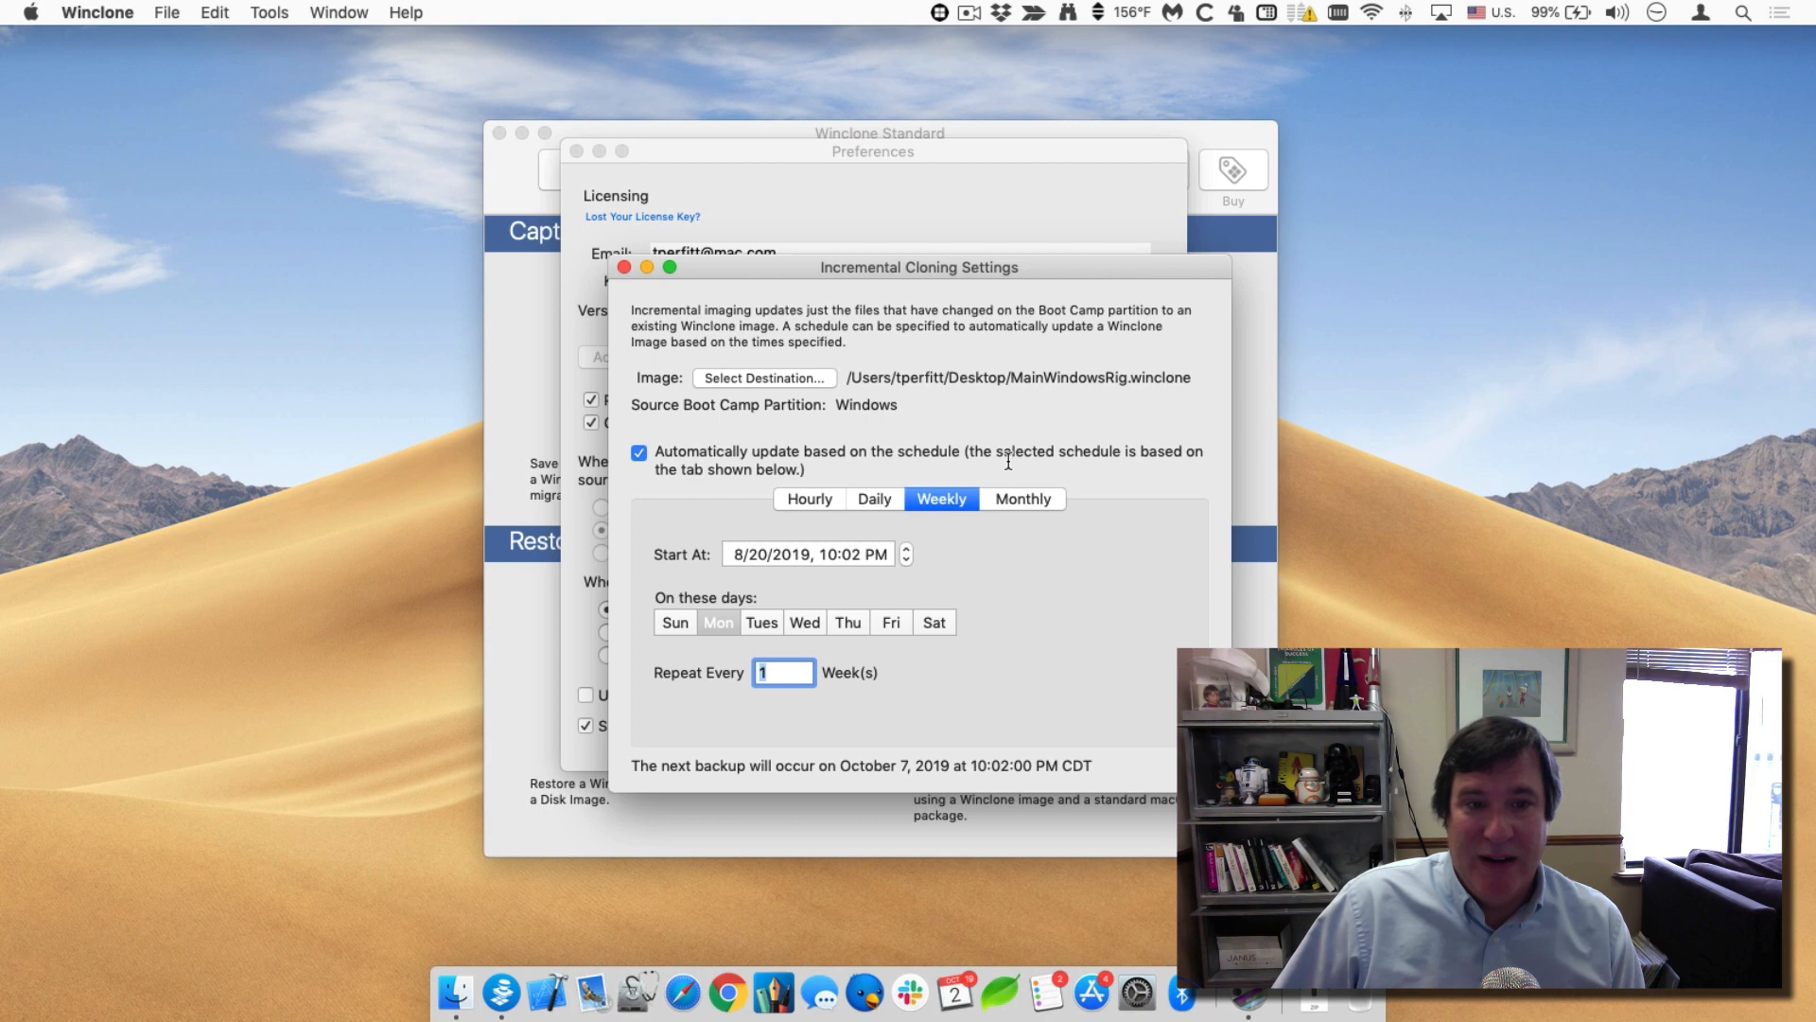
{"action": "left_click", "coordinate": [1021, 498]}
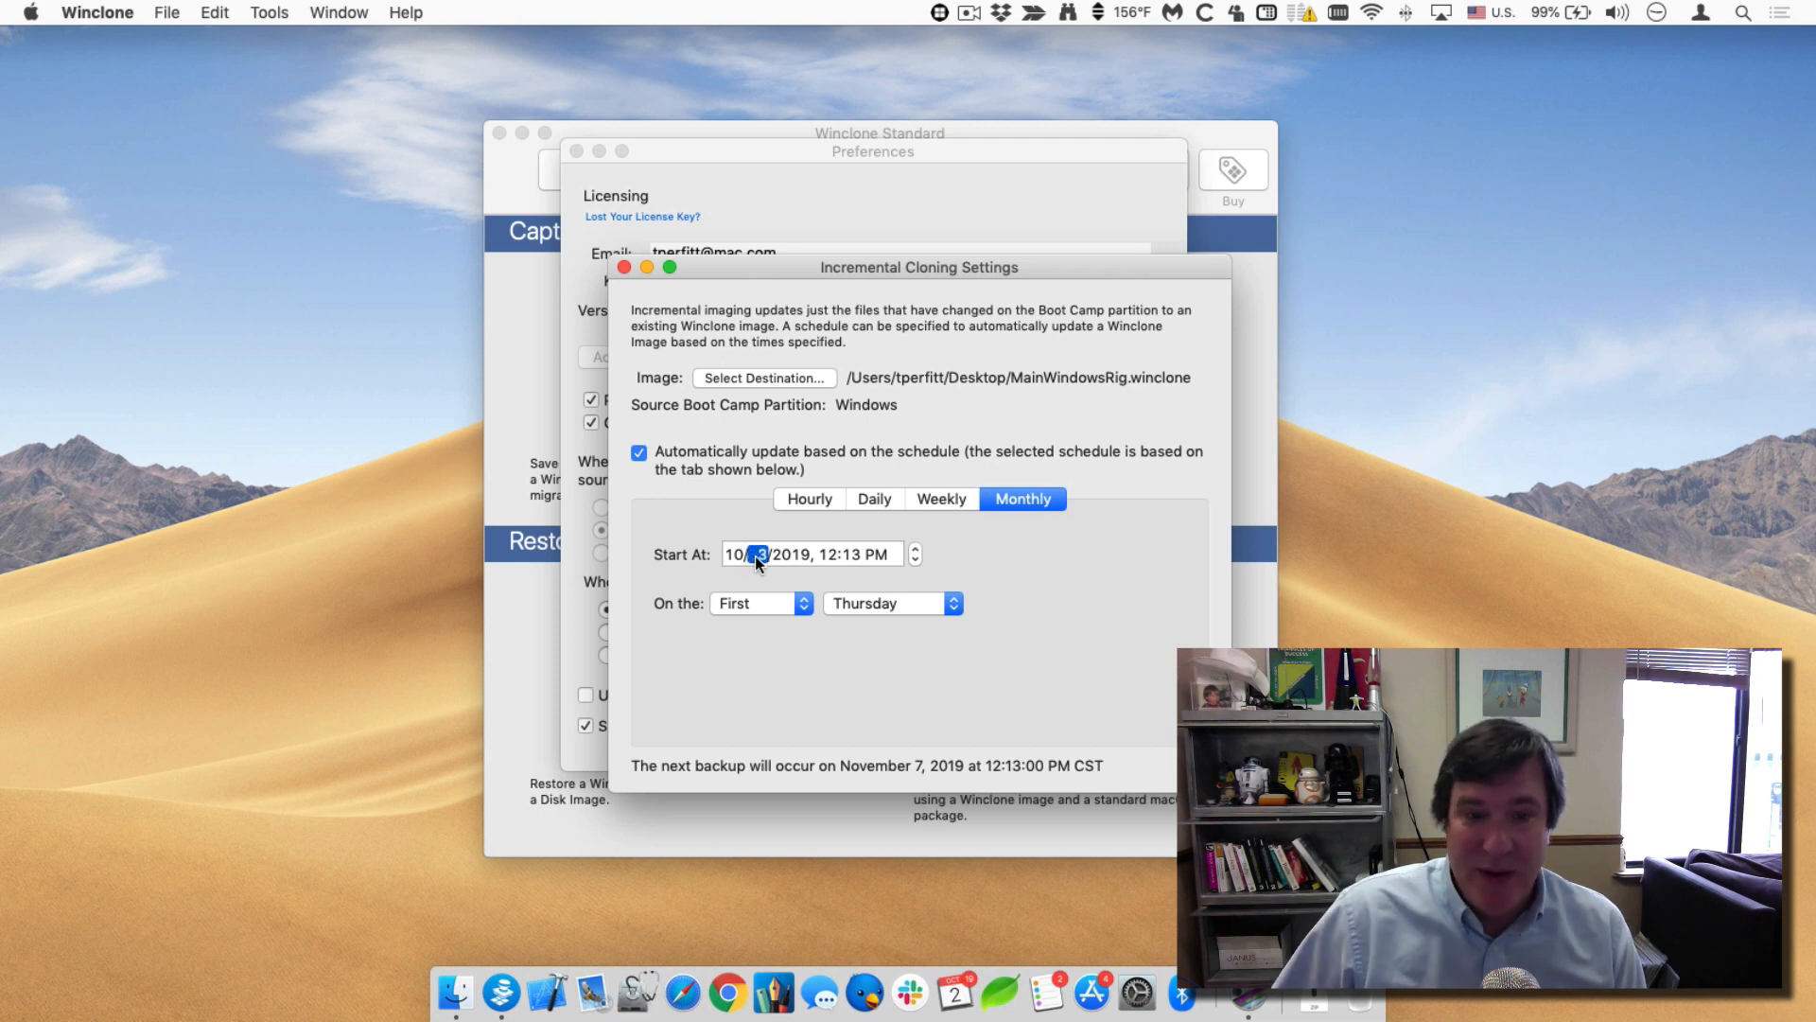
Schedule monthly updates on the first Saturday, next backup October 5, 2019.
{"action": "left_click", "coordinate": [757, 601]}
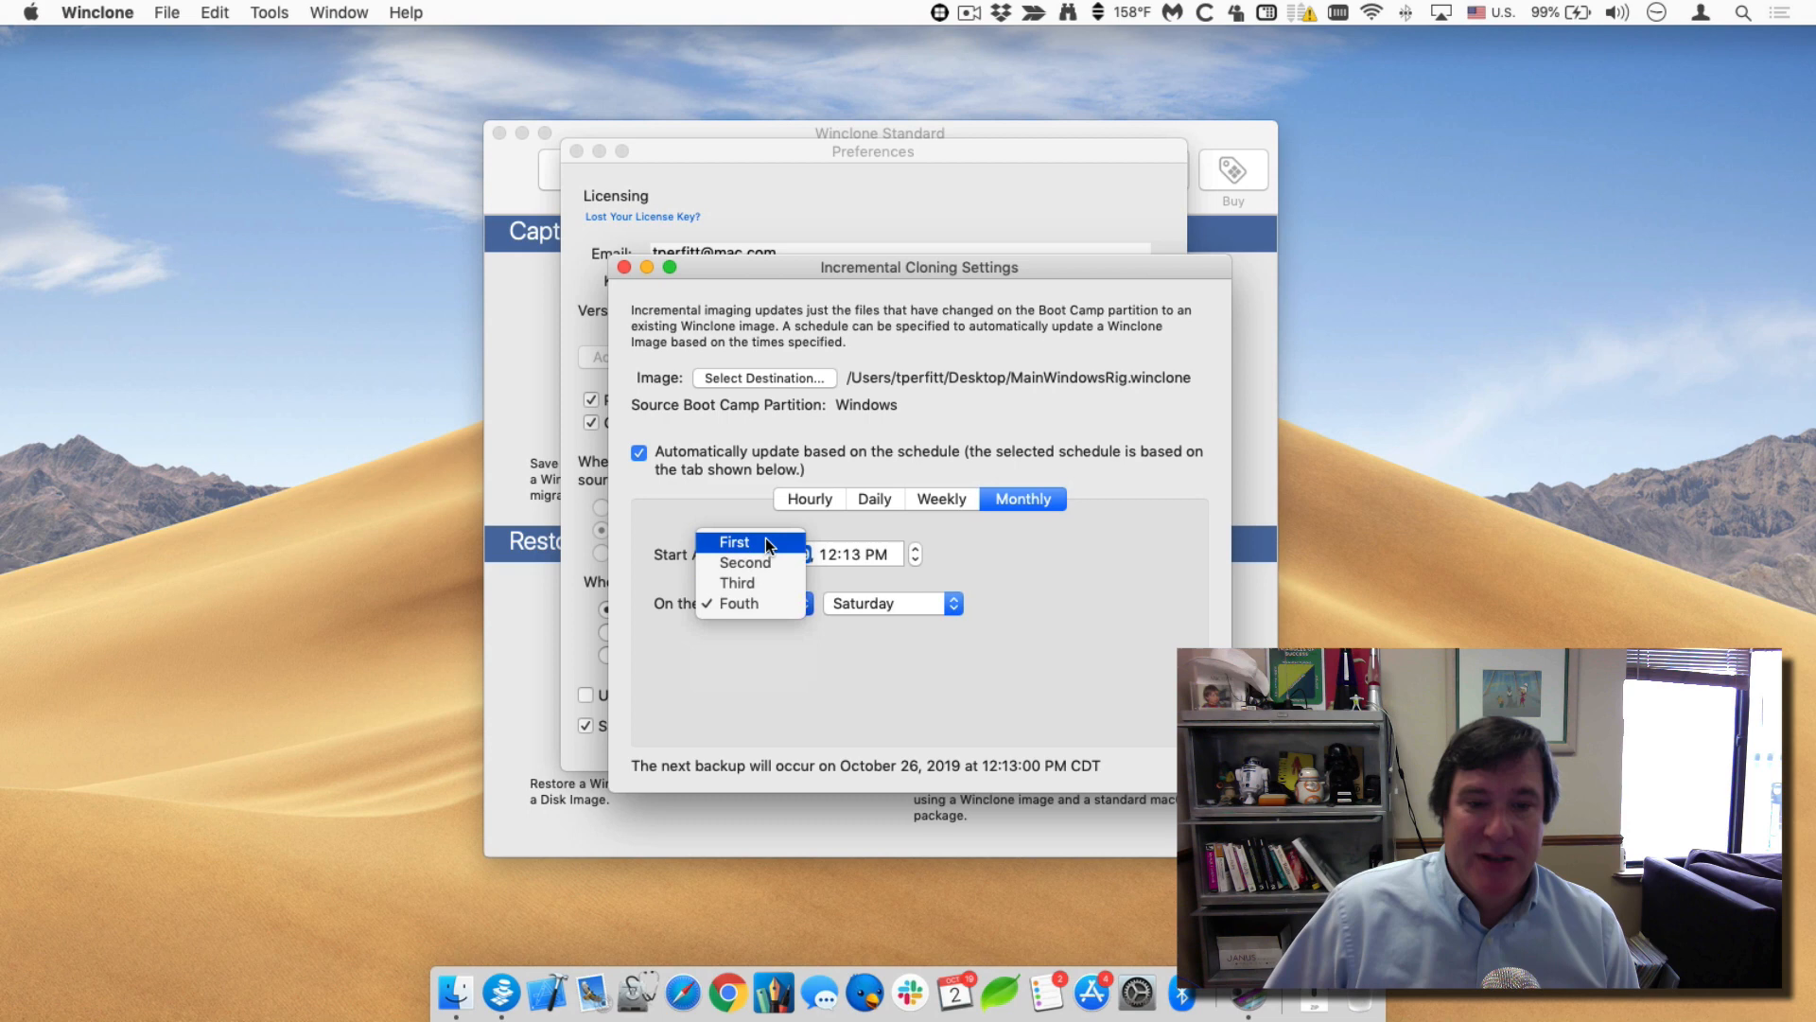
{"action": "left_click", "coordinate": [732, 541]}
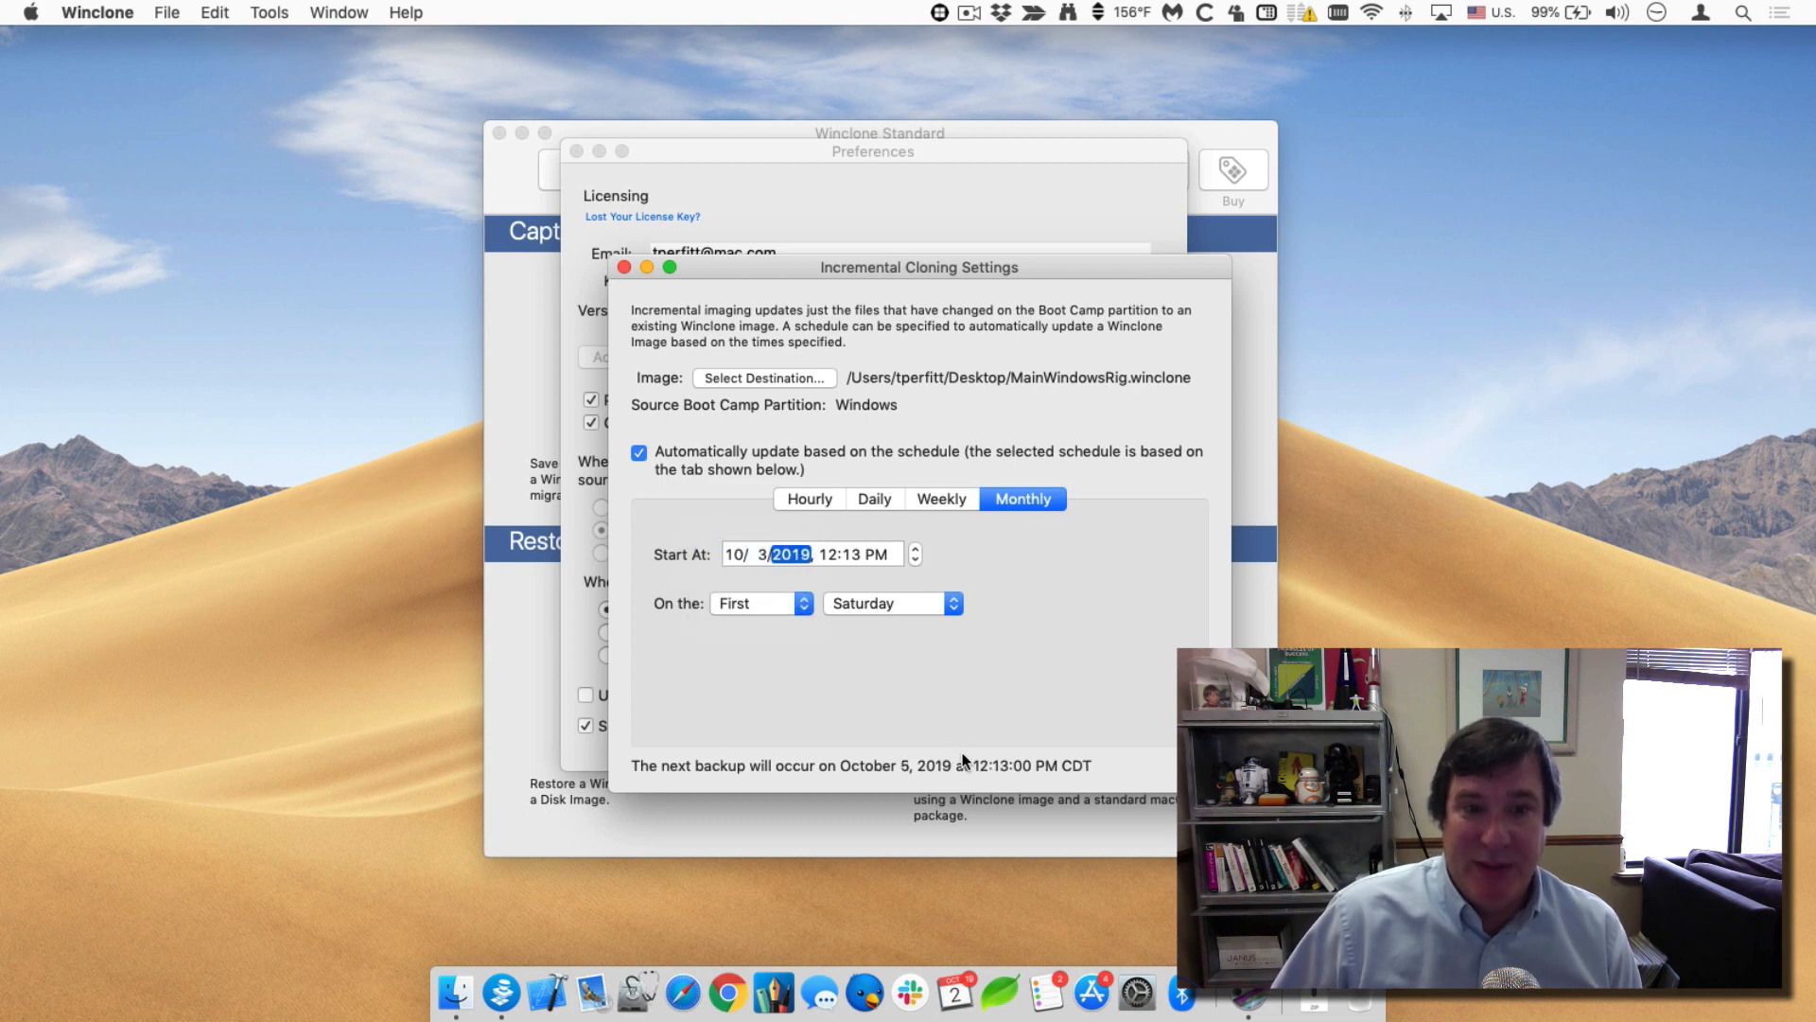
{"action": "mouse_move", "coordinate": [772, 397]}
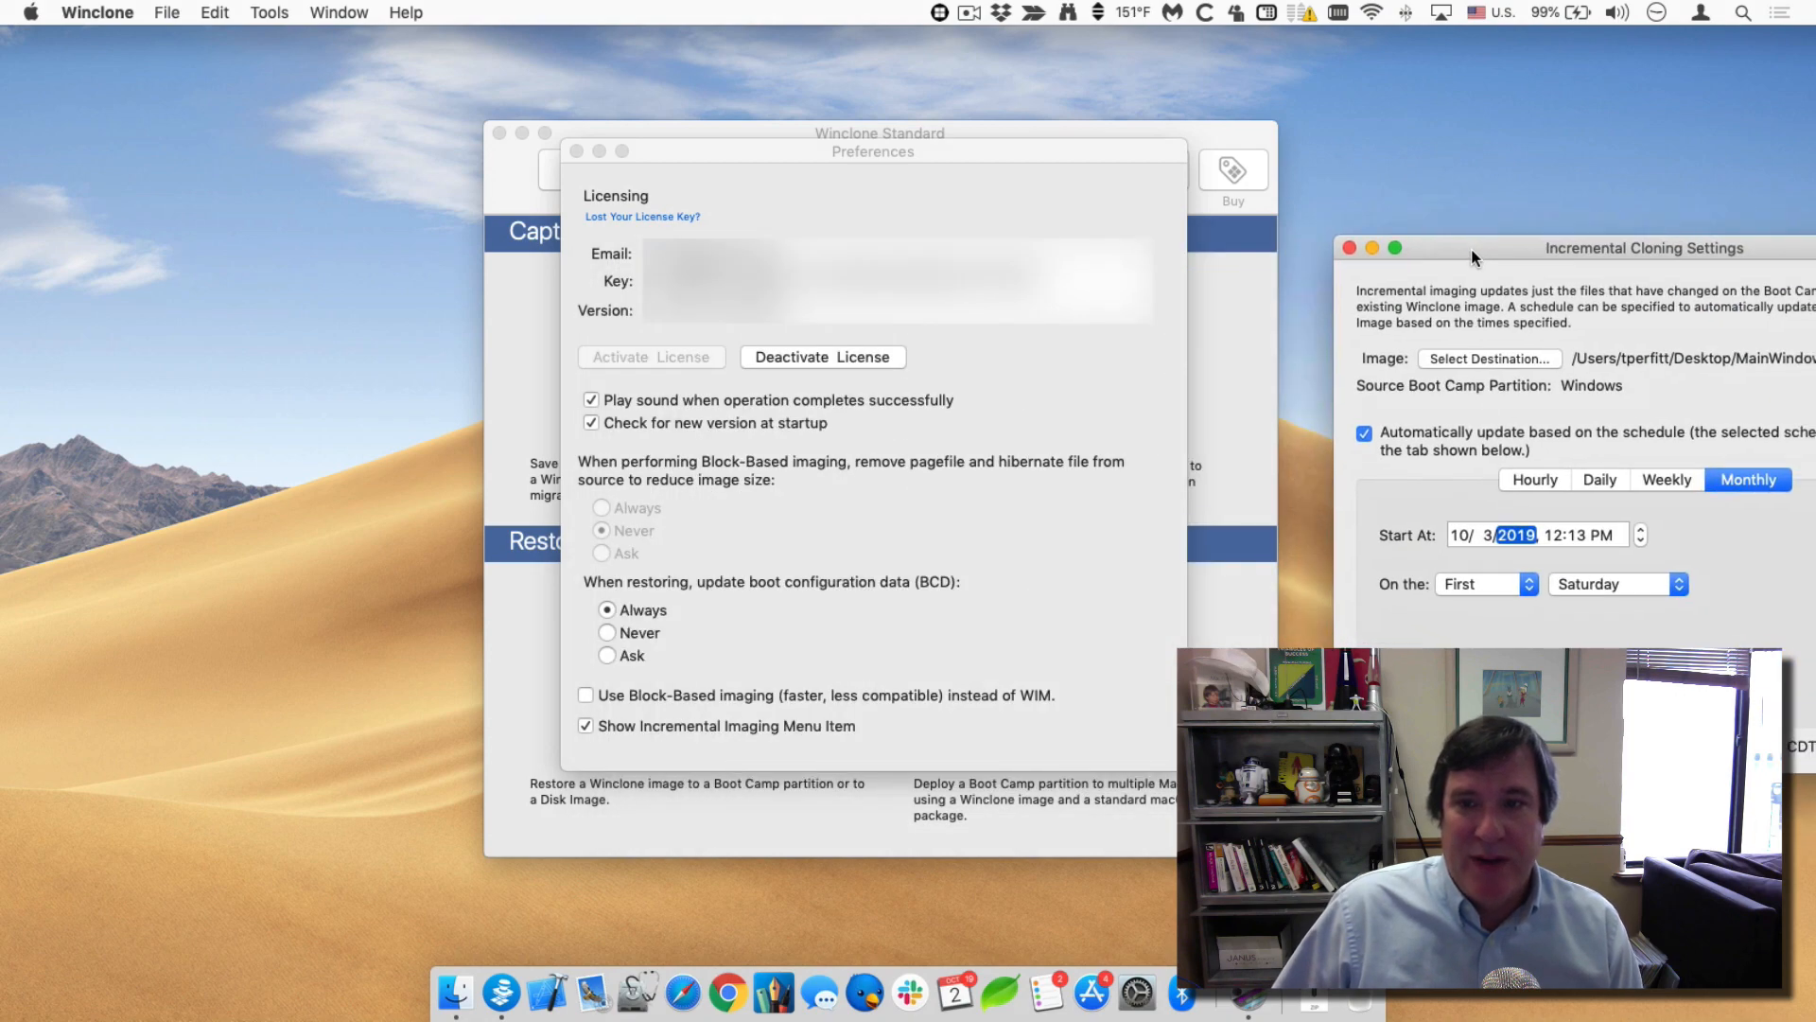
Run Update Image Now for MainWindowsRig from the menu bar and close the cloning settings.
{"action": "left_click", "coordinate": [937, 13]}
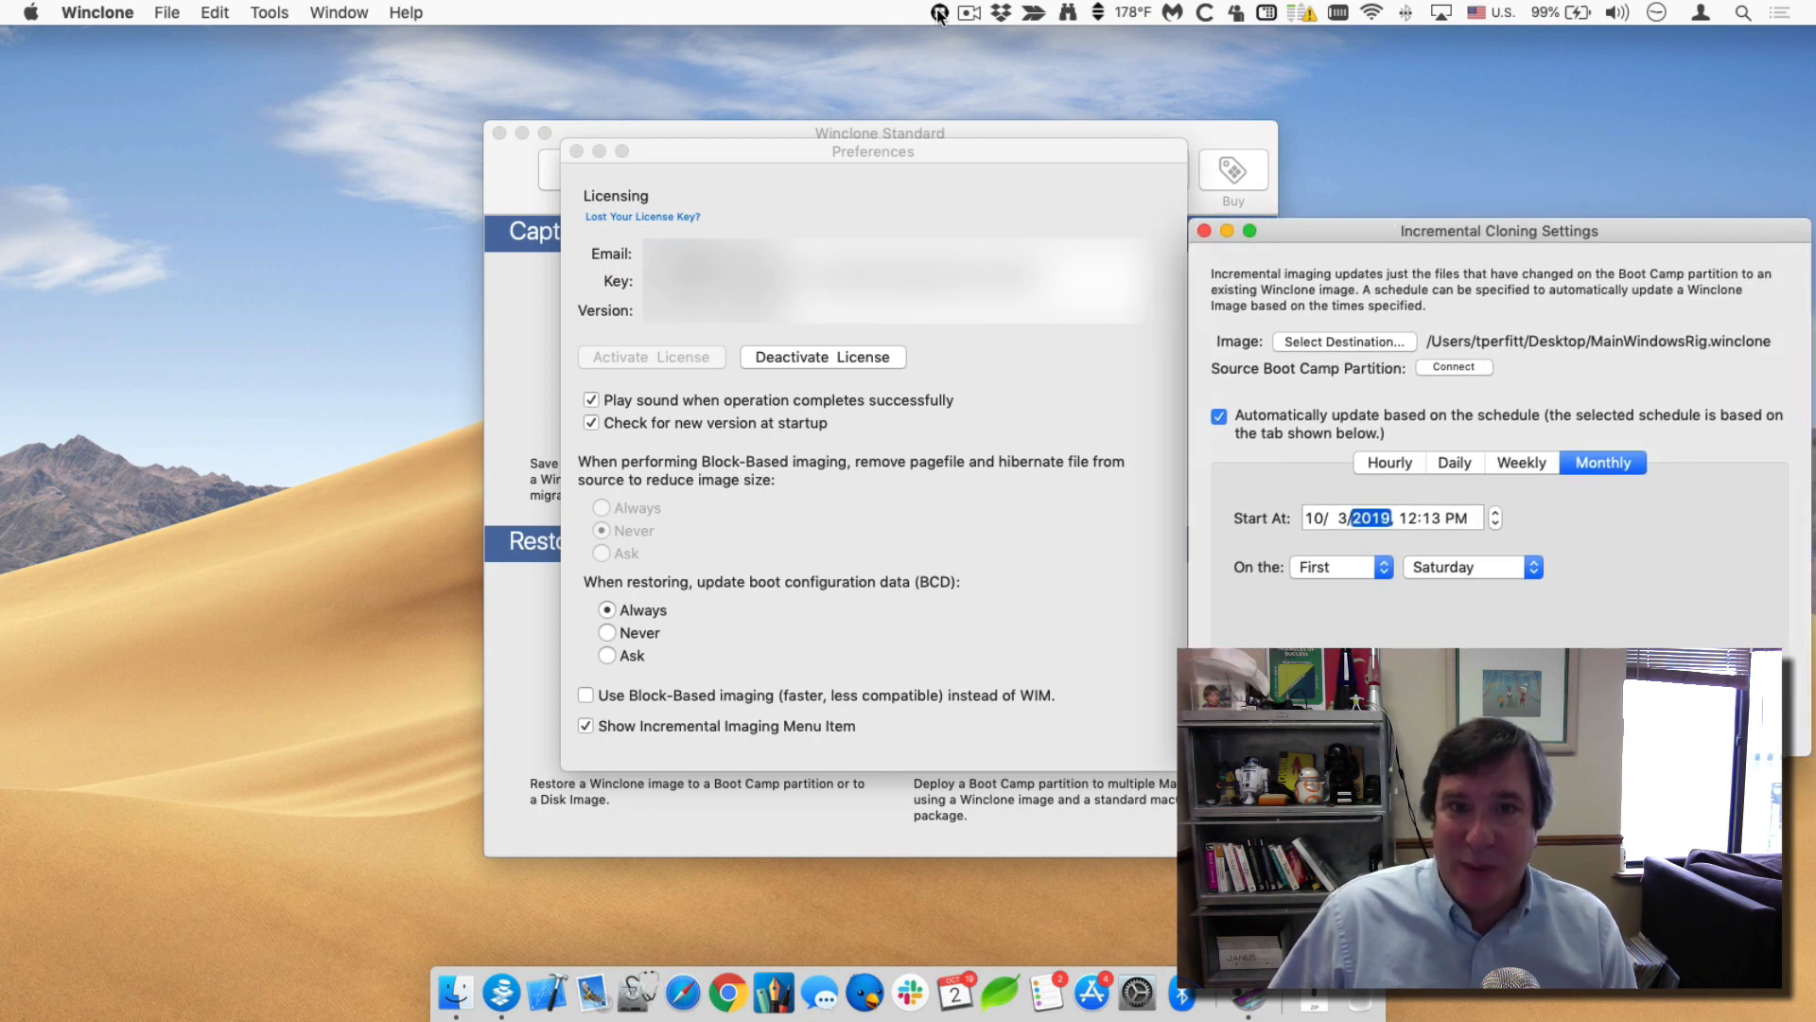
{"action": "left_click", "coordinate": [937, 13]}
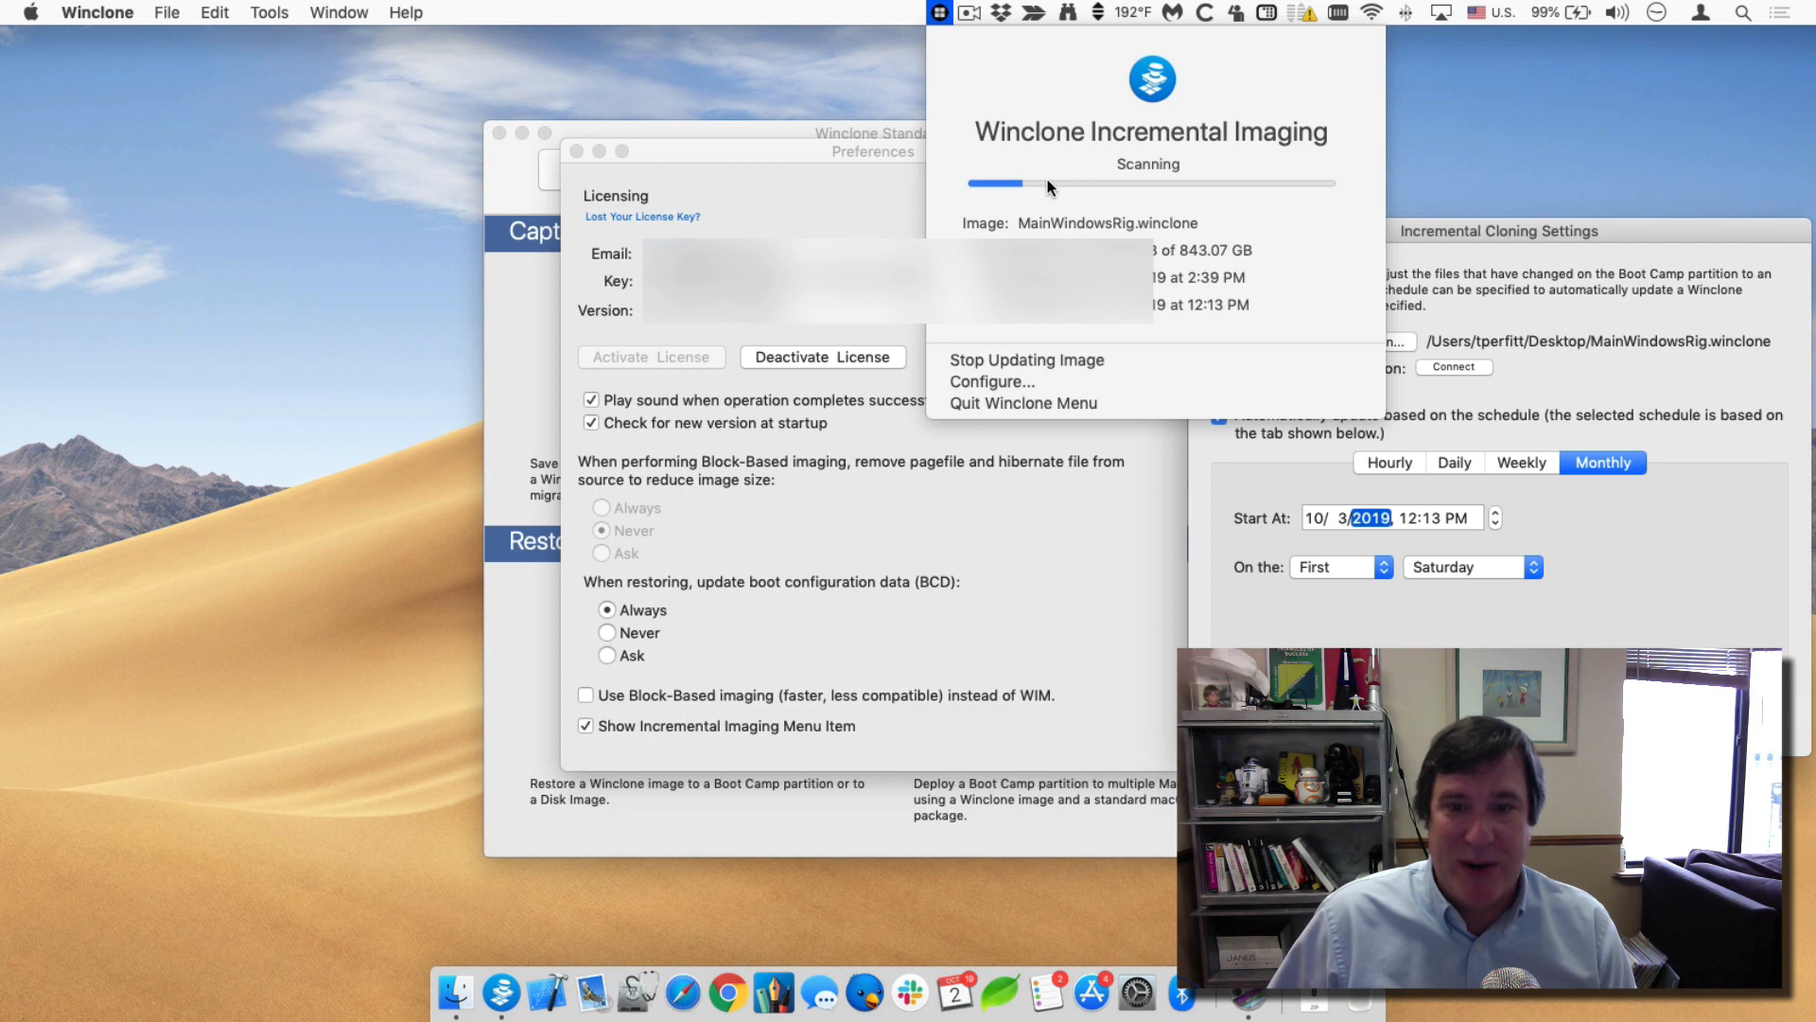
{"action": "mouse_move", "coordinate": [1050, 329]}
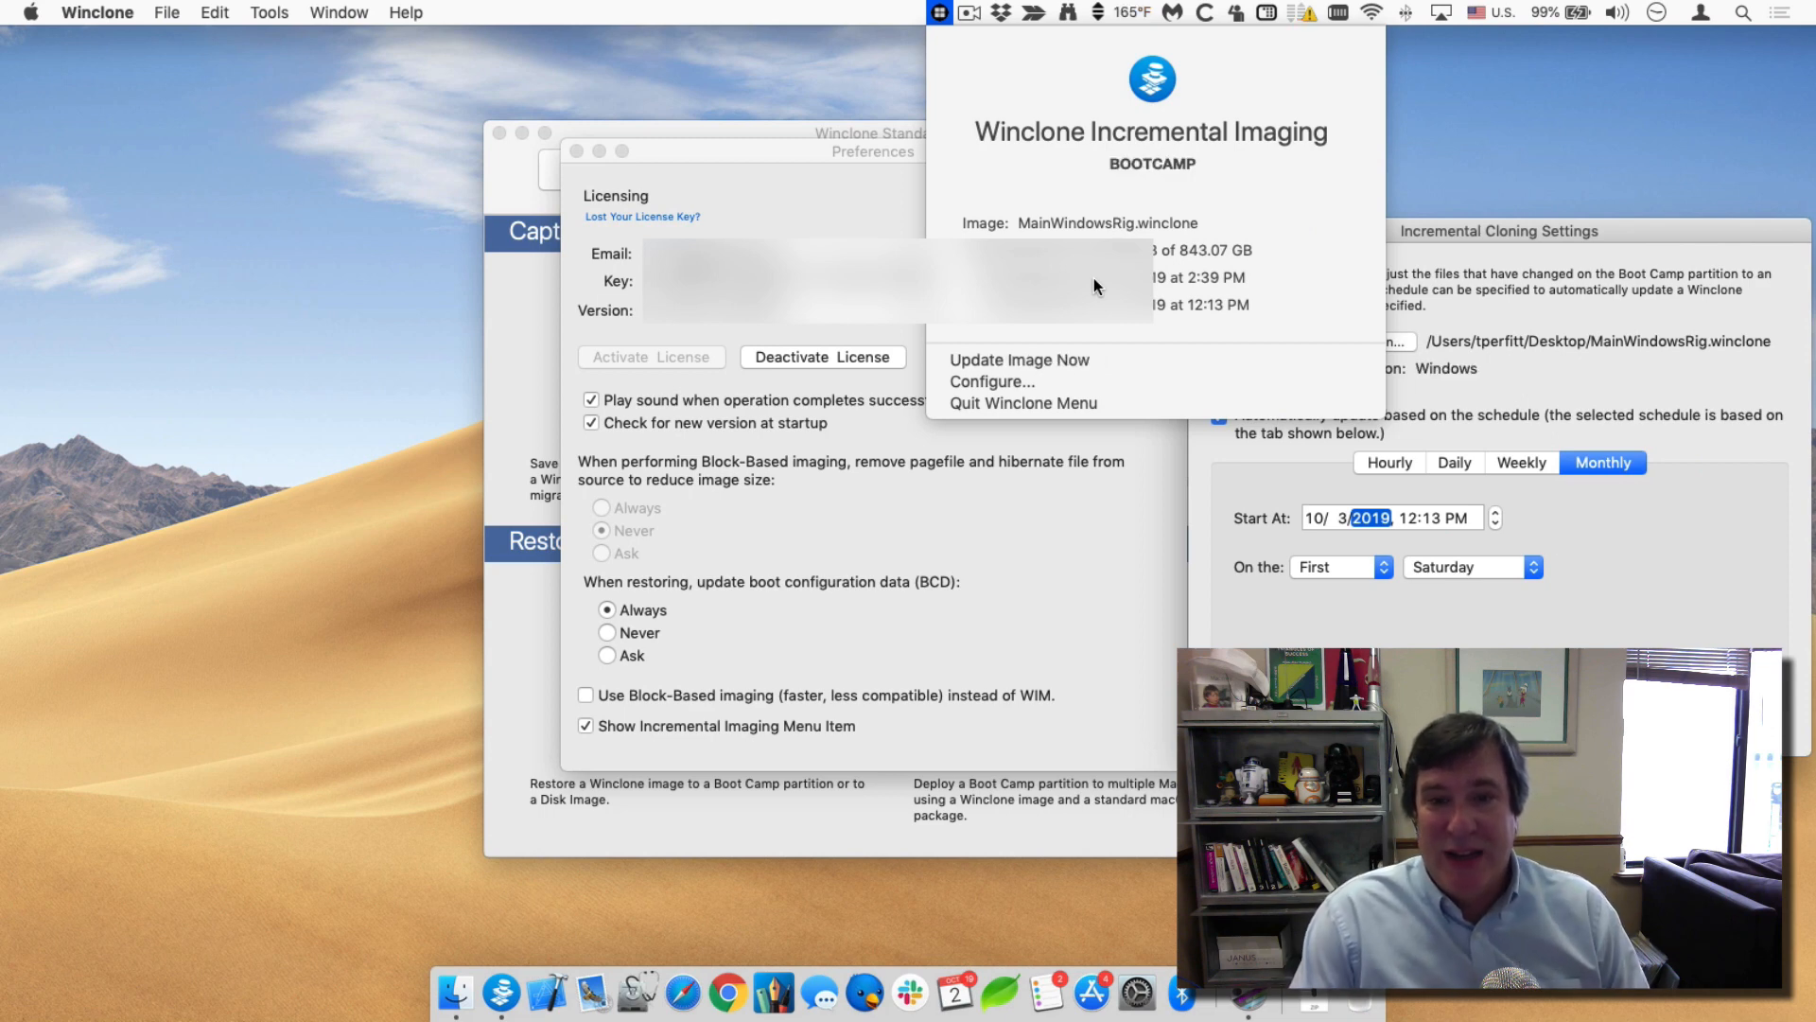
{"action": "left_click", "coordinate": [938, 13]}
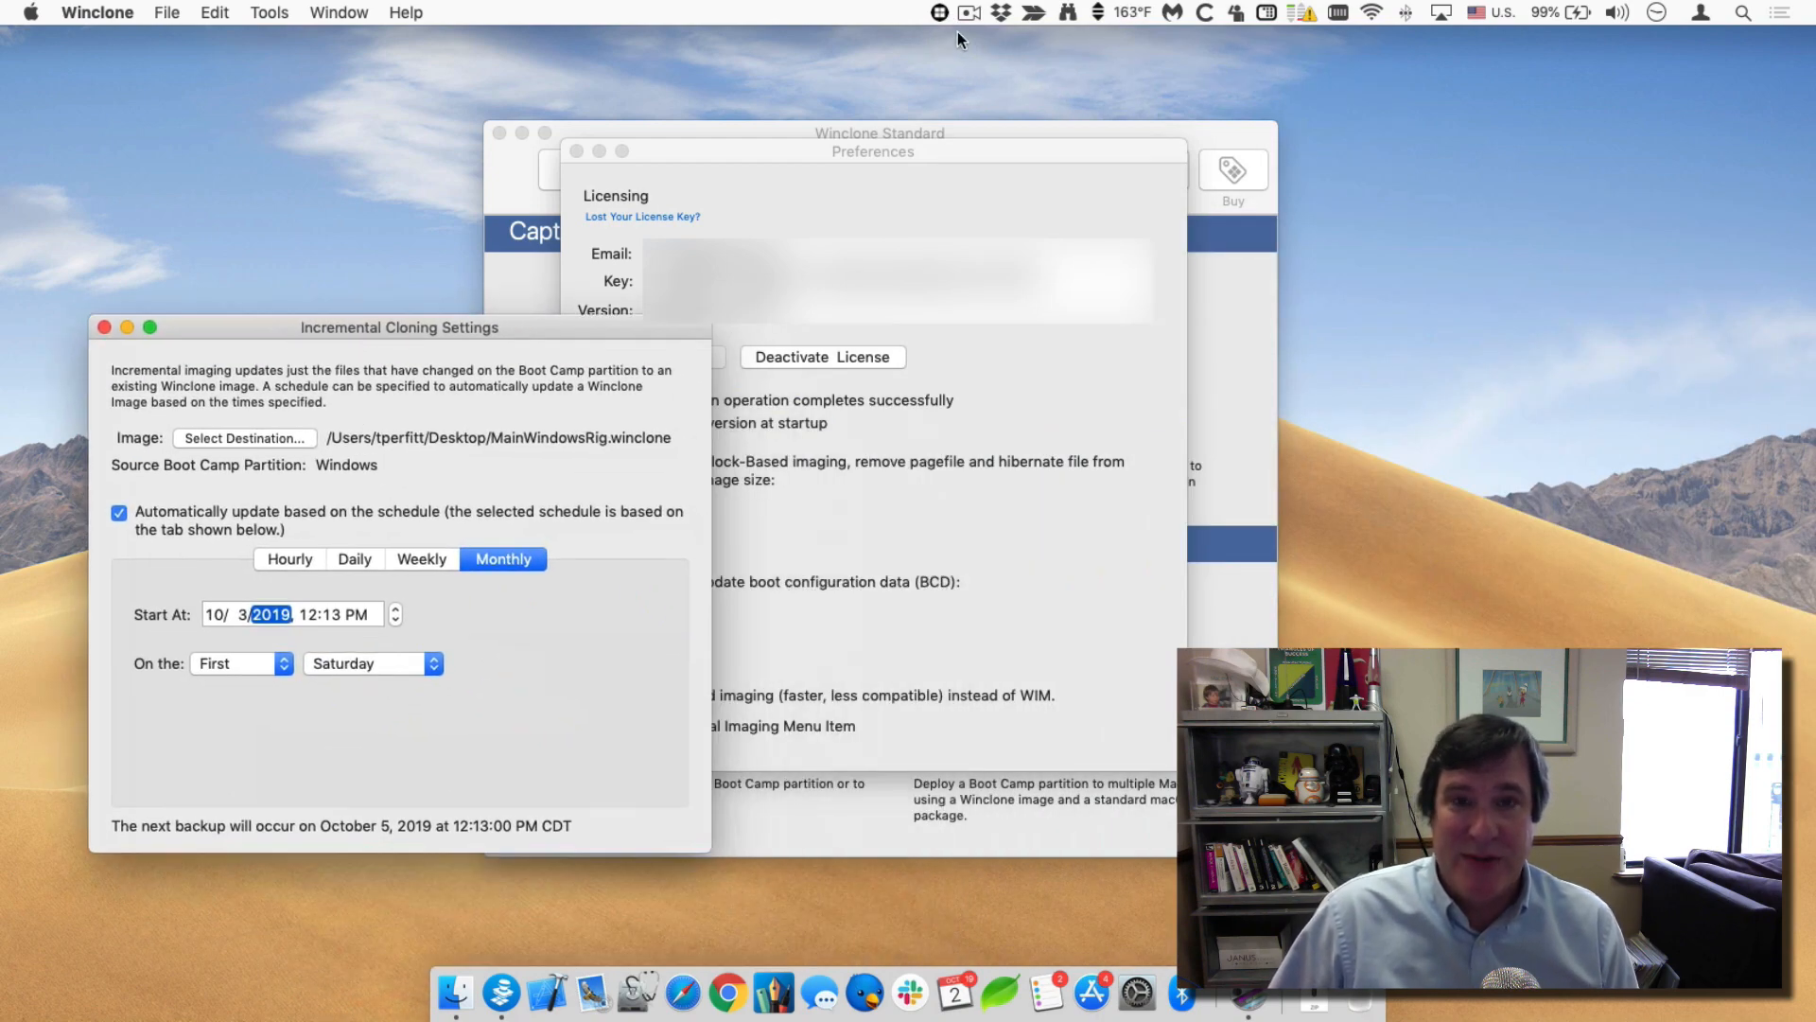
{"action": "left_click", "coordinate": [938, 13]}
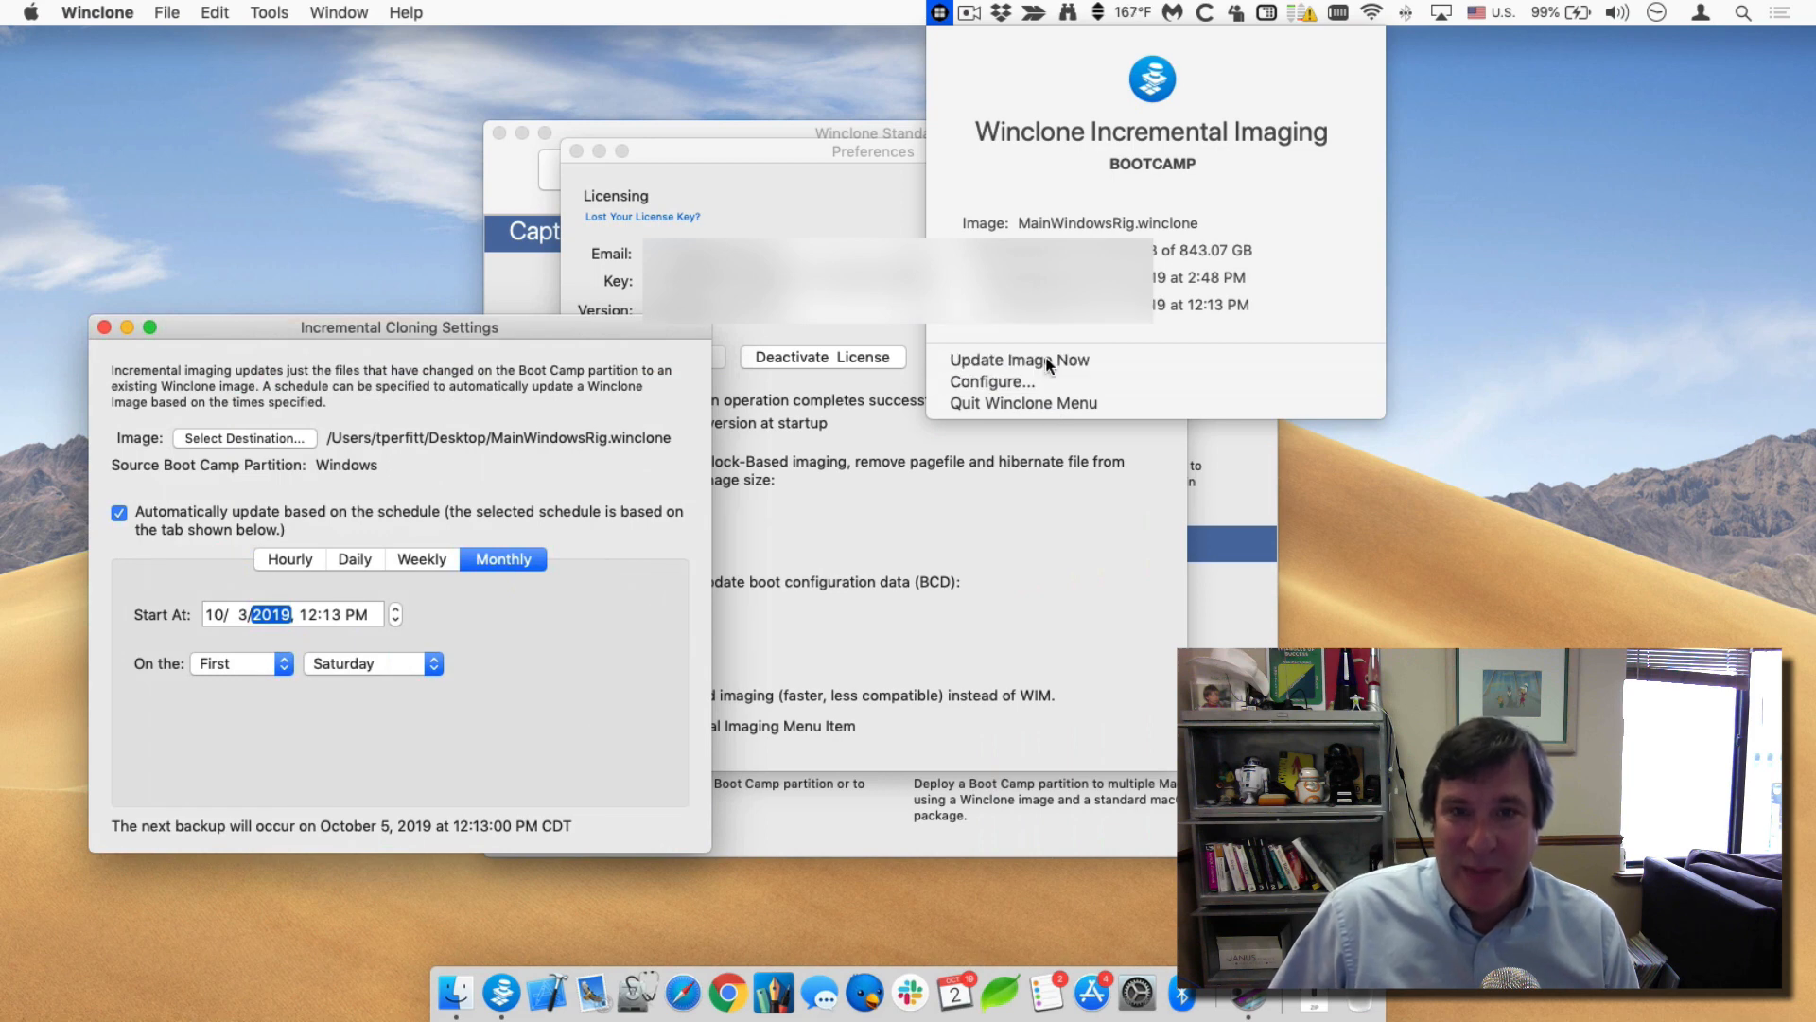
{"action": "left_click", "coordinate": [838, 89]}
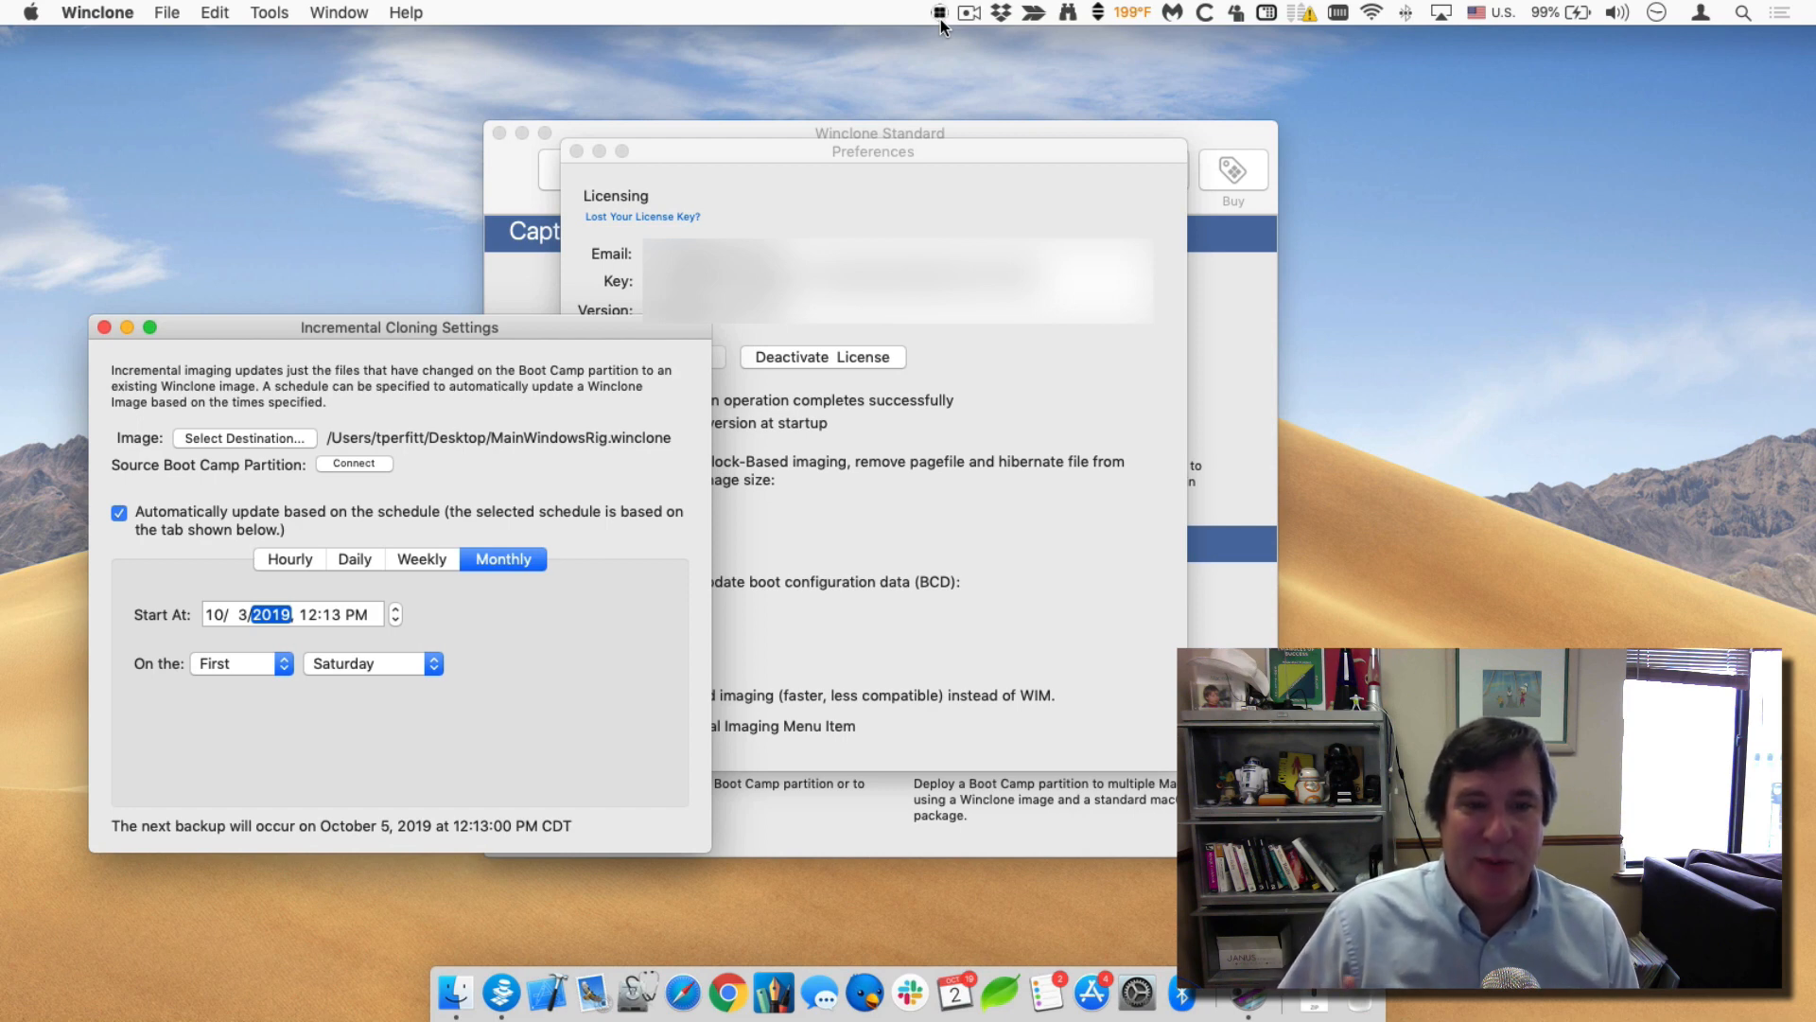
{"action": "mouse_move", "coordinate": [838, 101]}
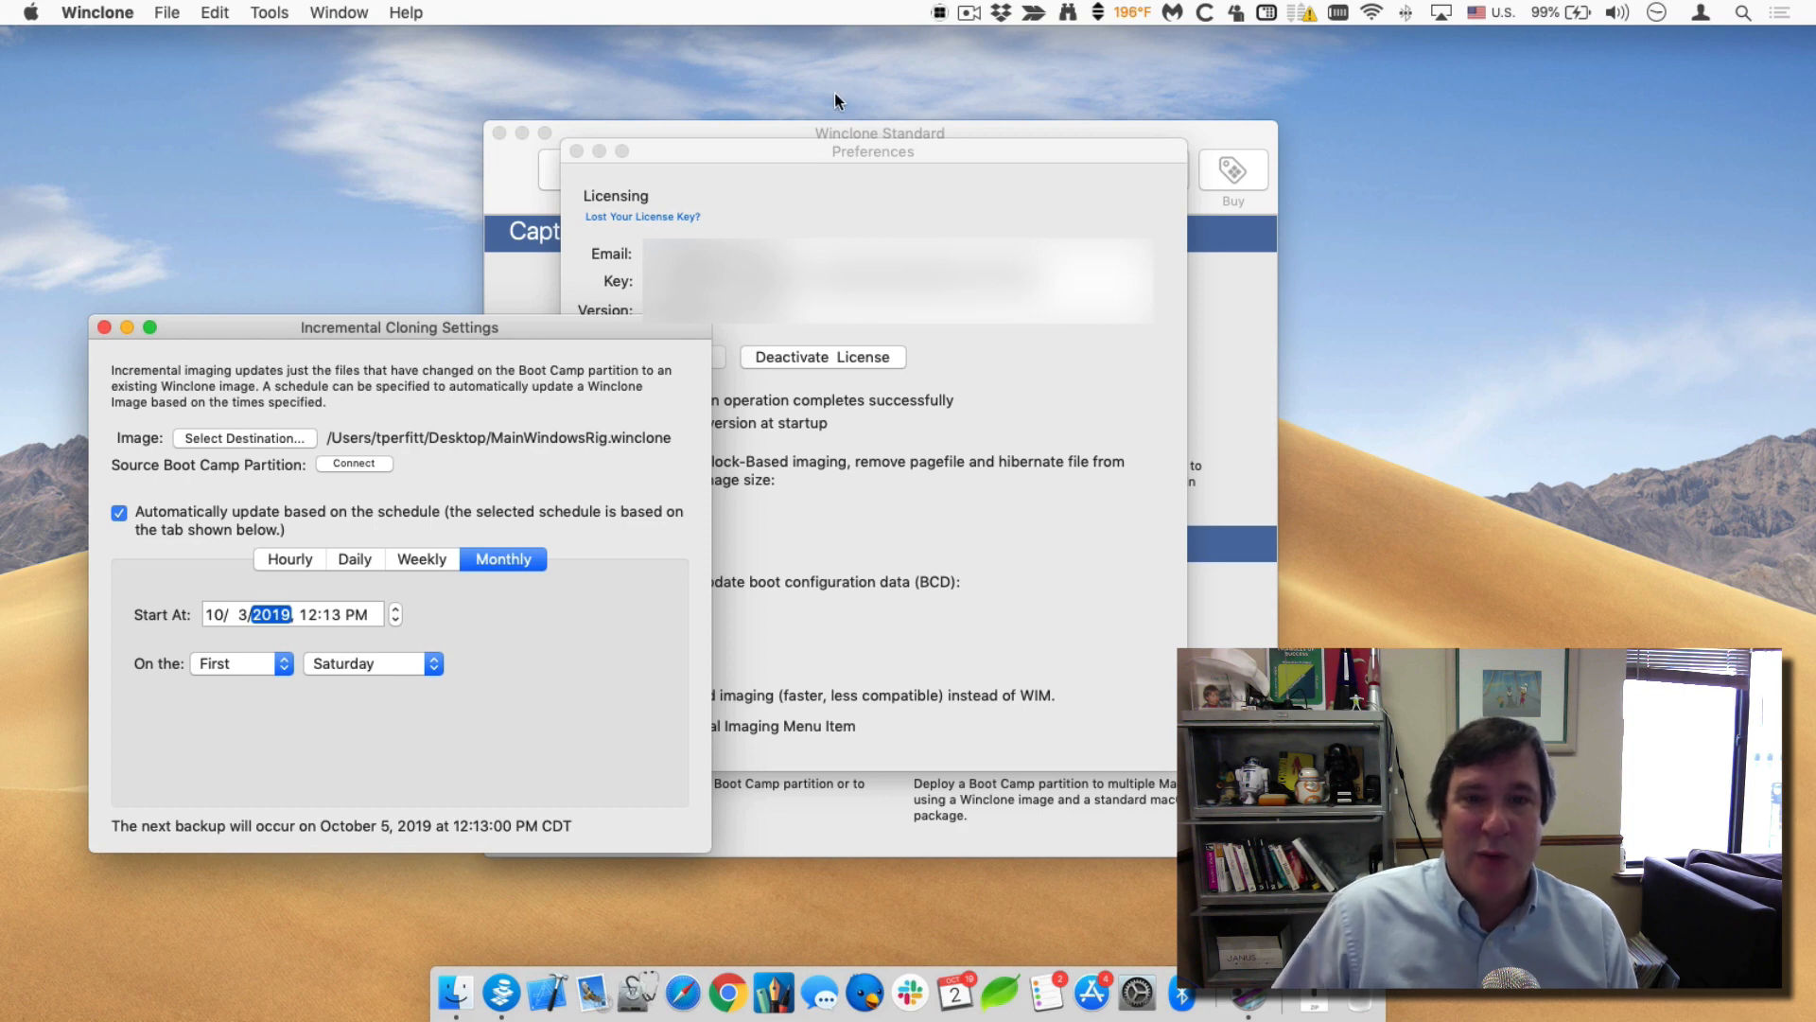
{"action": "mouse_move", "coordinate": [938, 12]}
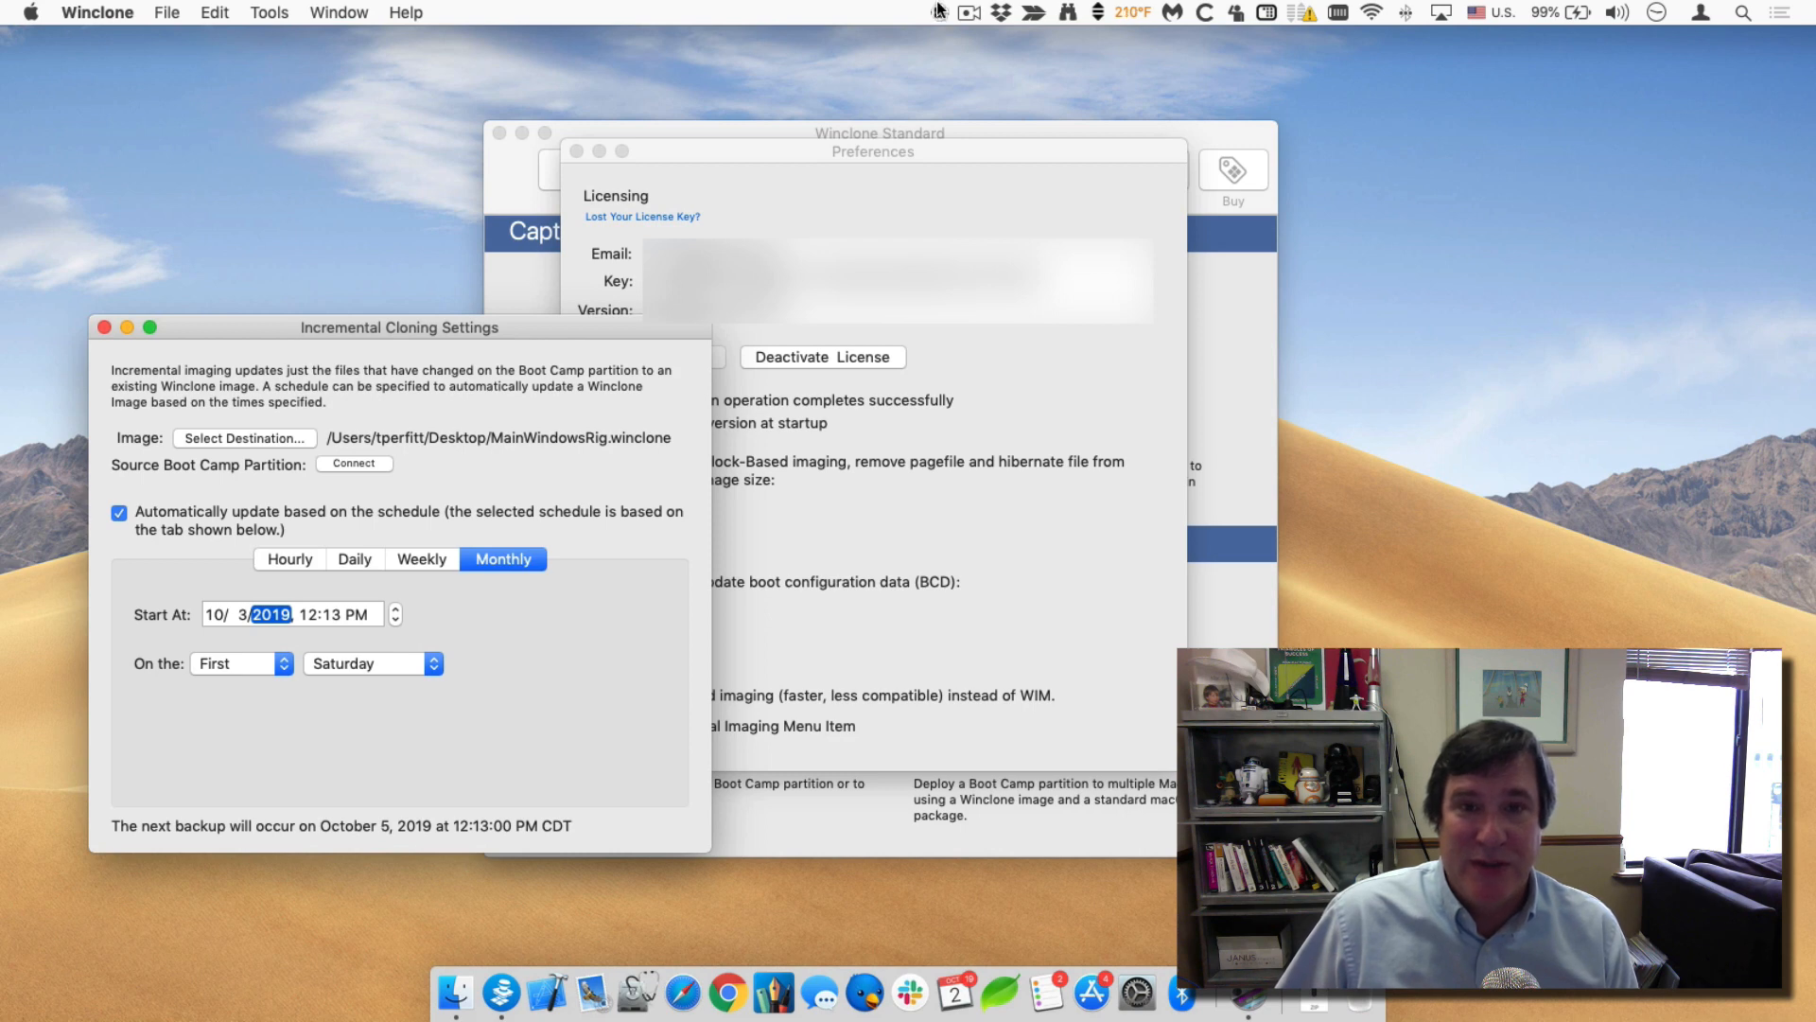
{"action": "left_click", "coordinate": [354, 463]}
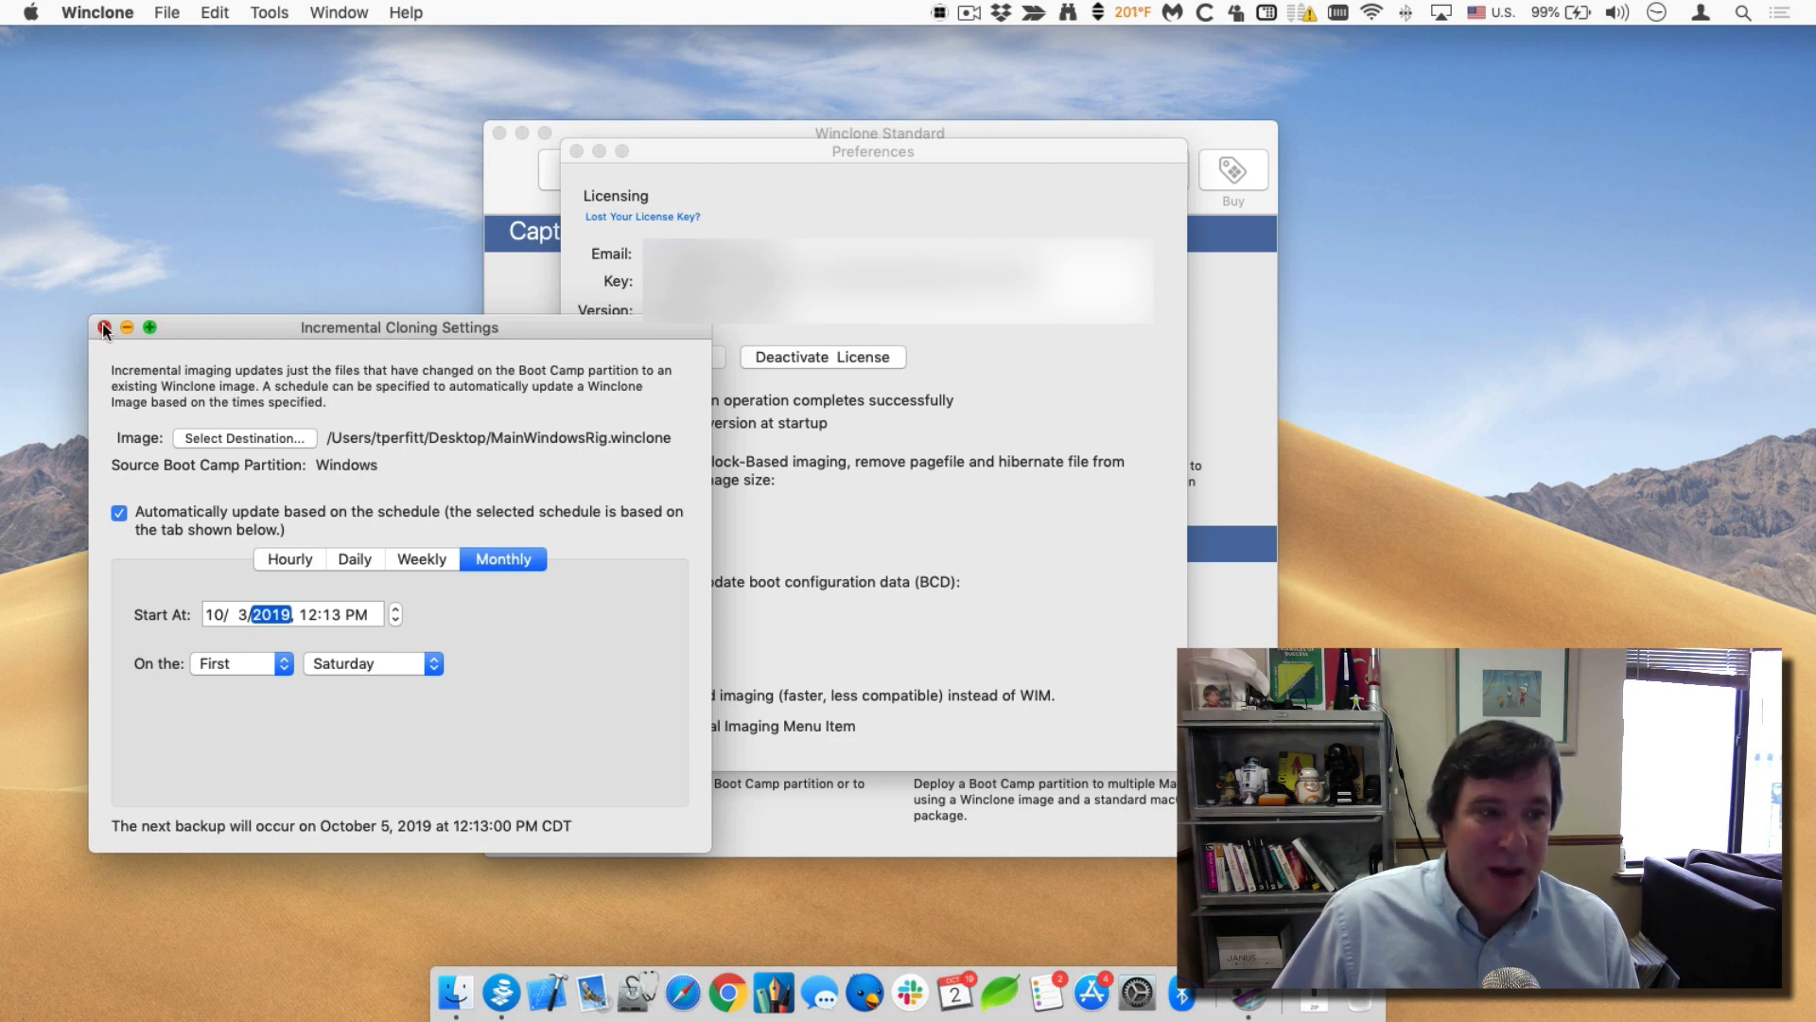
Close Preferences, review the update's integrity and file-scan log entries, and close the log.
{"action": "left_click", "coordinate": [102, 328]}
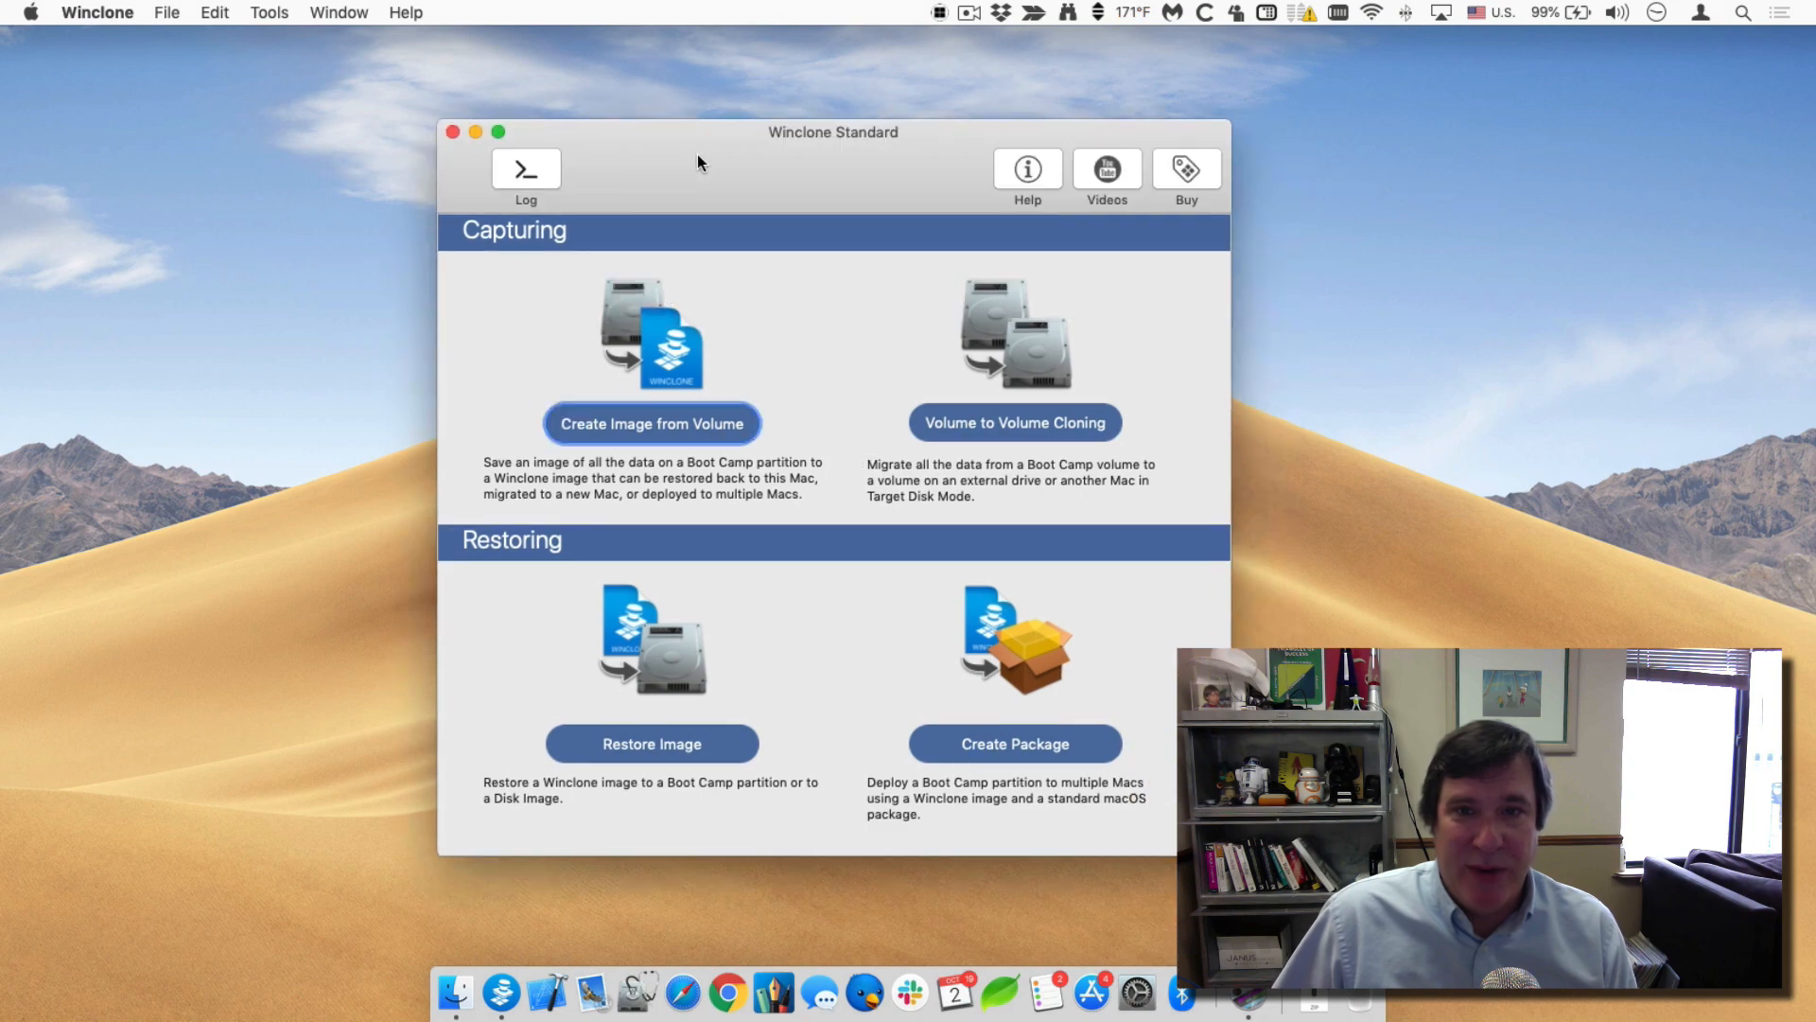
{"action": "mouse_move", "coordinate": [590, 223]}
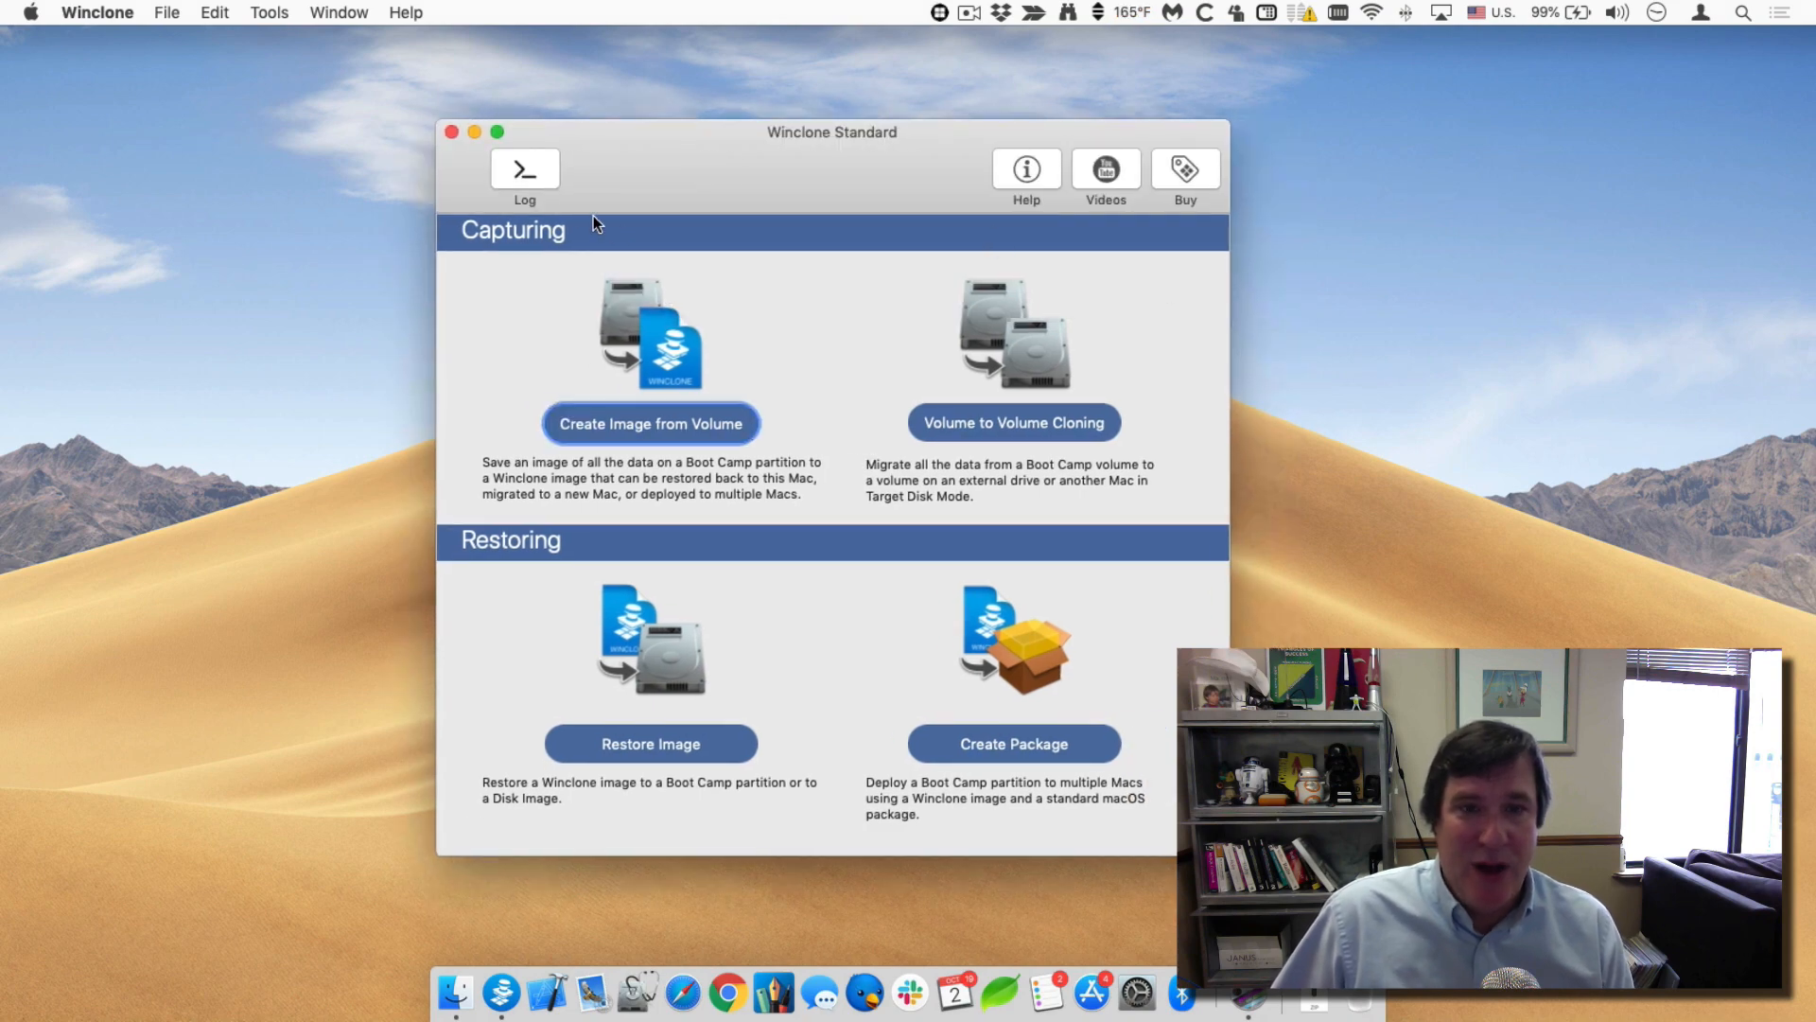
{"action": "left_click", "coordinate": [524, 168]}
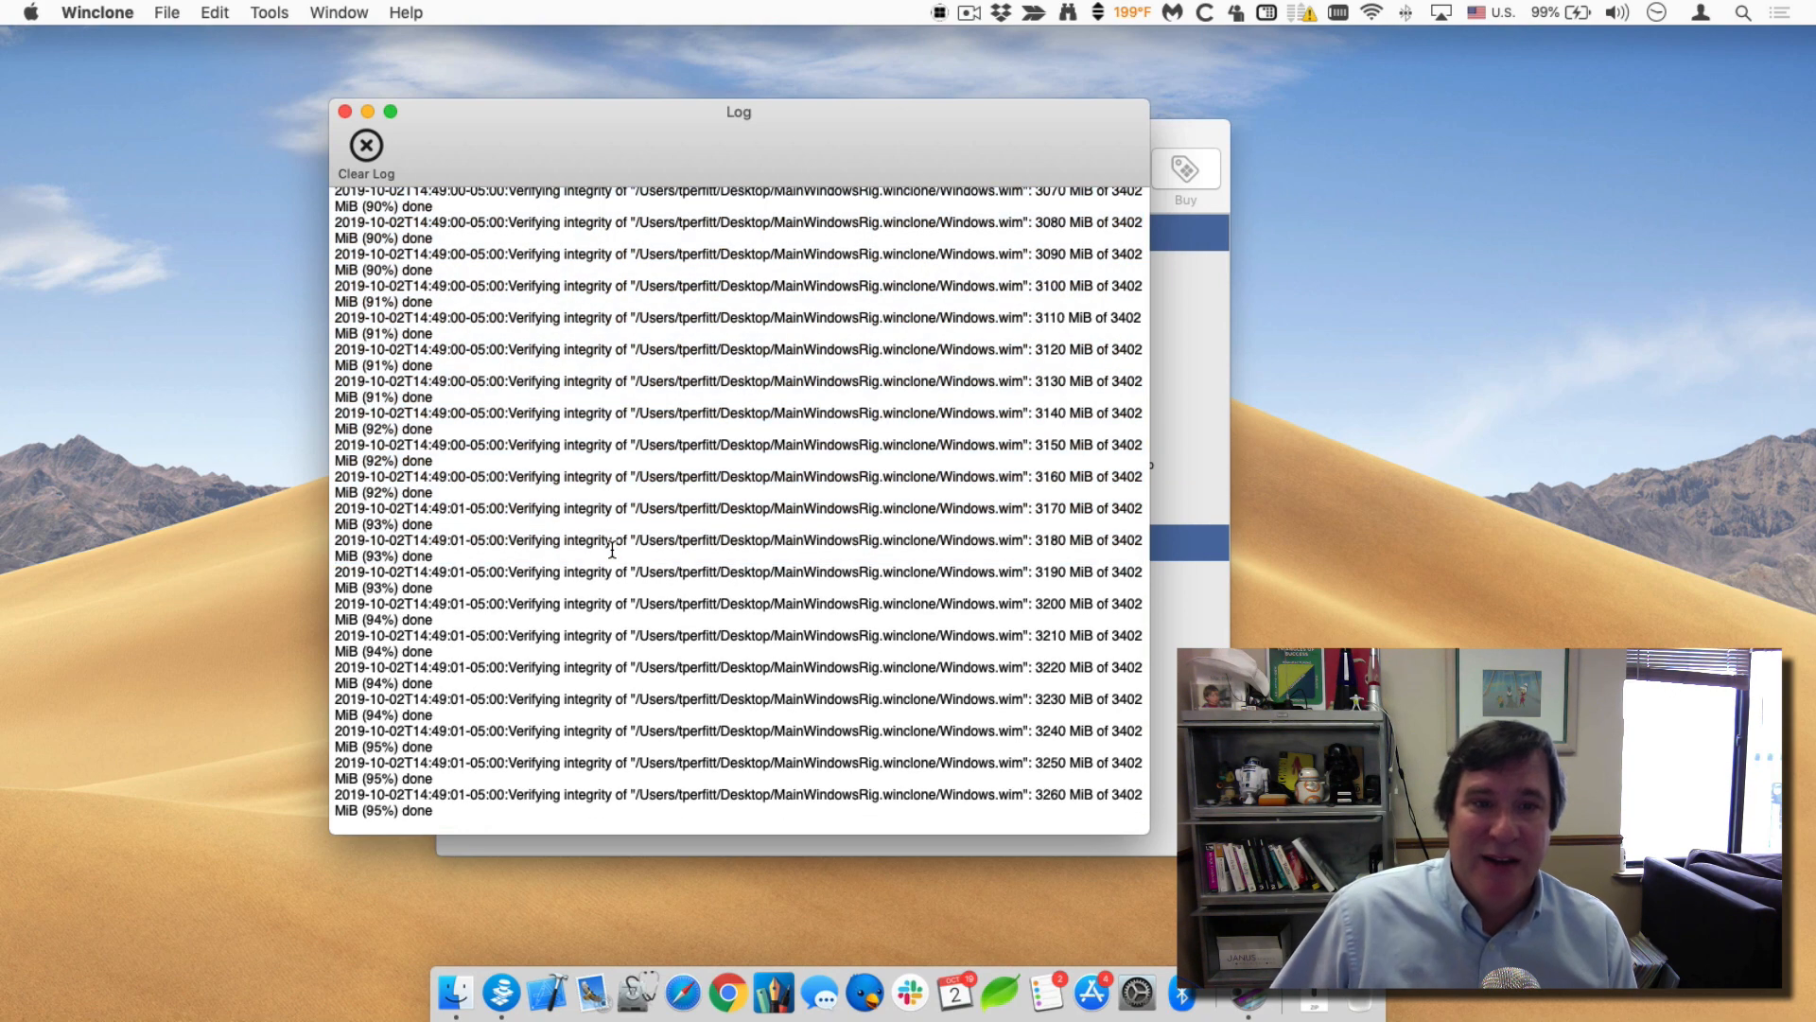
{"action": "scroll", "scroll_direction": "up", "scroll_amount": 3}
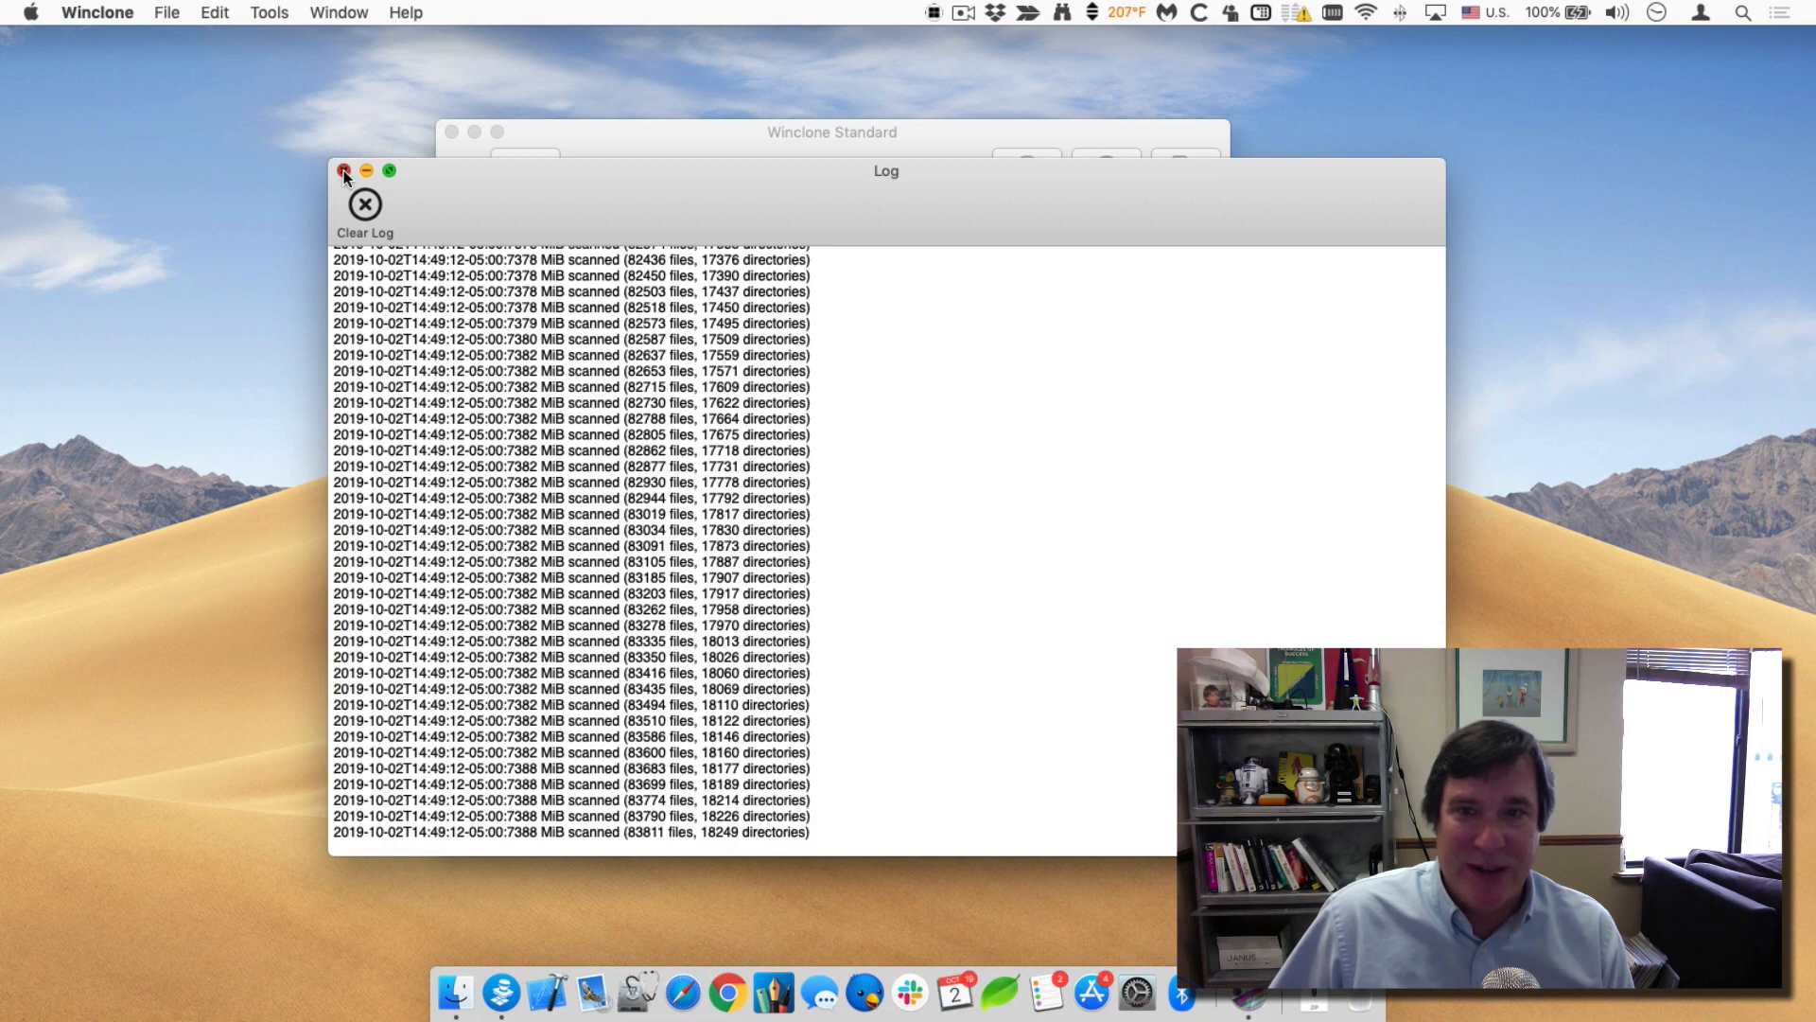
{"action": "left_click", "coordinate": [344, 172]}
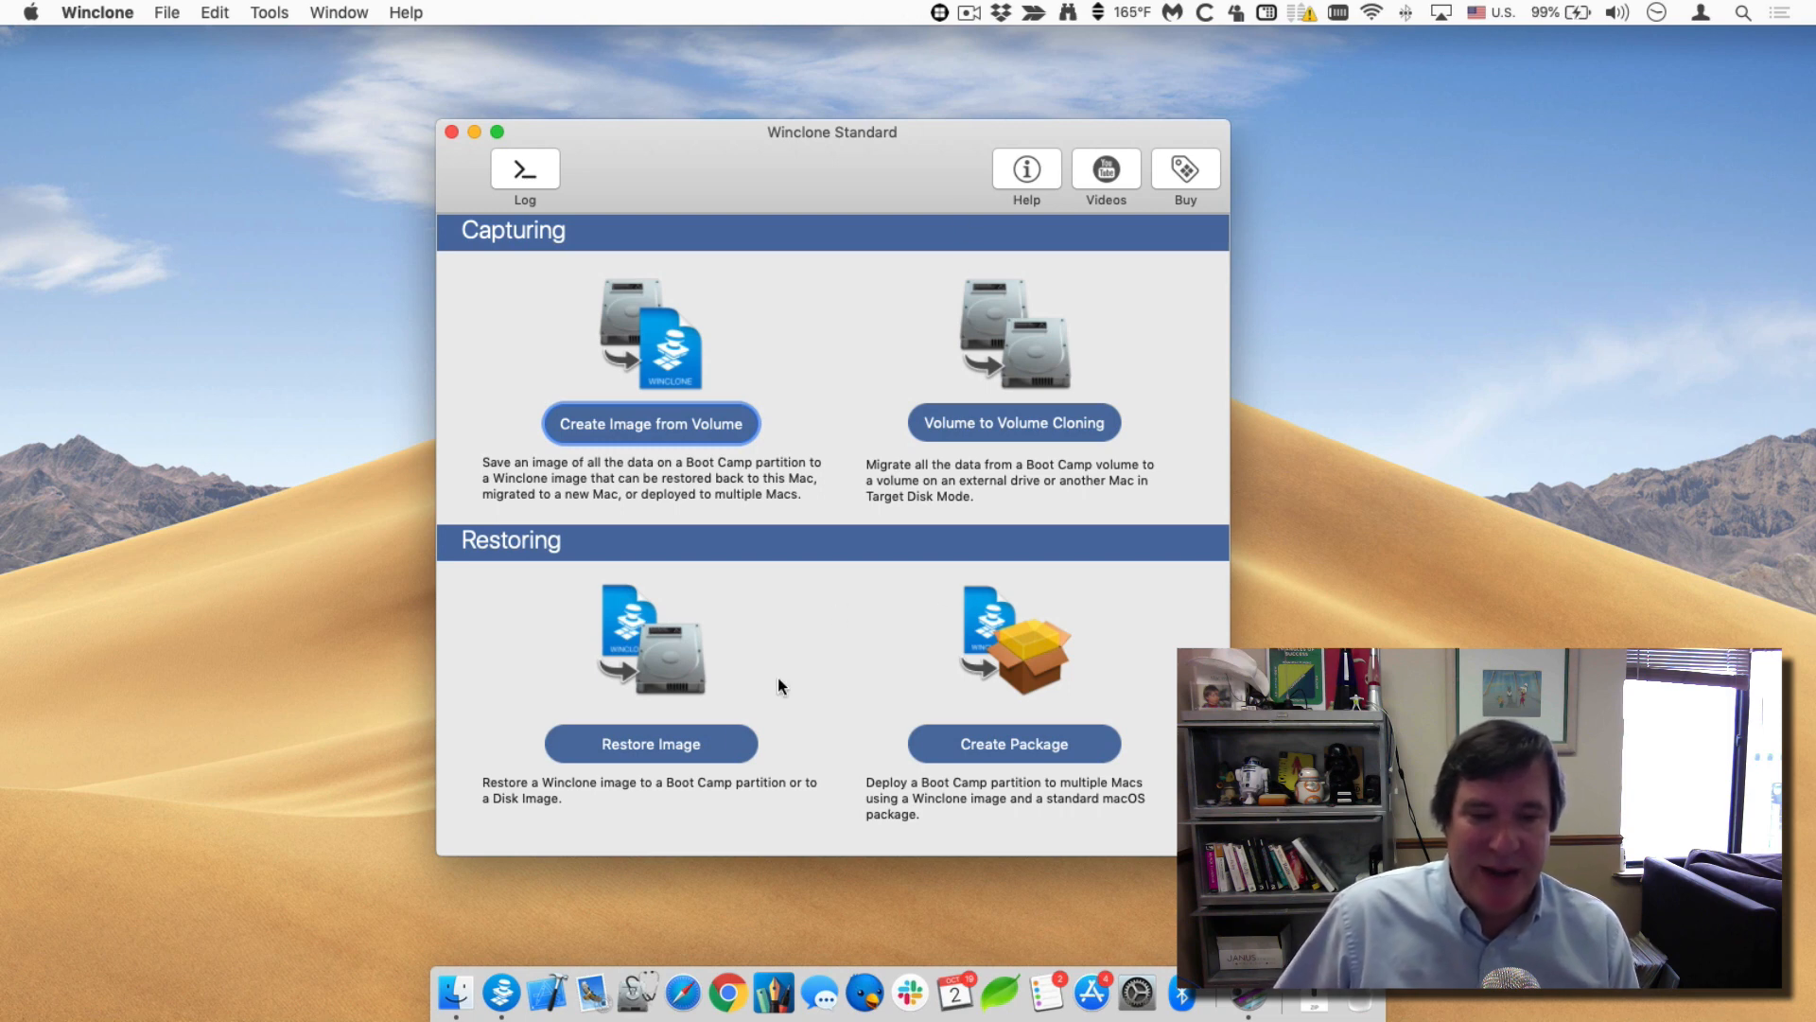
Begin Restore Image with MainWindowsRig.winclone loaded as the source.
{"action": "left_click", "coordinate": [649, 744]}
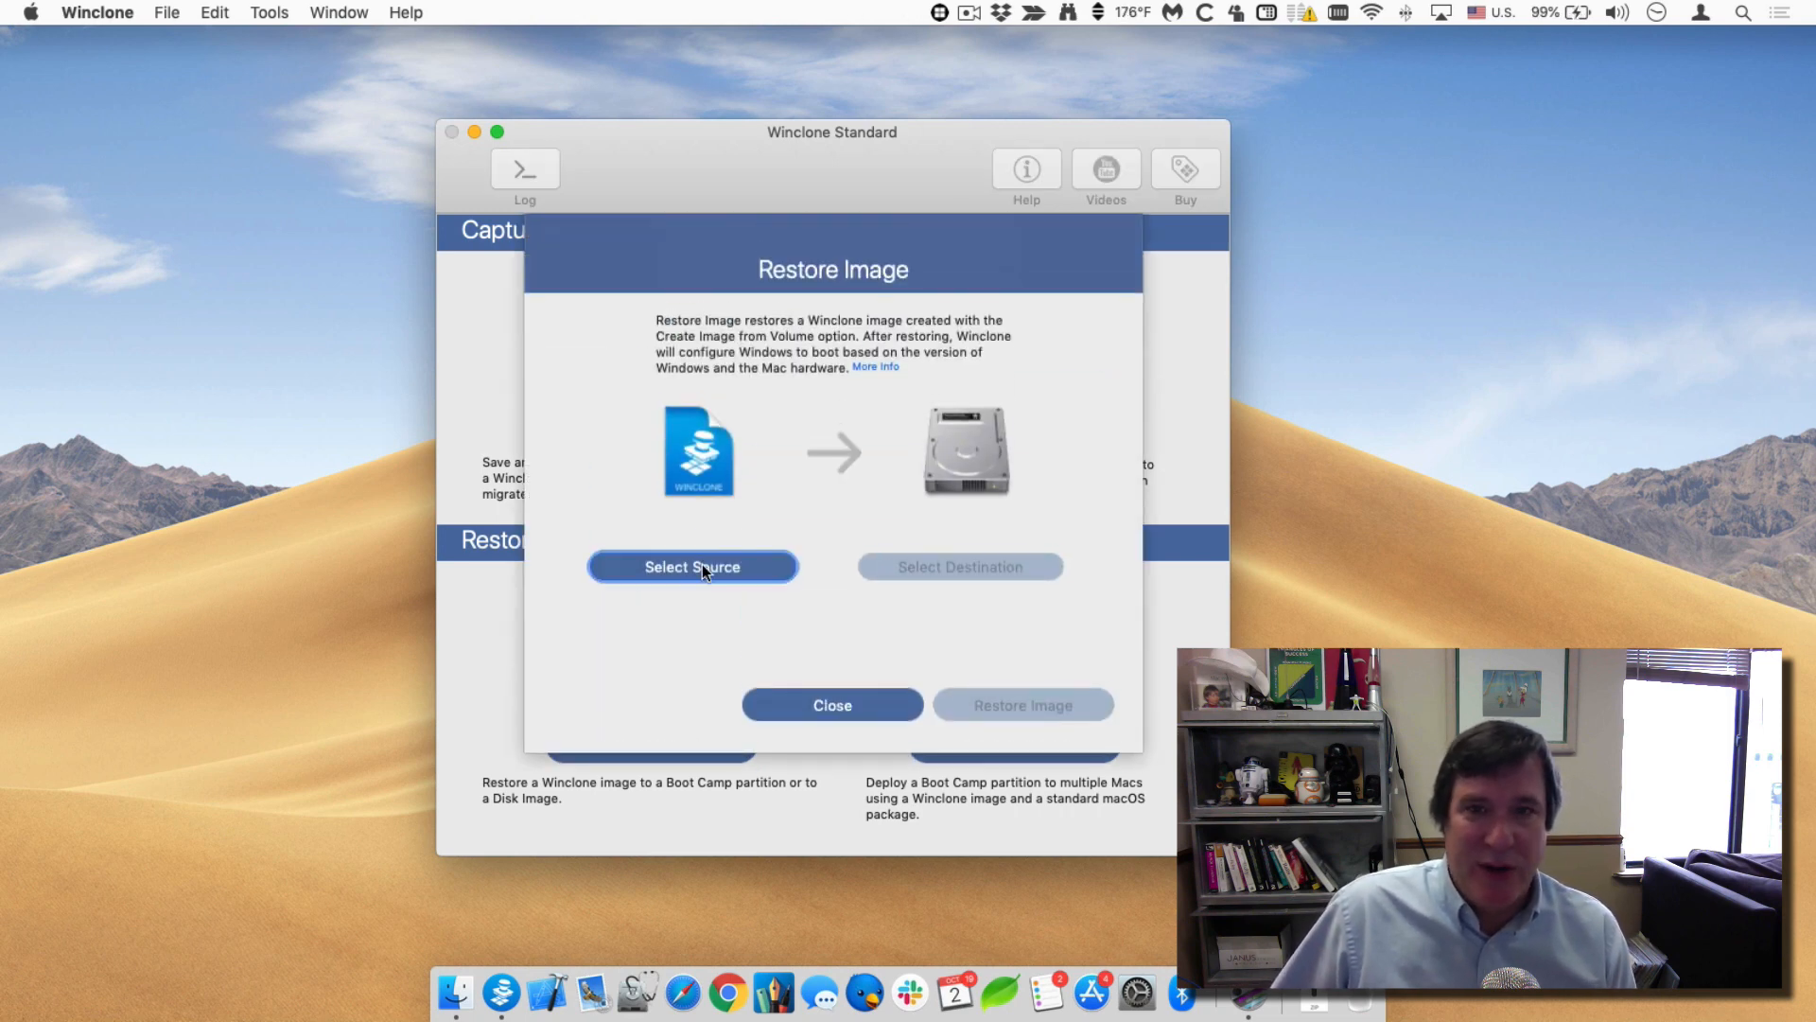
{"action": "left_click", "coordinate": [693, 566]}
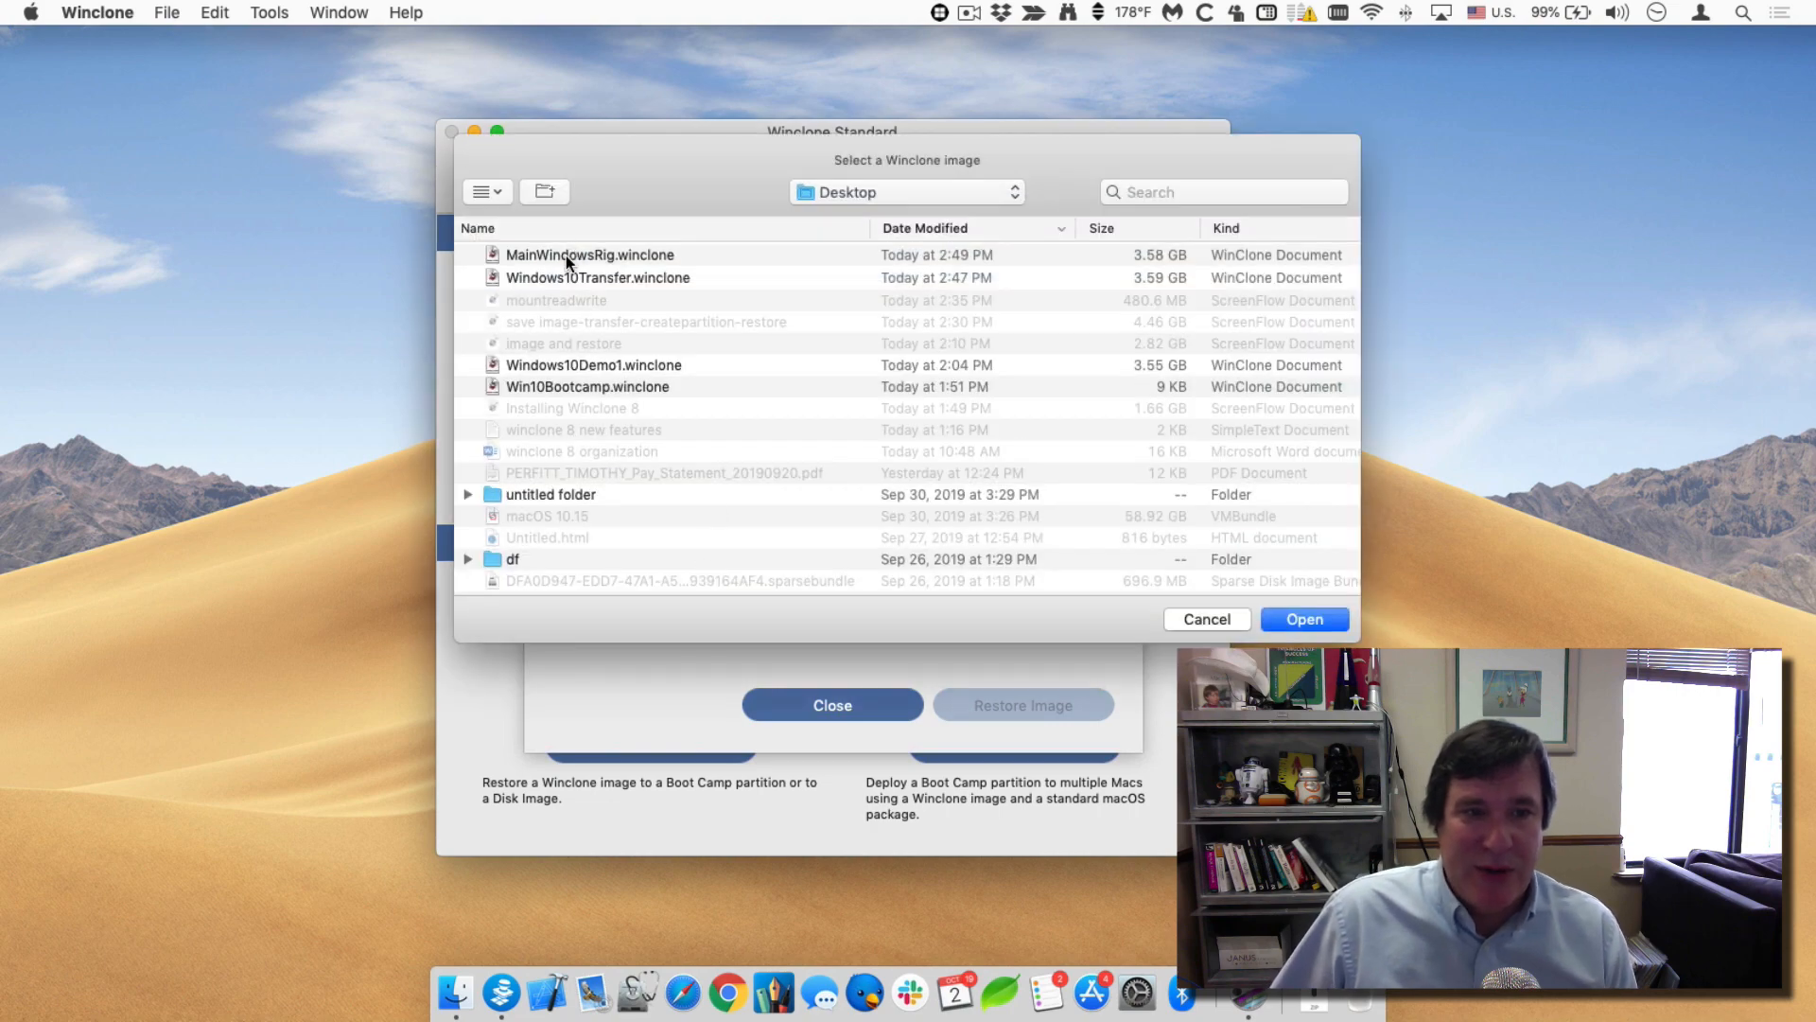
{"action": "left_click", "coordinate": [1302, 619]}
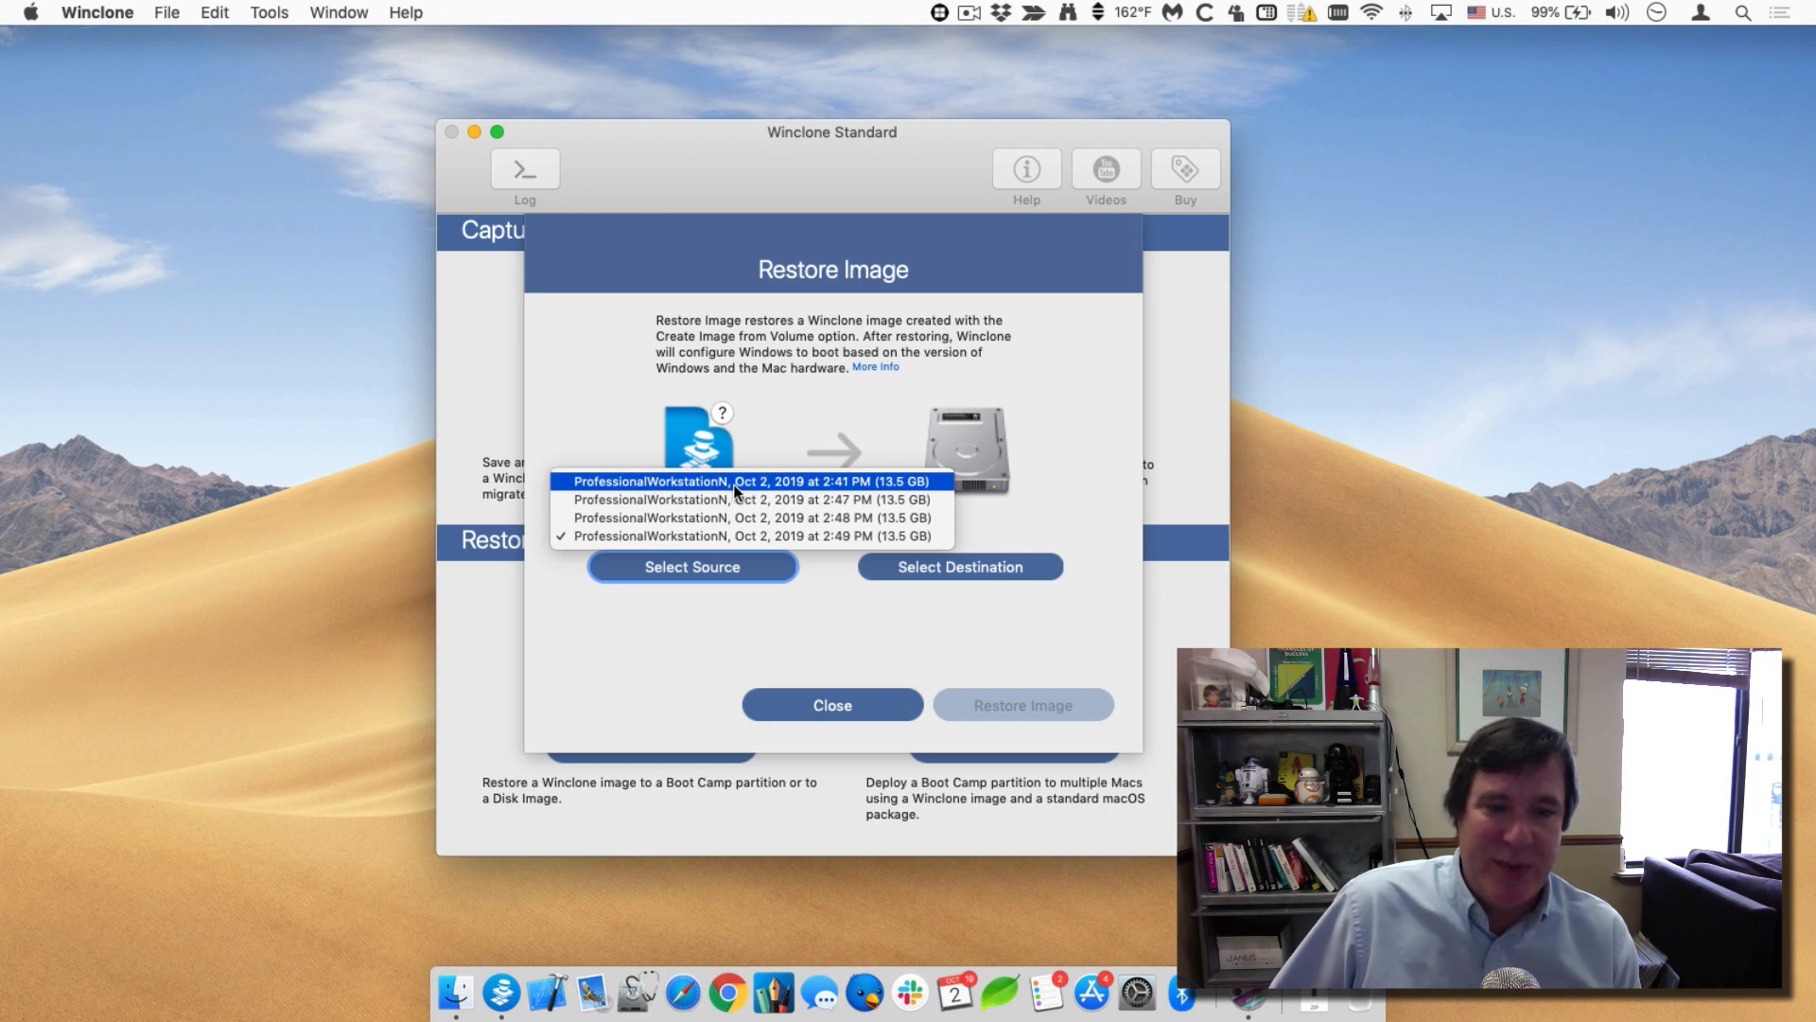
{"action": "mouse_move", "coordinate": [761, 484]}
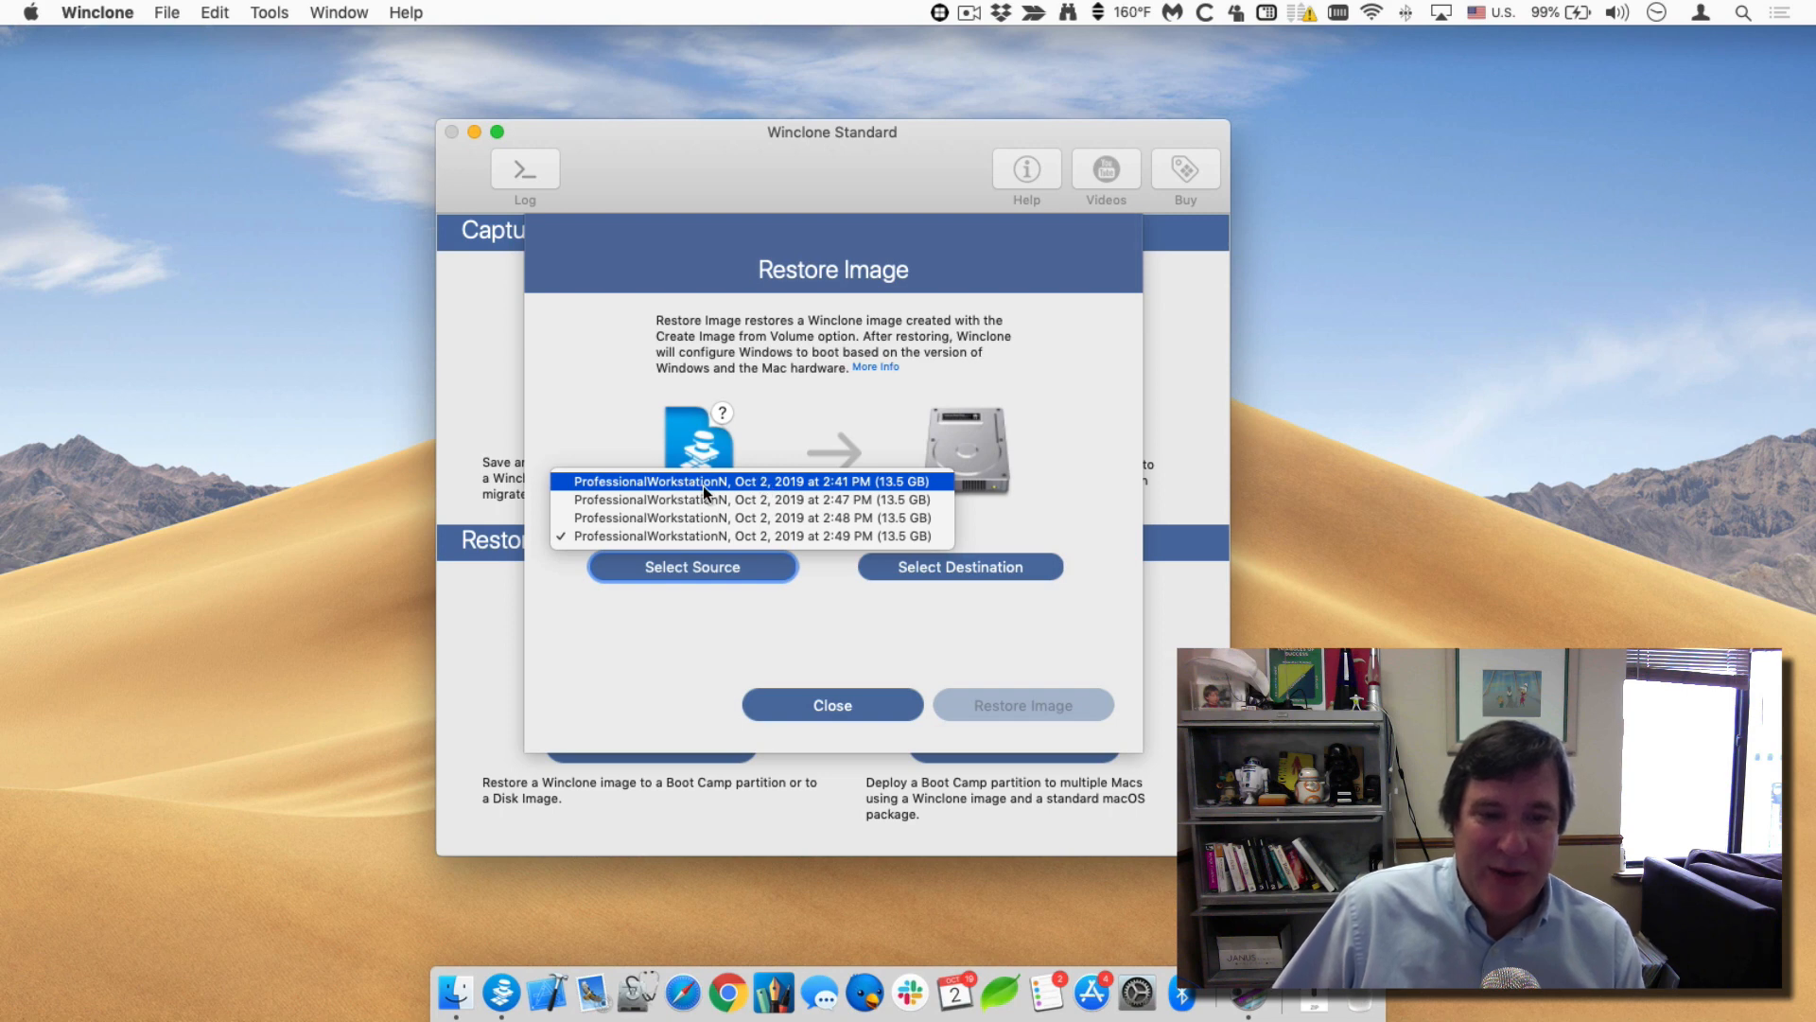
{"action": "mouse_move", "coordinate": [787, 491]}
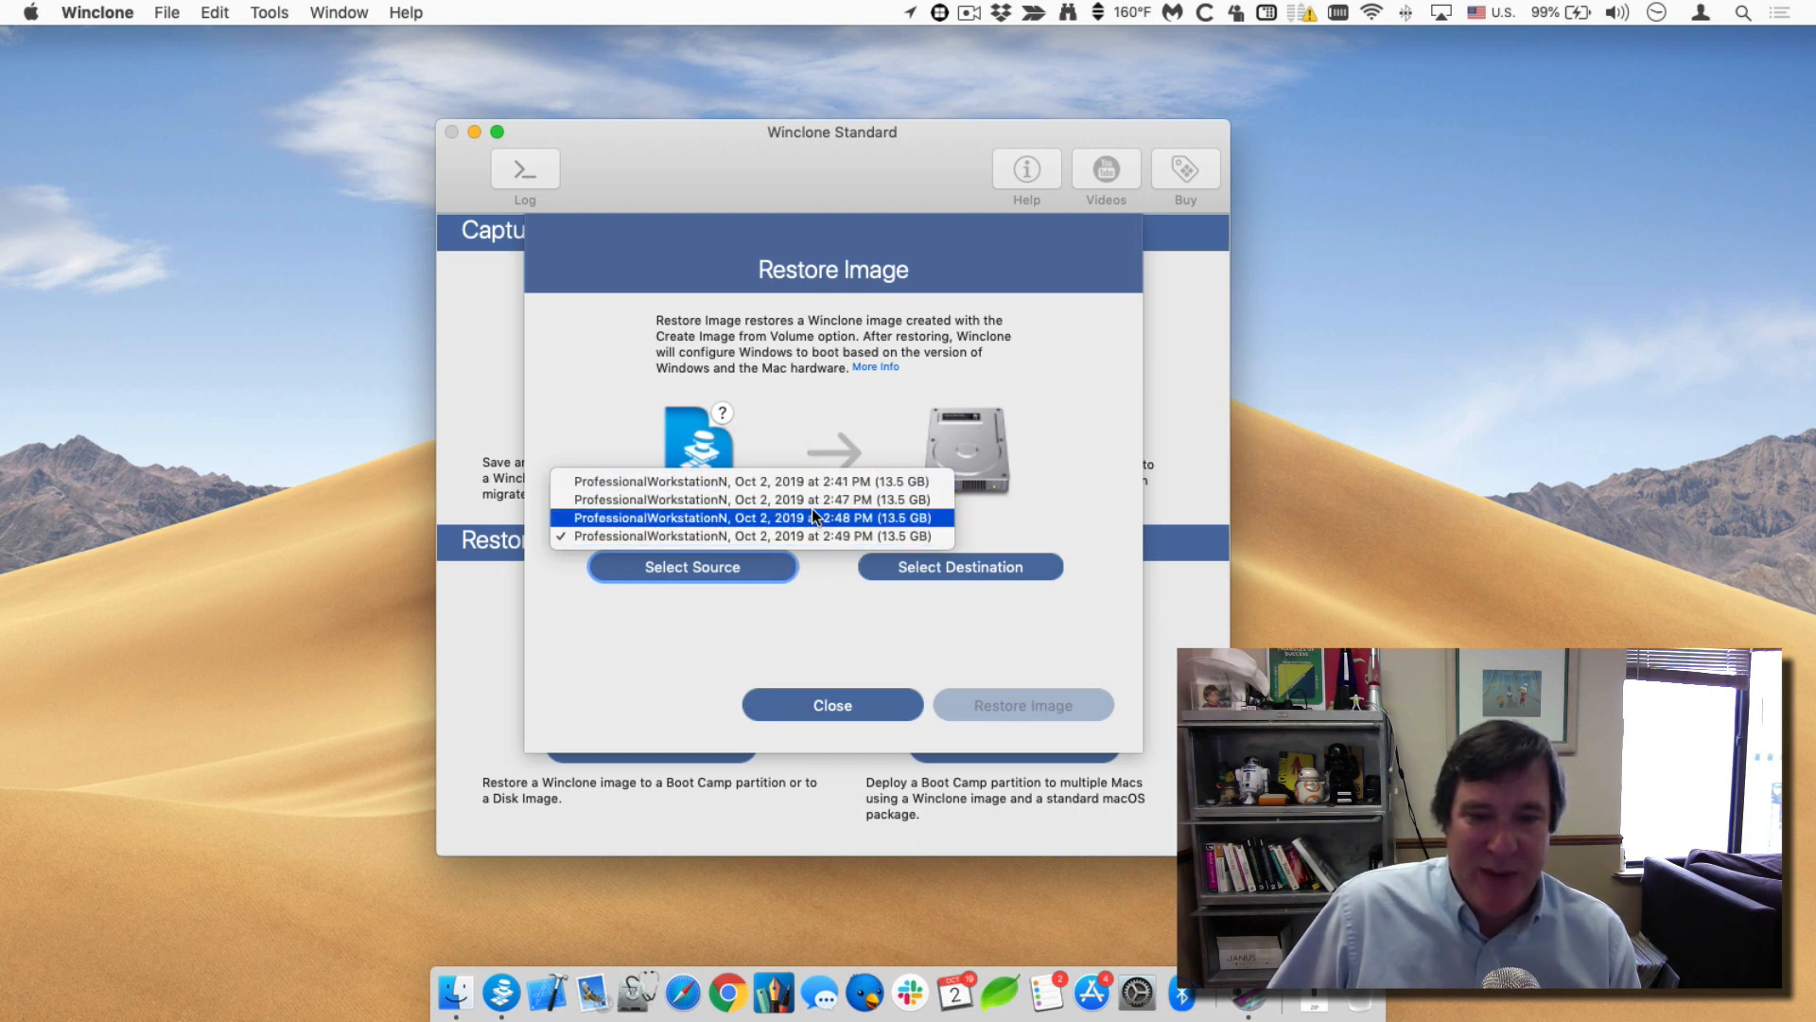
Use the 2:47 PM snapshot and set the Windows volume as restore destination.
{"action": "left_click", "coordinate": [751, 517]}
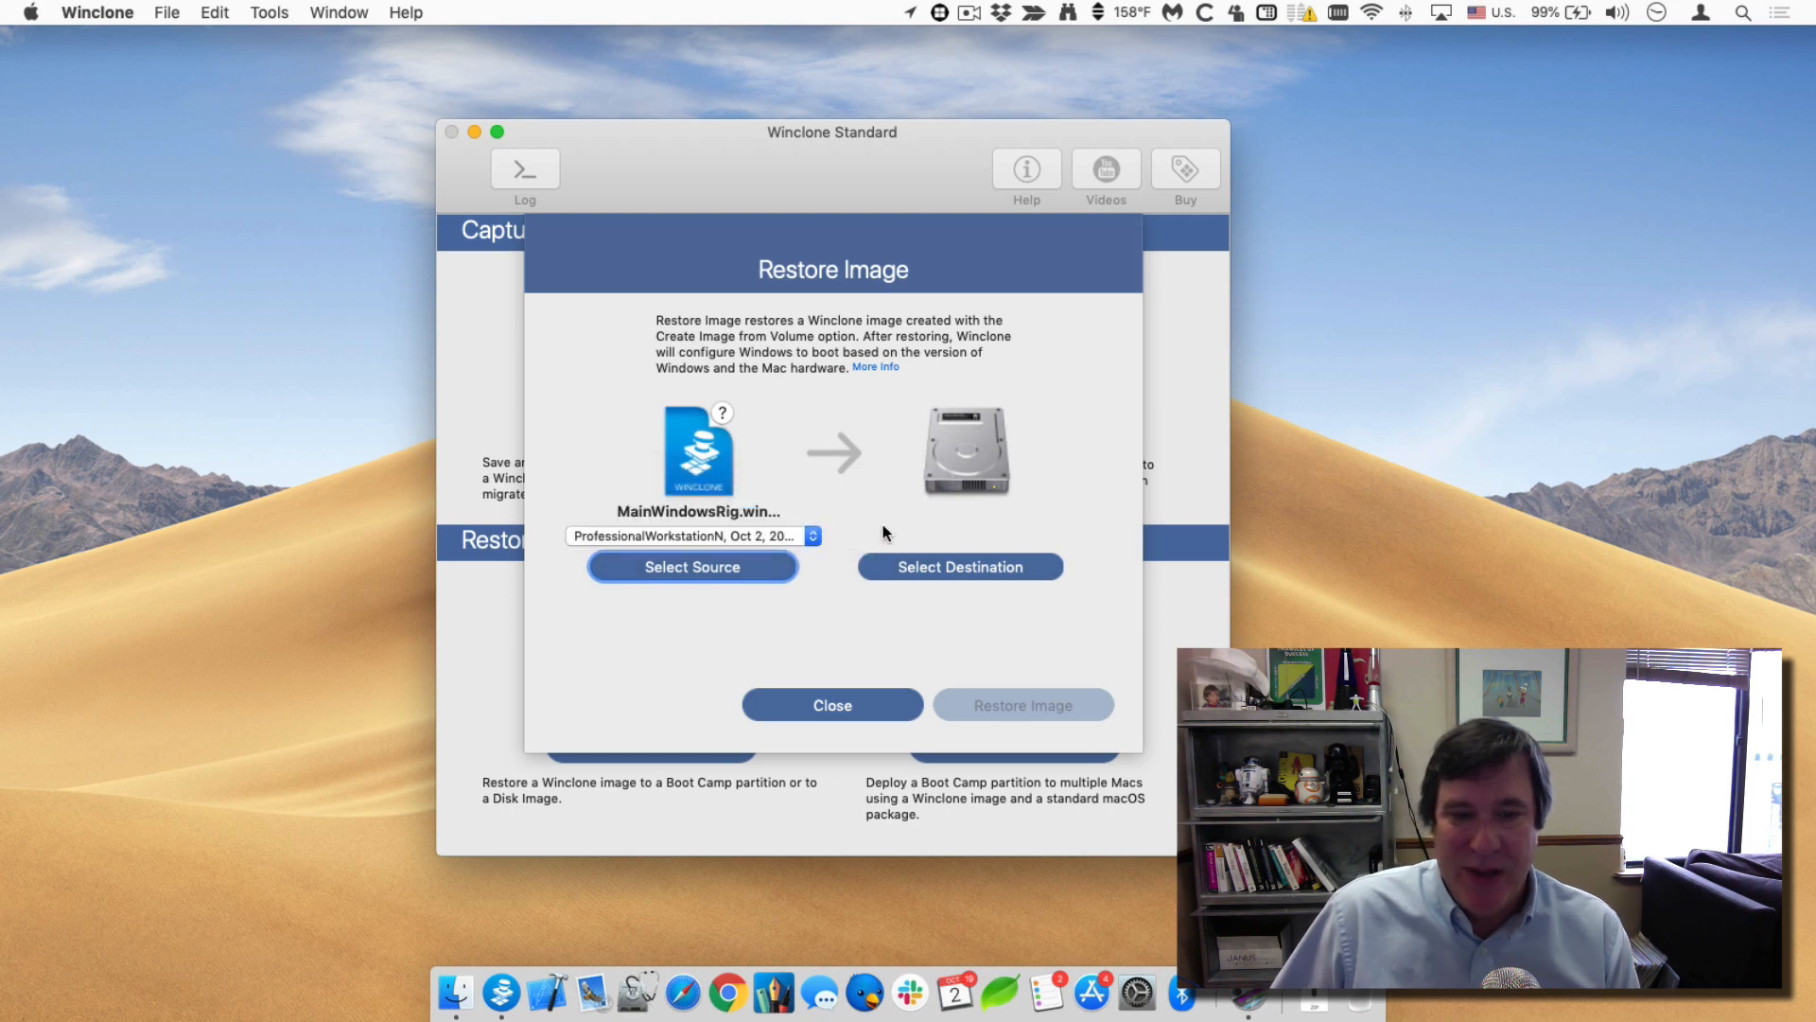
{"action": "left_click", "coordinate": [959, 566]}
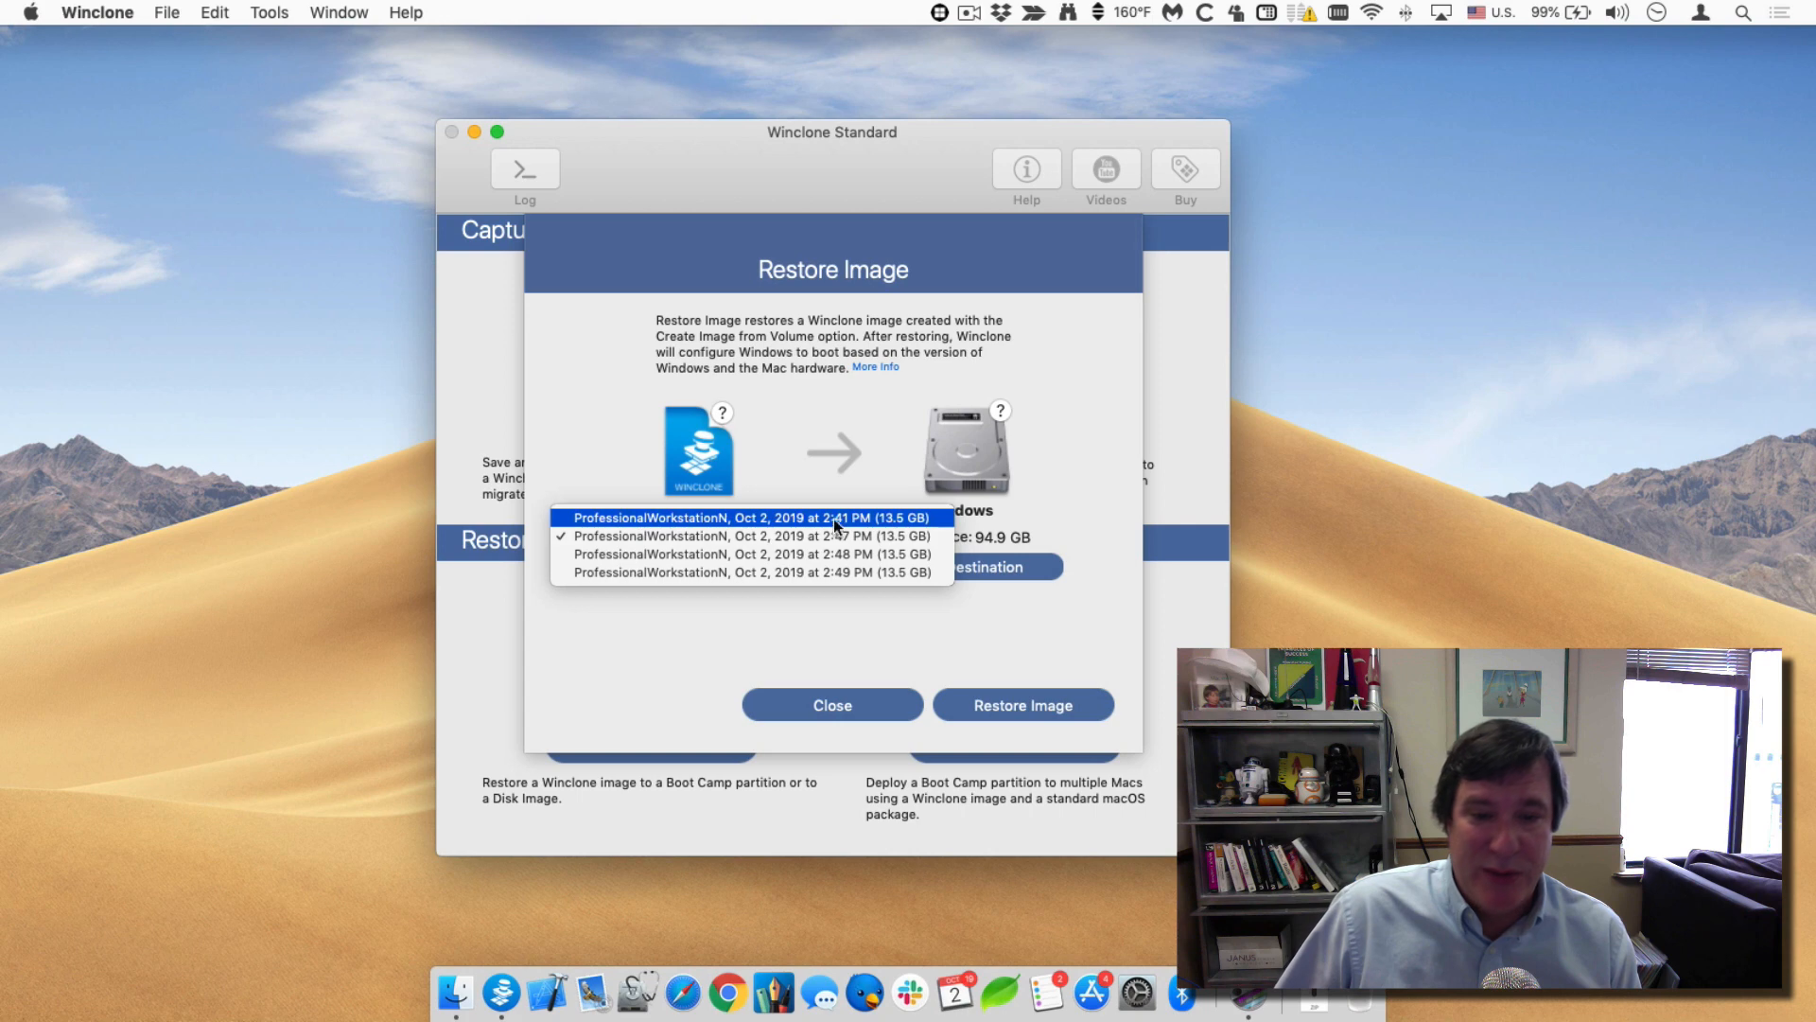
{"action": "left_click", "coordinate": [753, 536]}
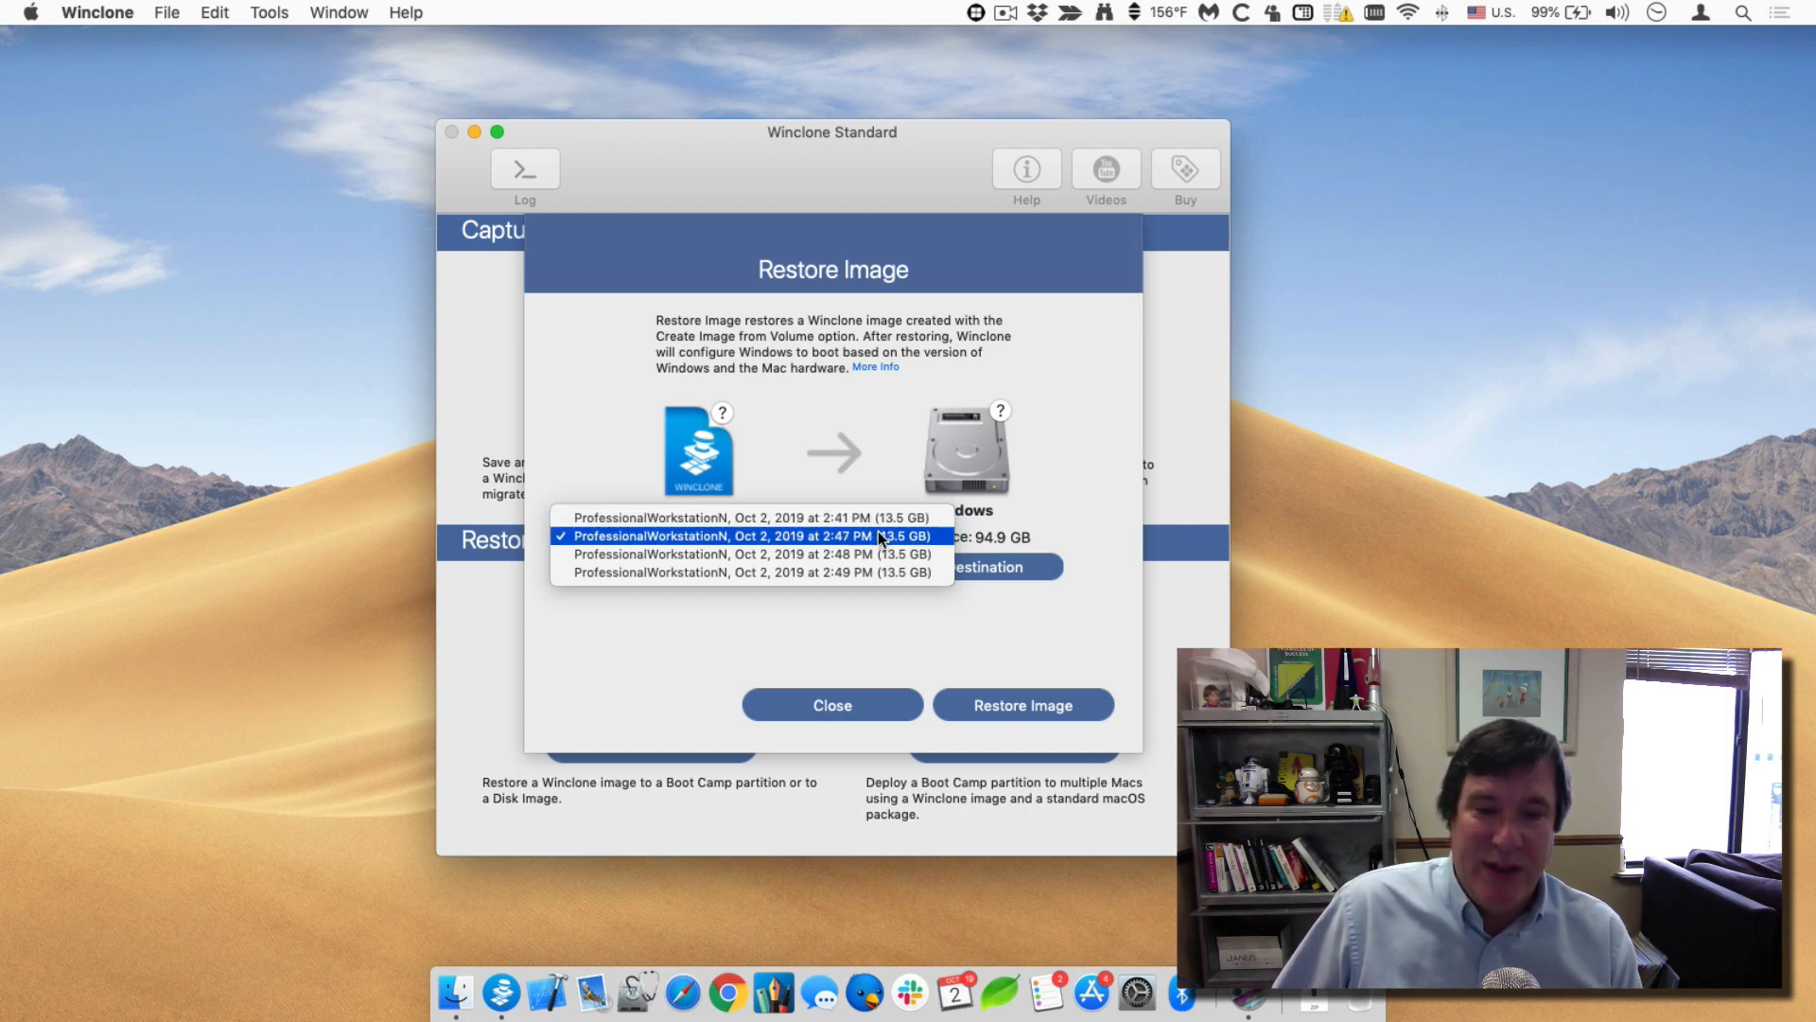
{"action": "mouse_move", "coordinate": [869, 541]}
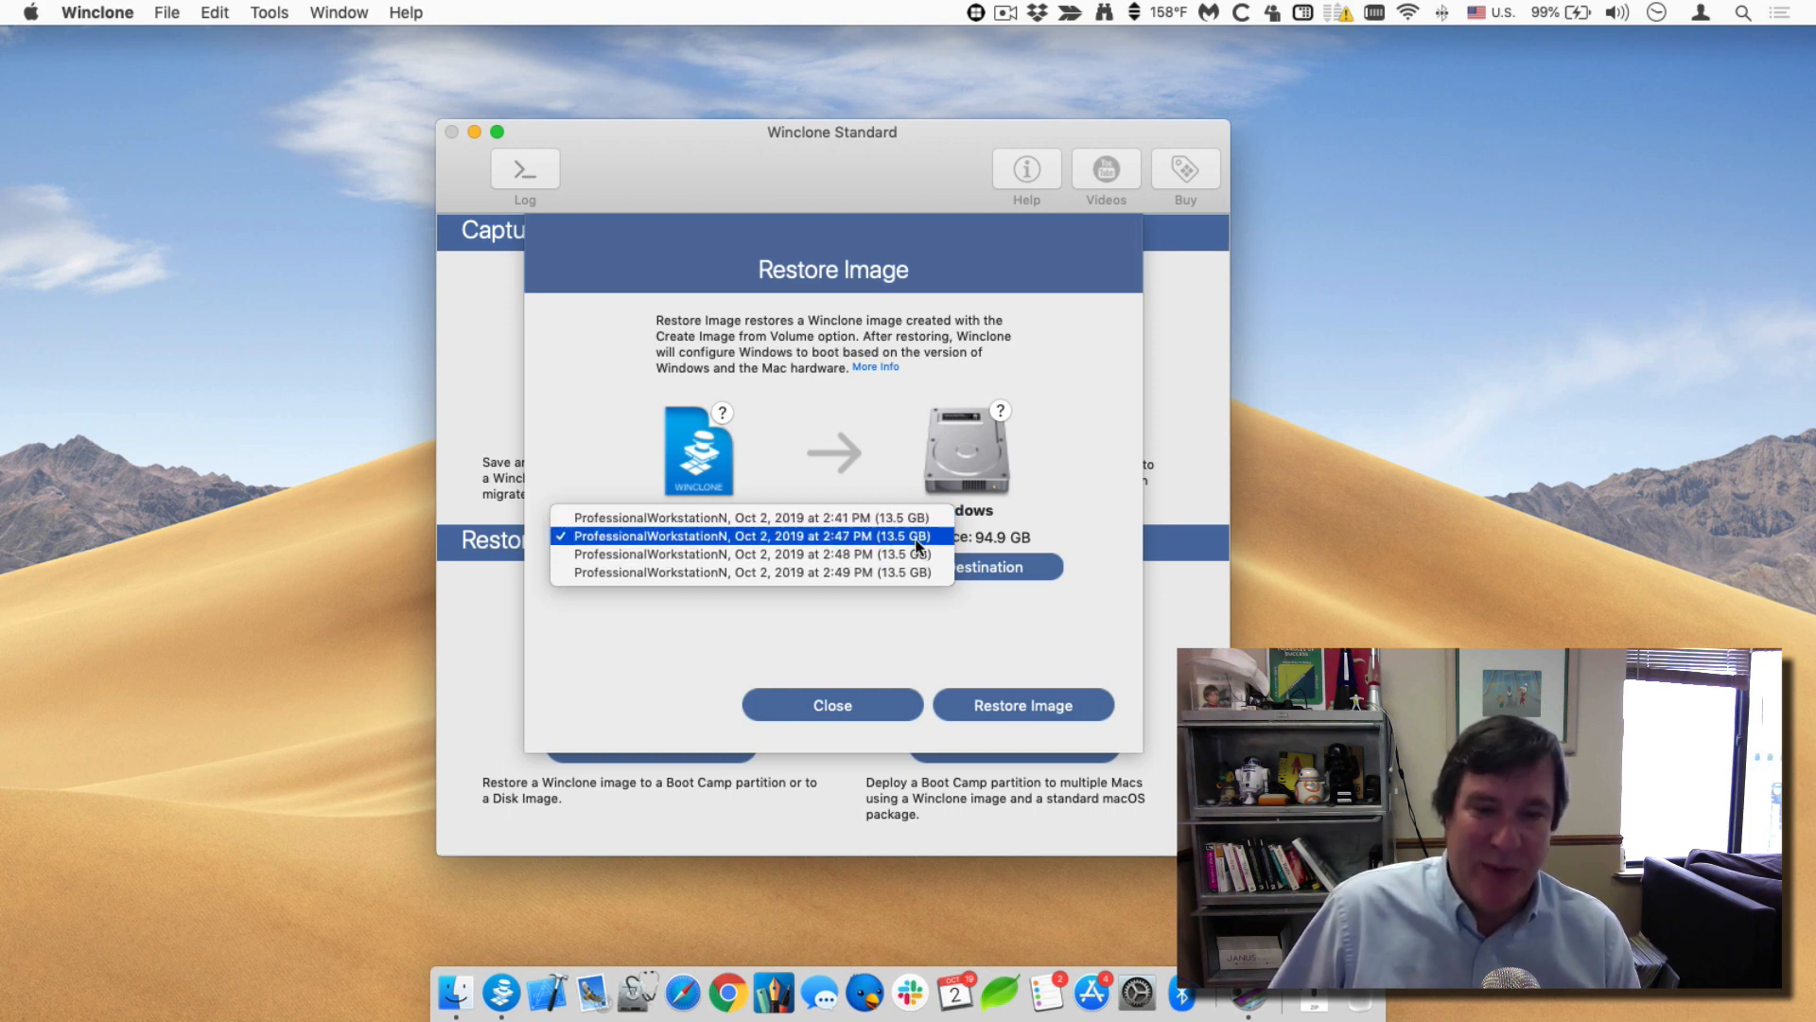
{"action": "mouse_move", "coordinate": [751, 554]}
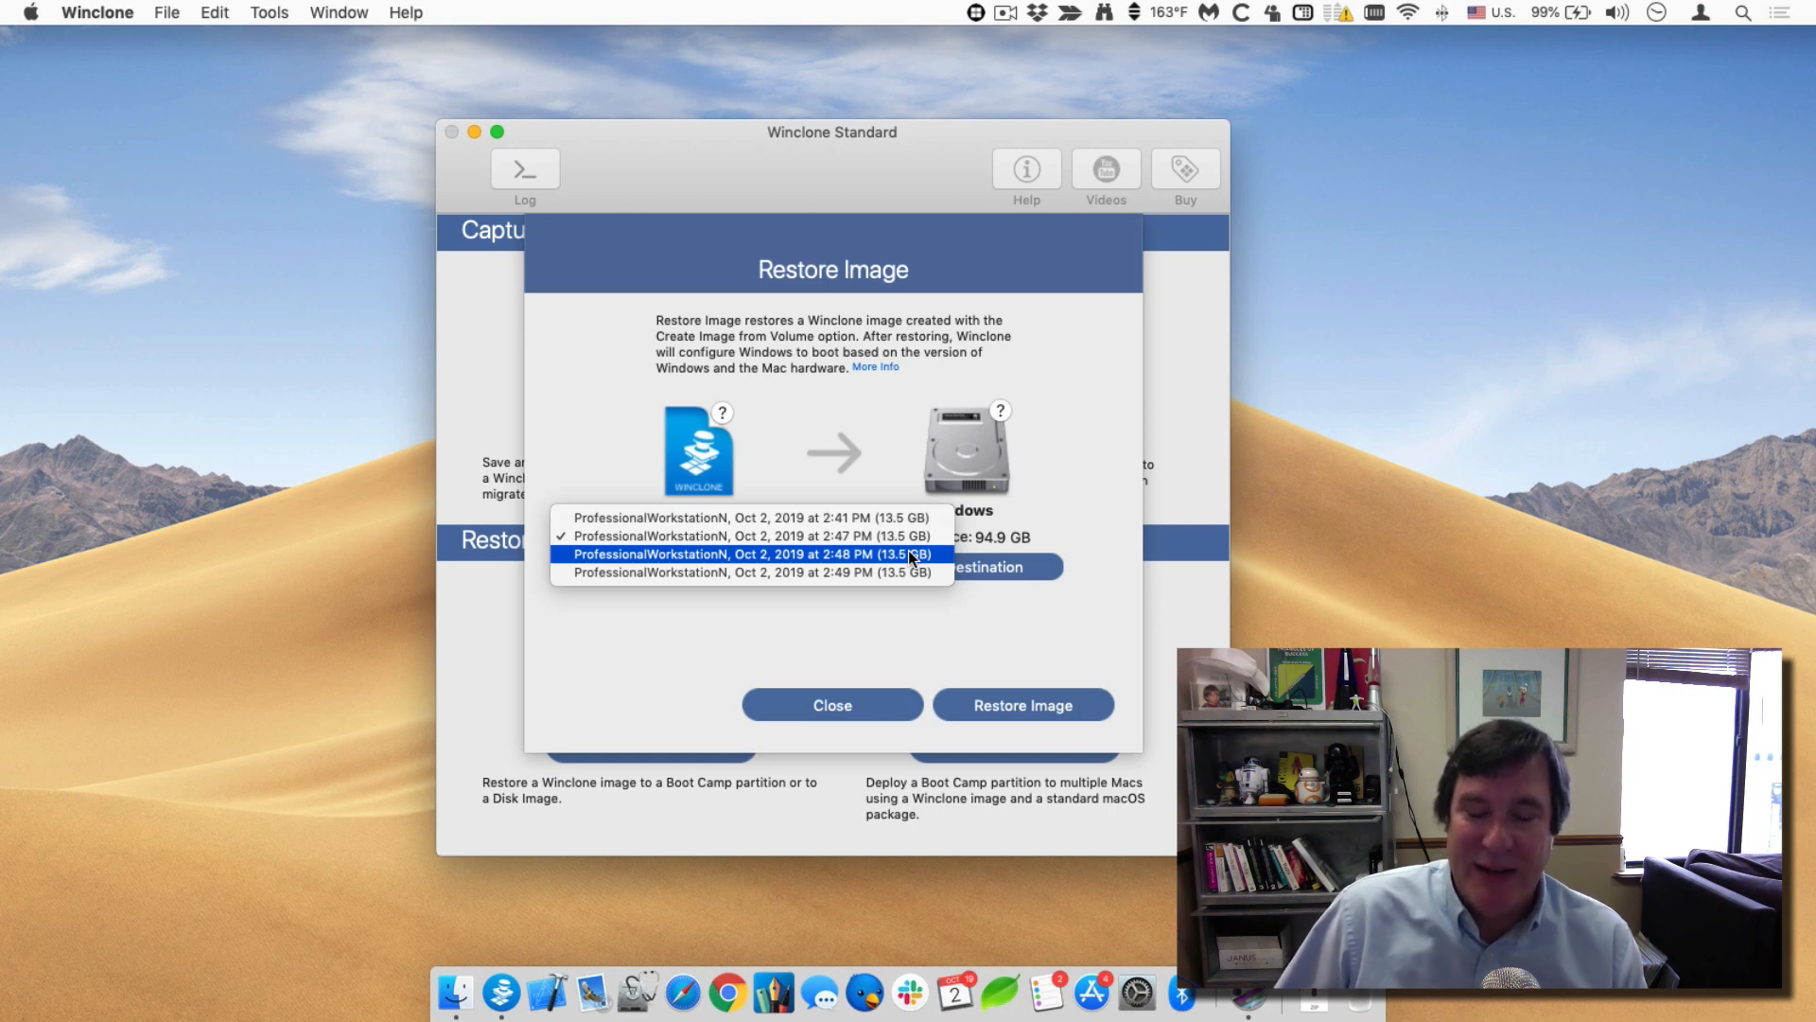
{"action": "mouse_move", "coordinate": [884, 661]}
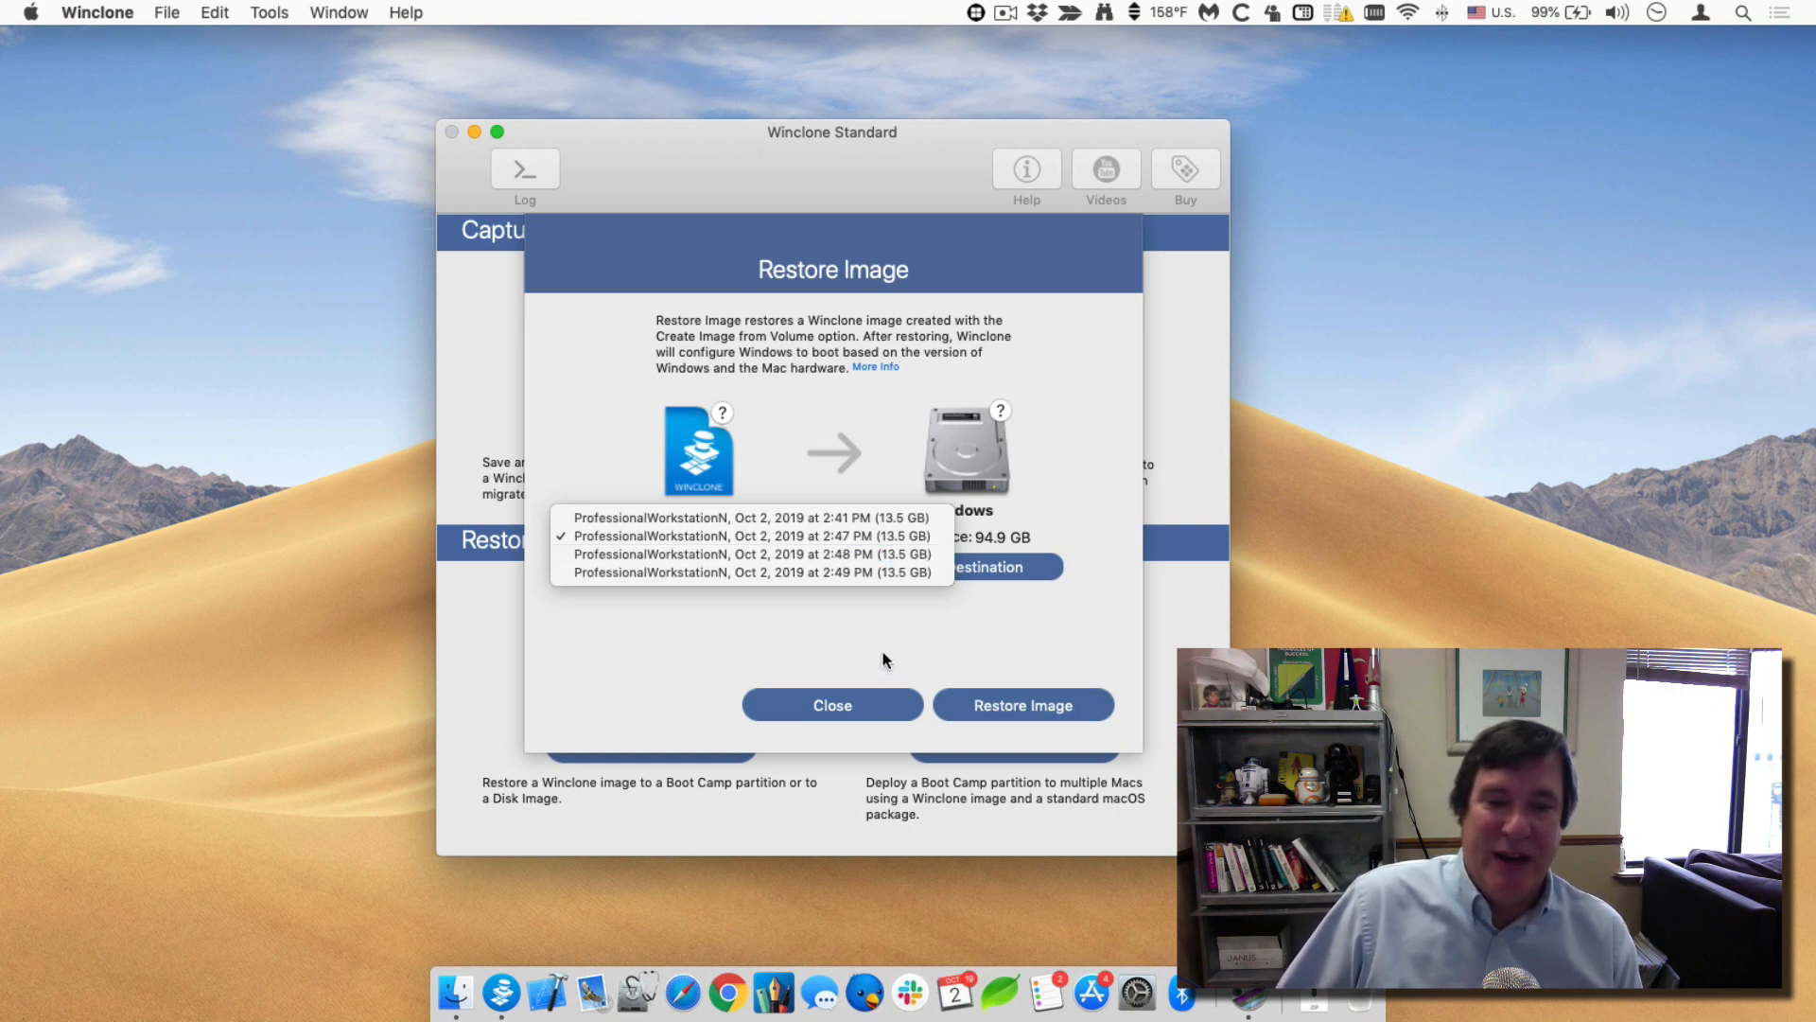
{"action": "left_click", "coordinate": [742, 535]}
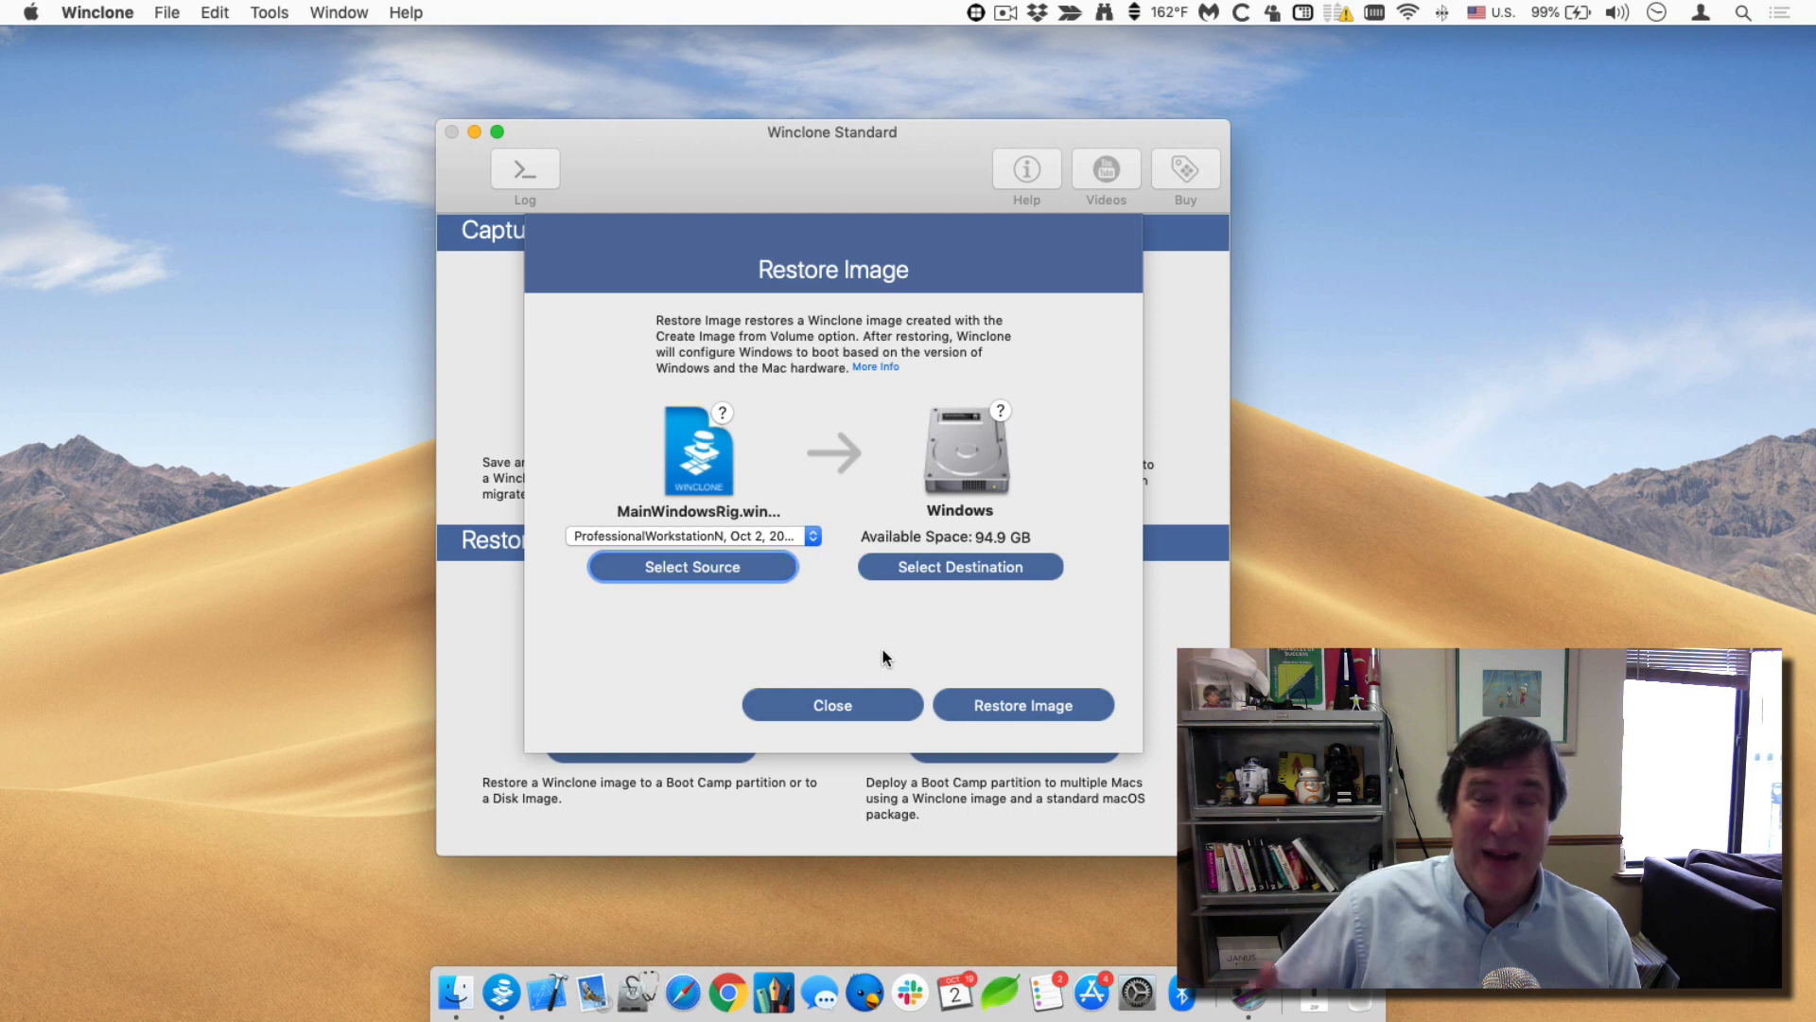